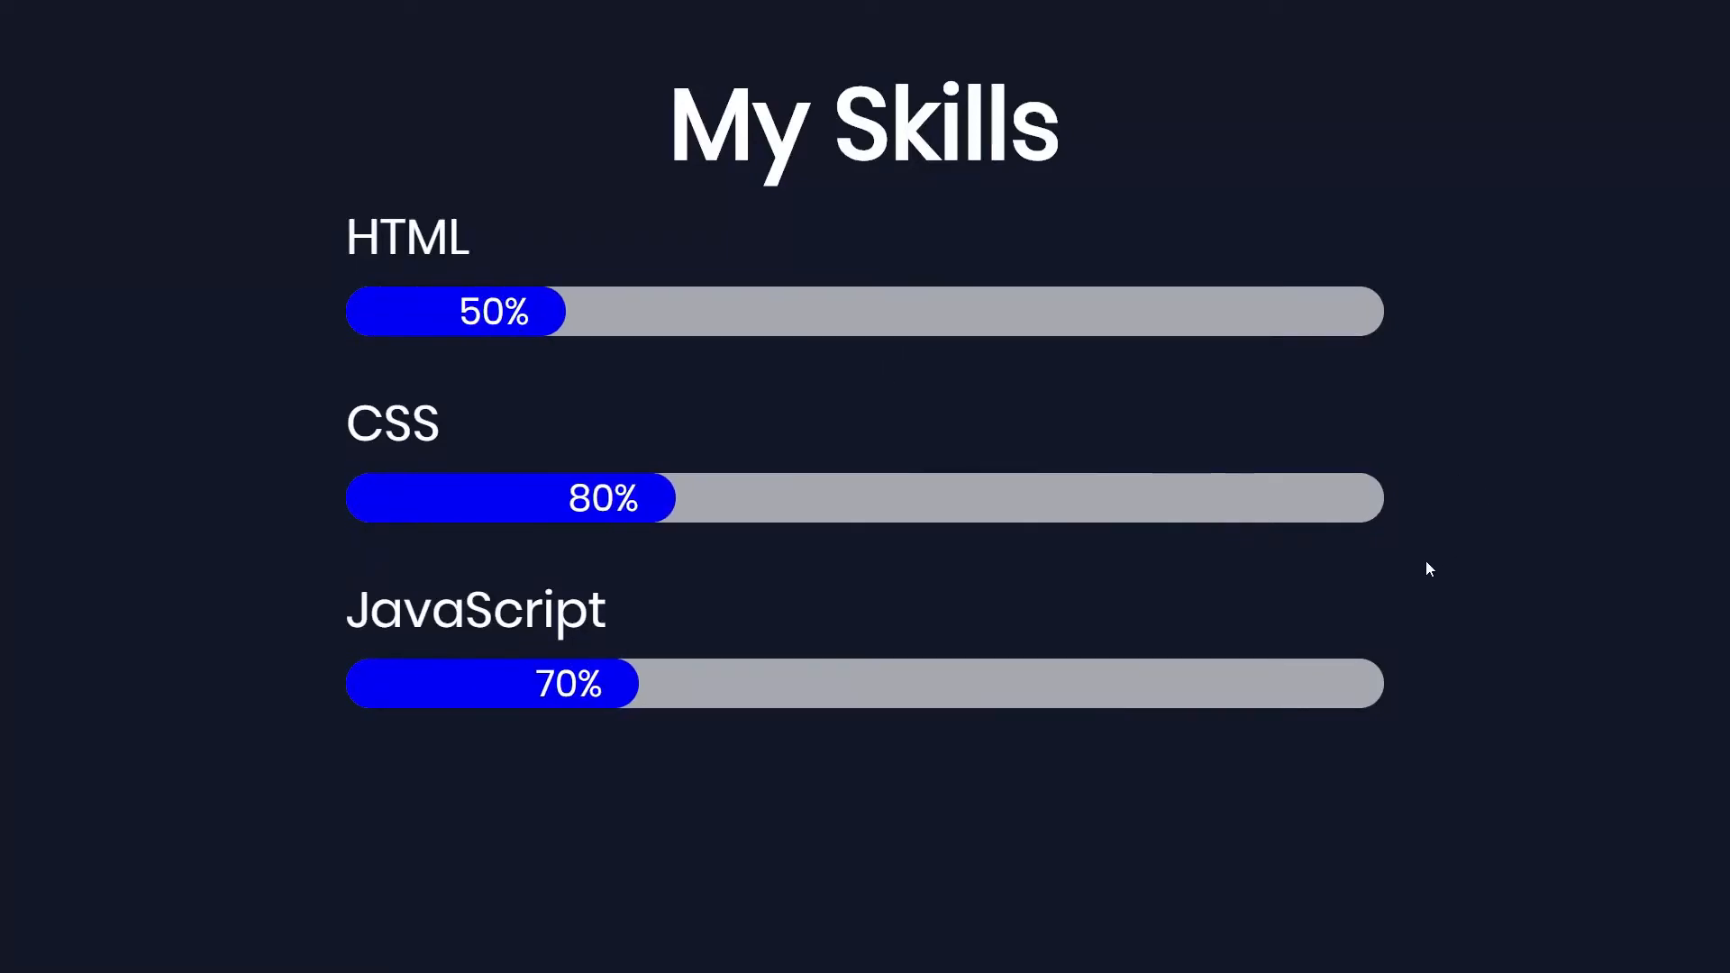
Step: Inspect the finished My Skills page in Chrome DevTools, viewing the body element and styles
right_click(1429, 569)
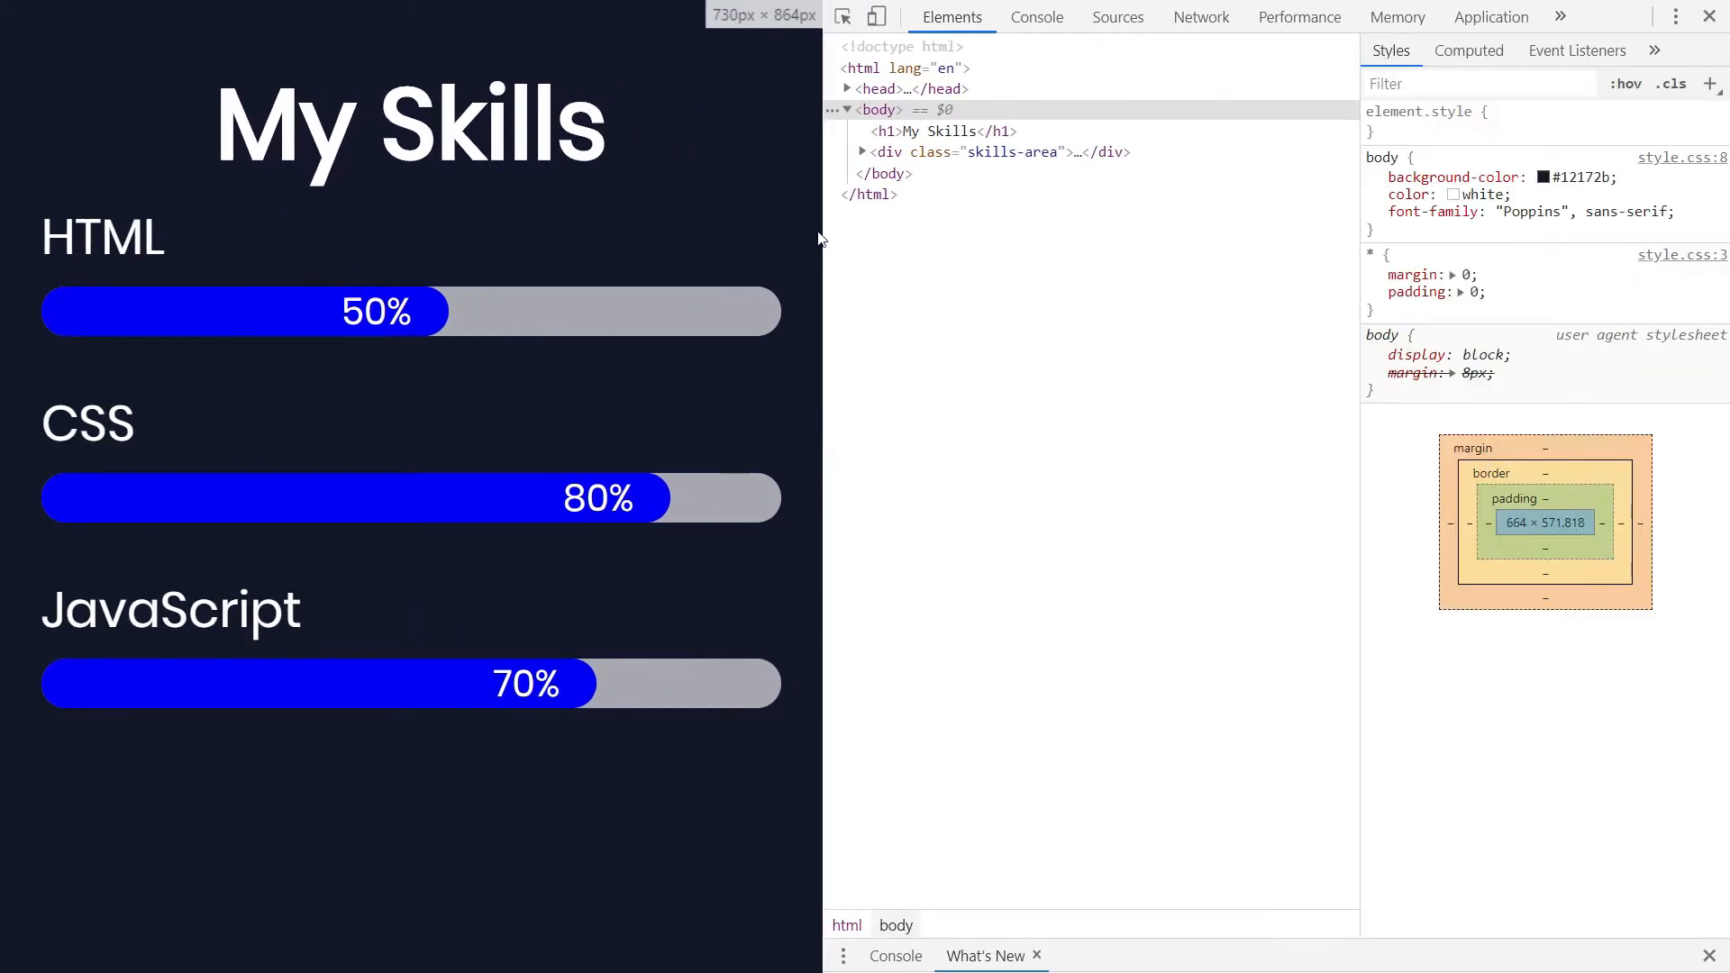
click(877, 17)
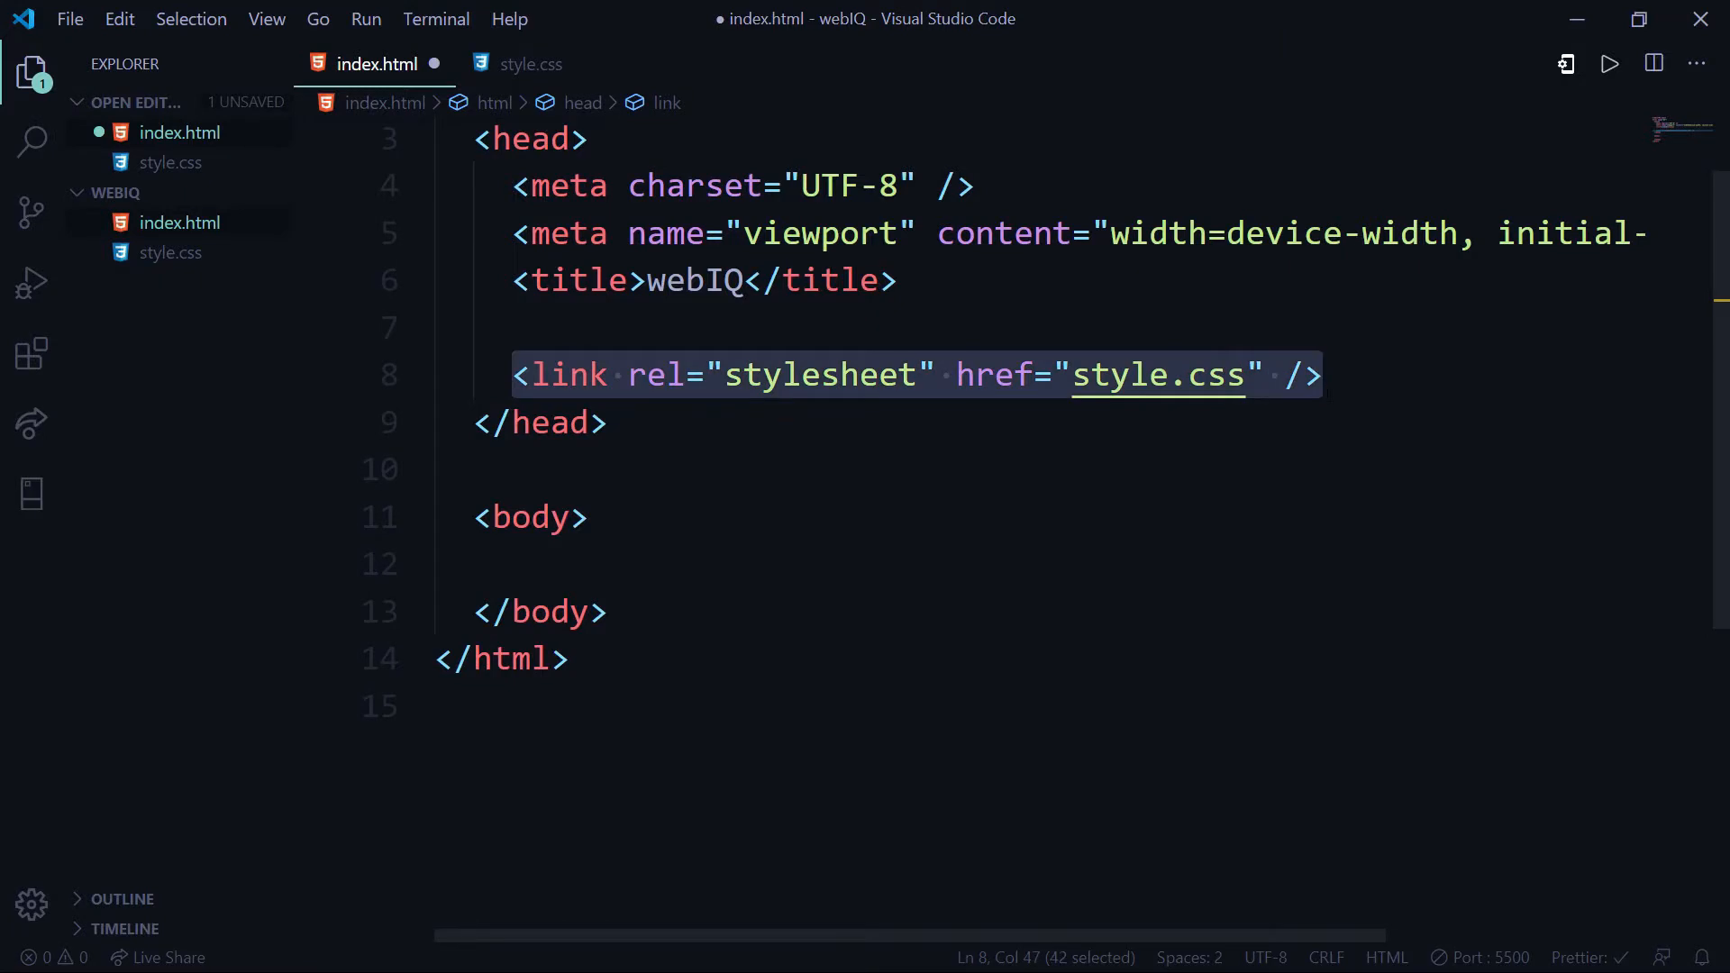
Step: Add an h1 'My Skills' and a skills-area with an HTML skill block labelled 50%
text(h1>My Skills</h1>)
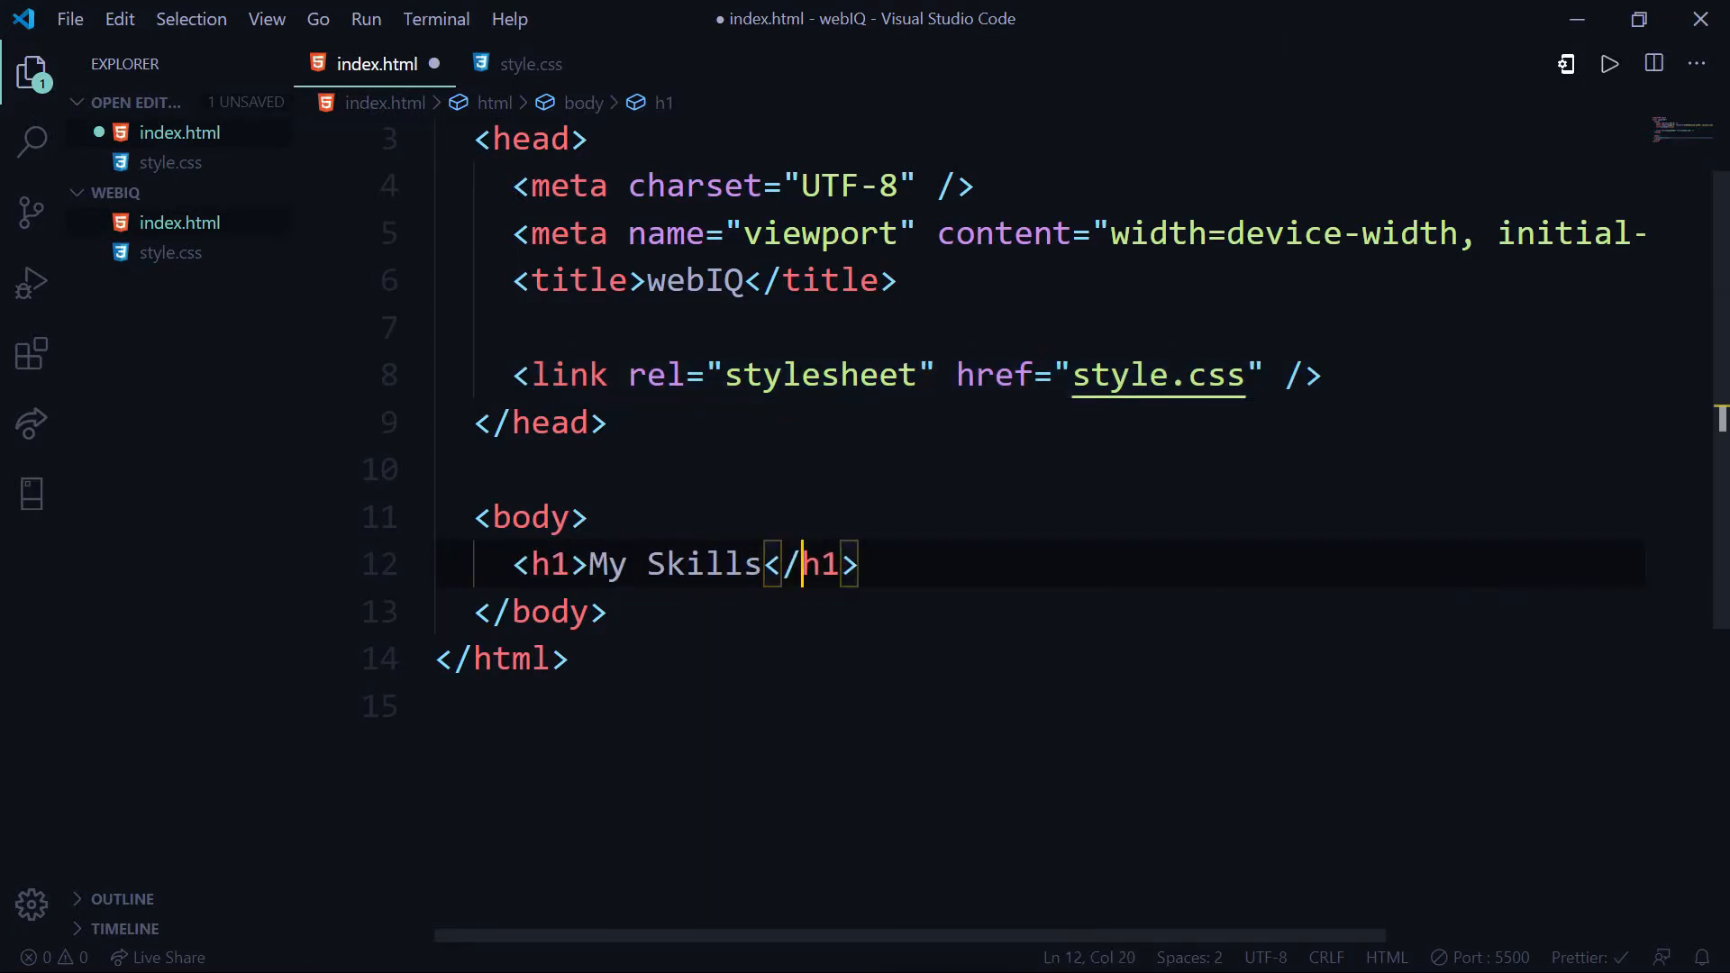
text(.skills-area">)
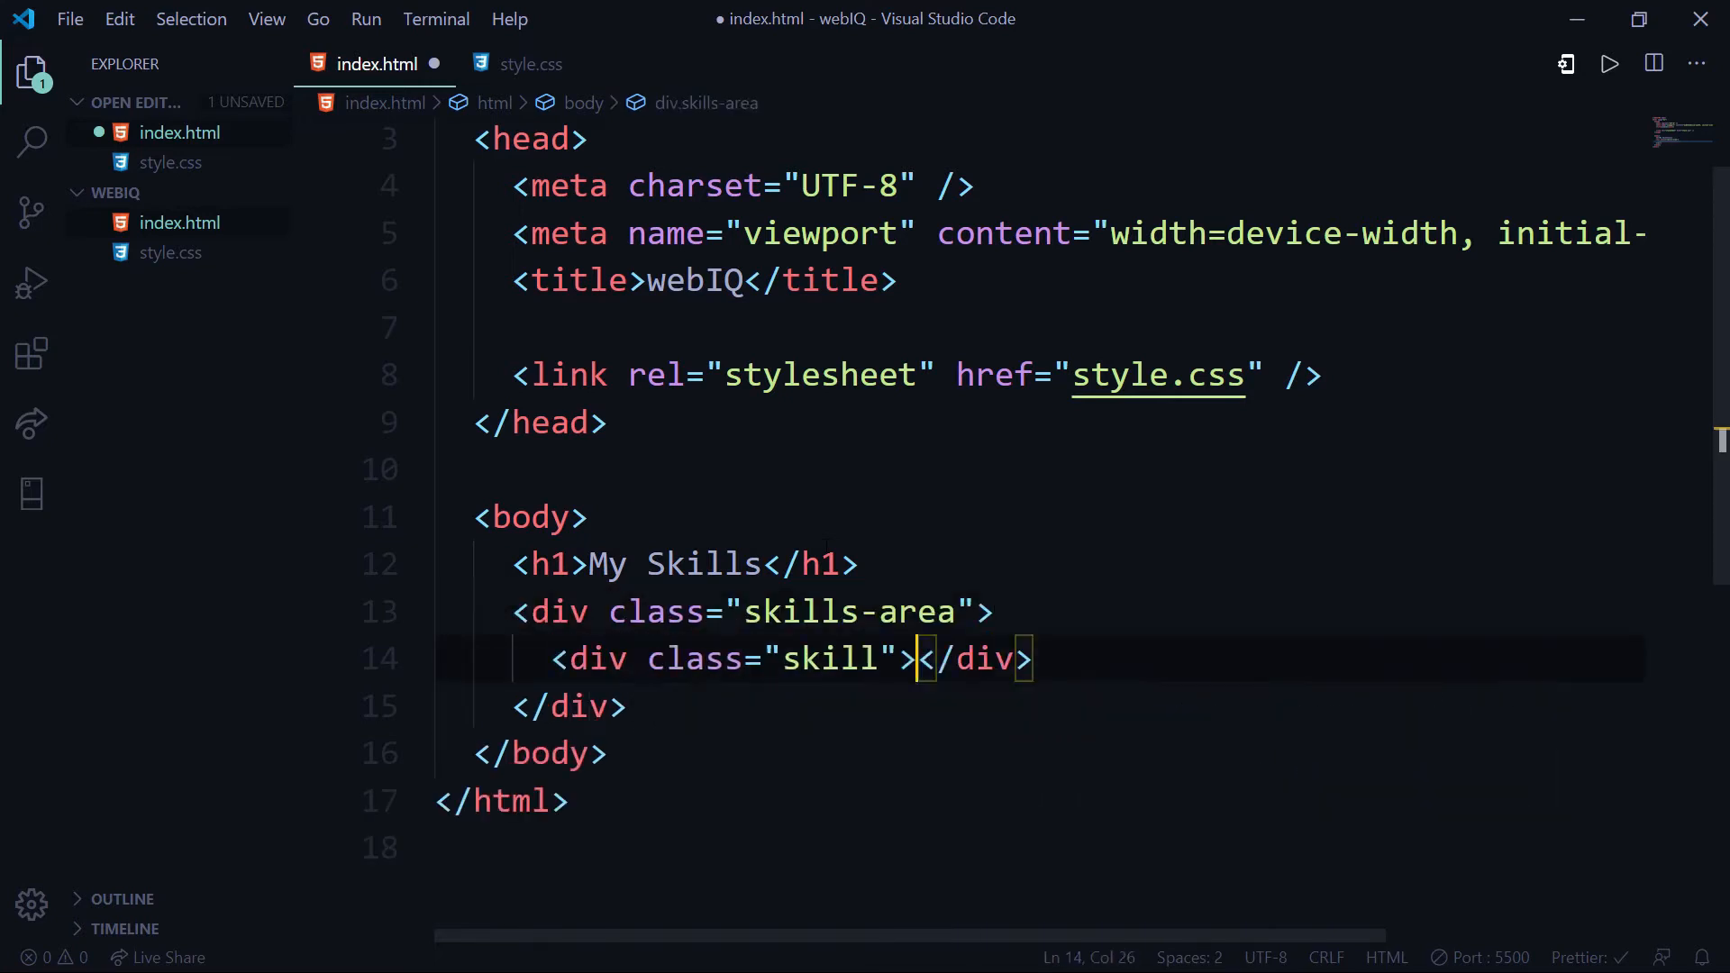
text(.skill-title">HTML</div>)
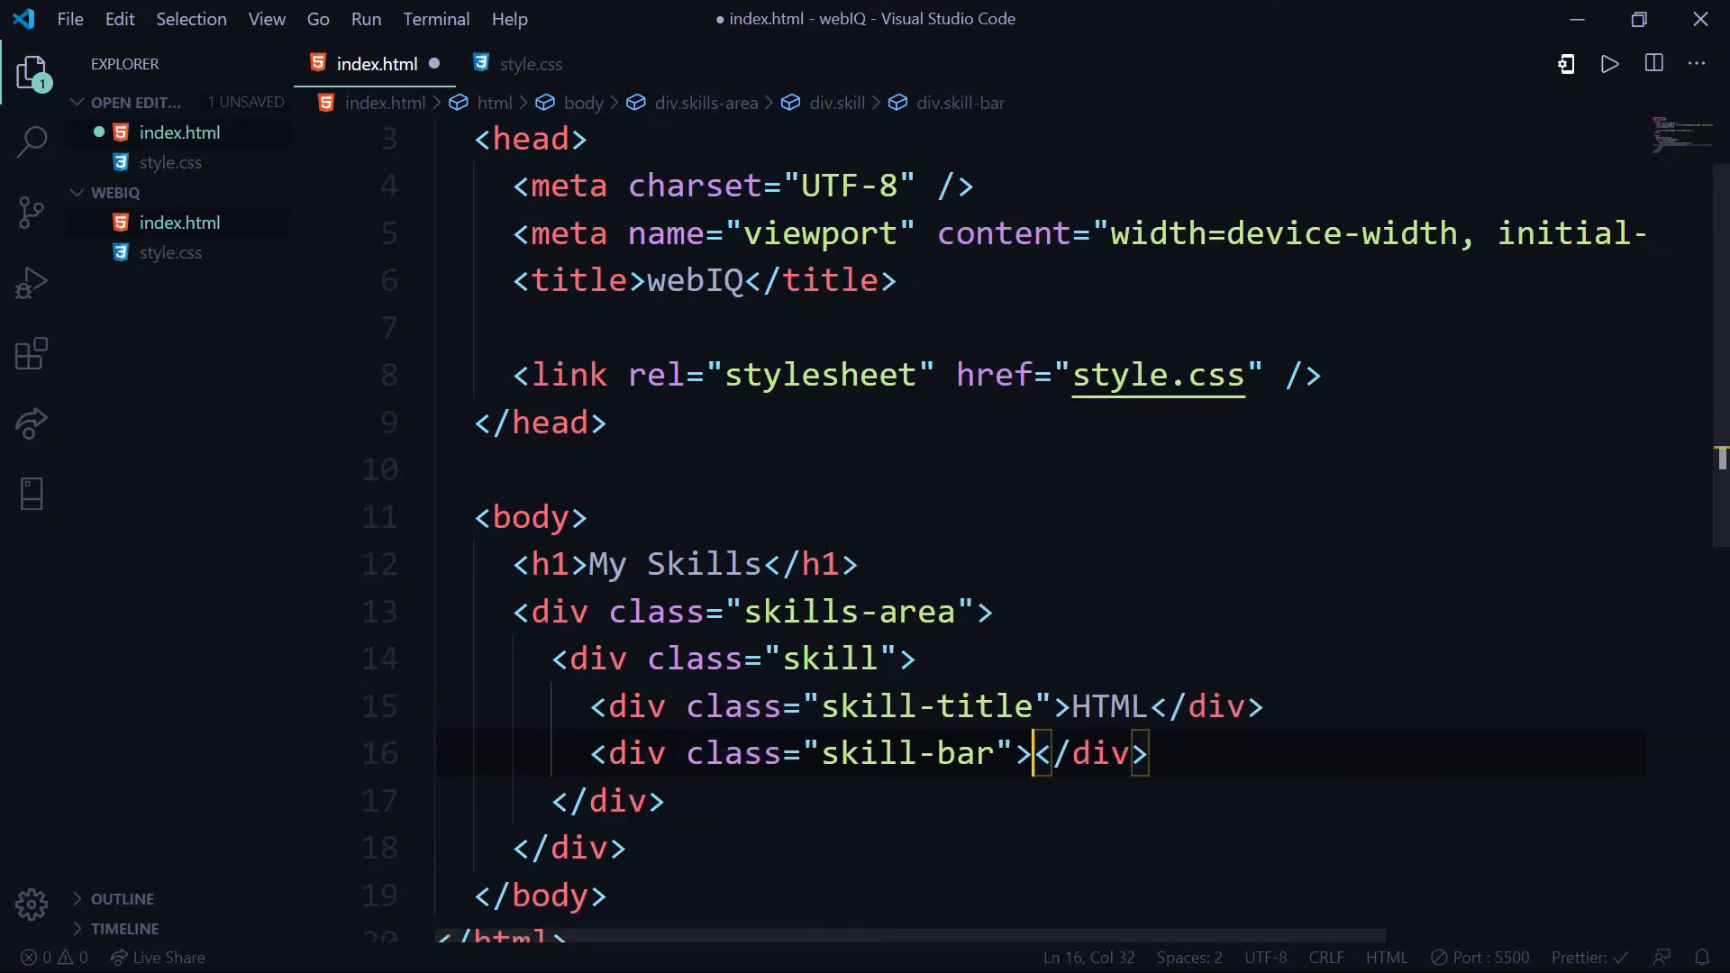
text(.html "></div>)
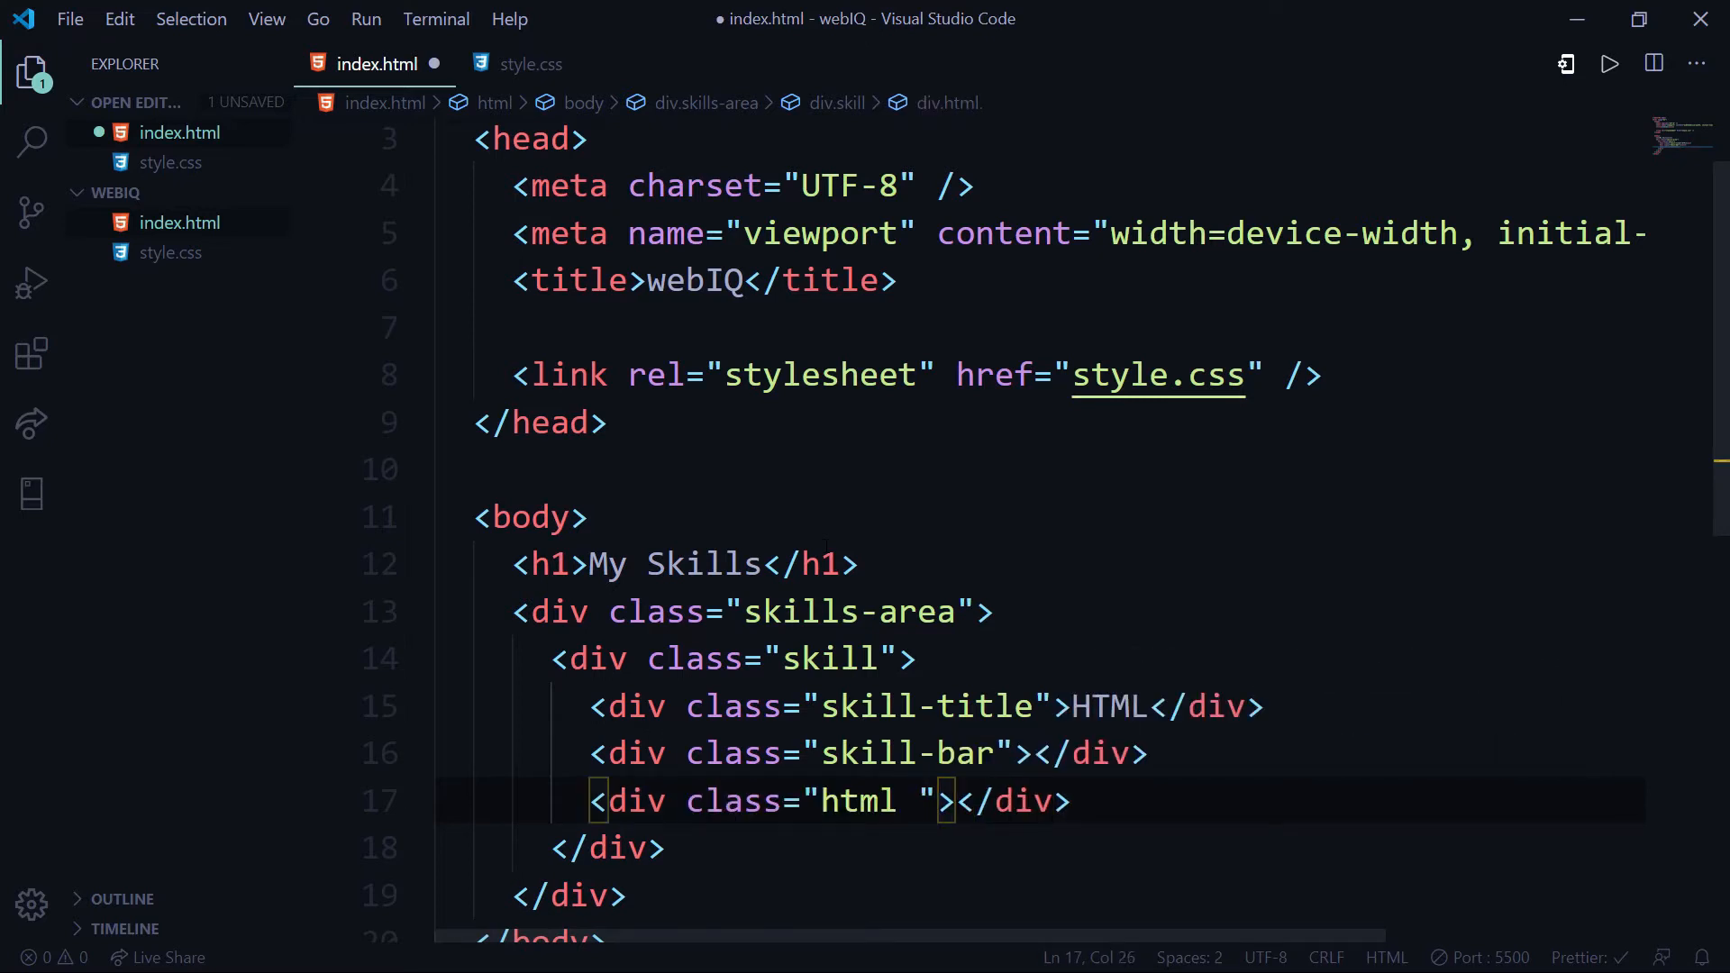
text(skill-fill)
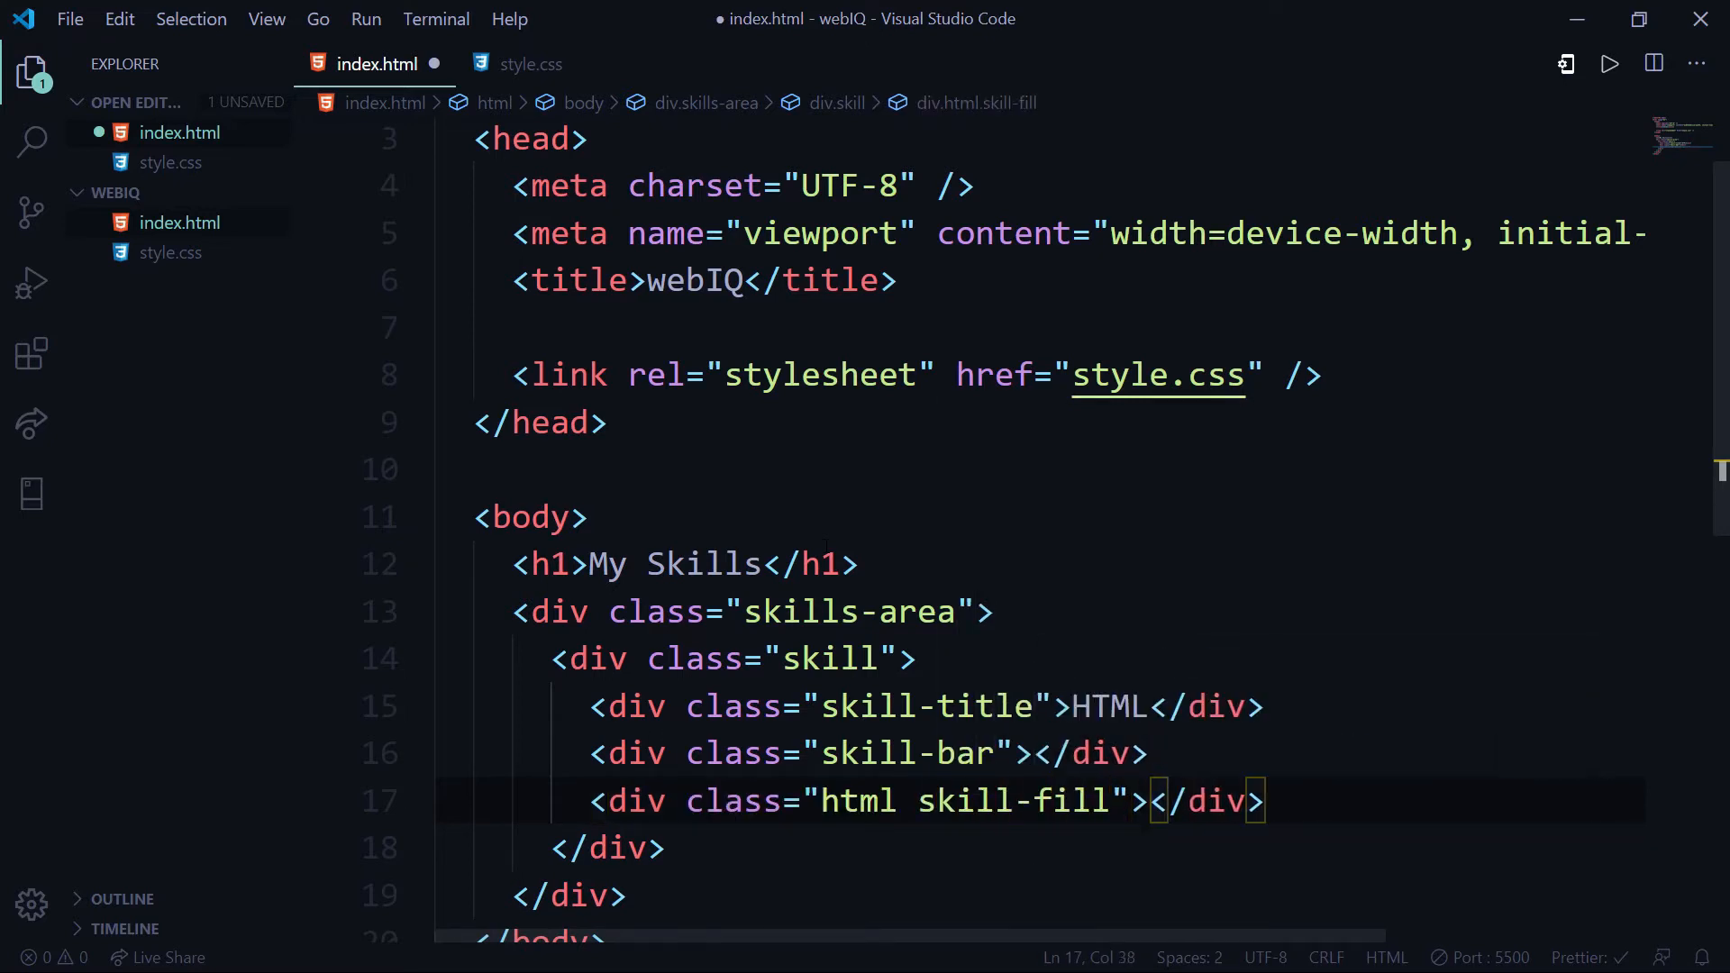
text(<span></span>)
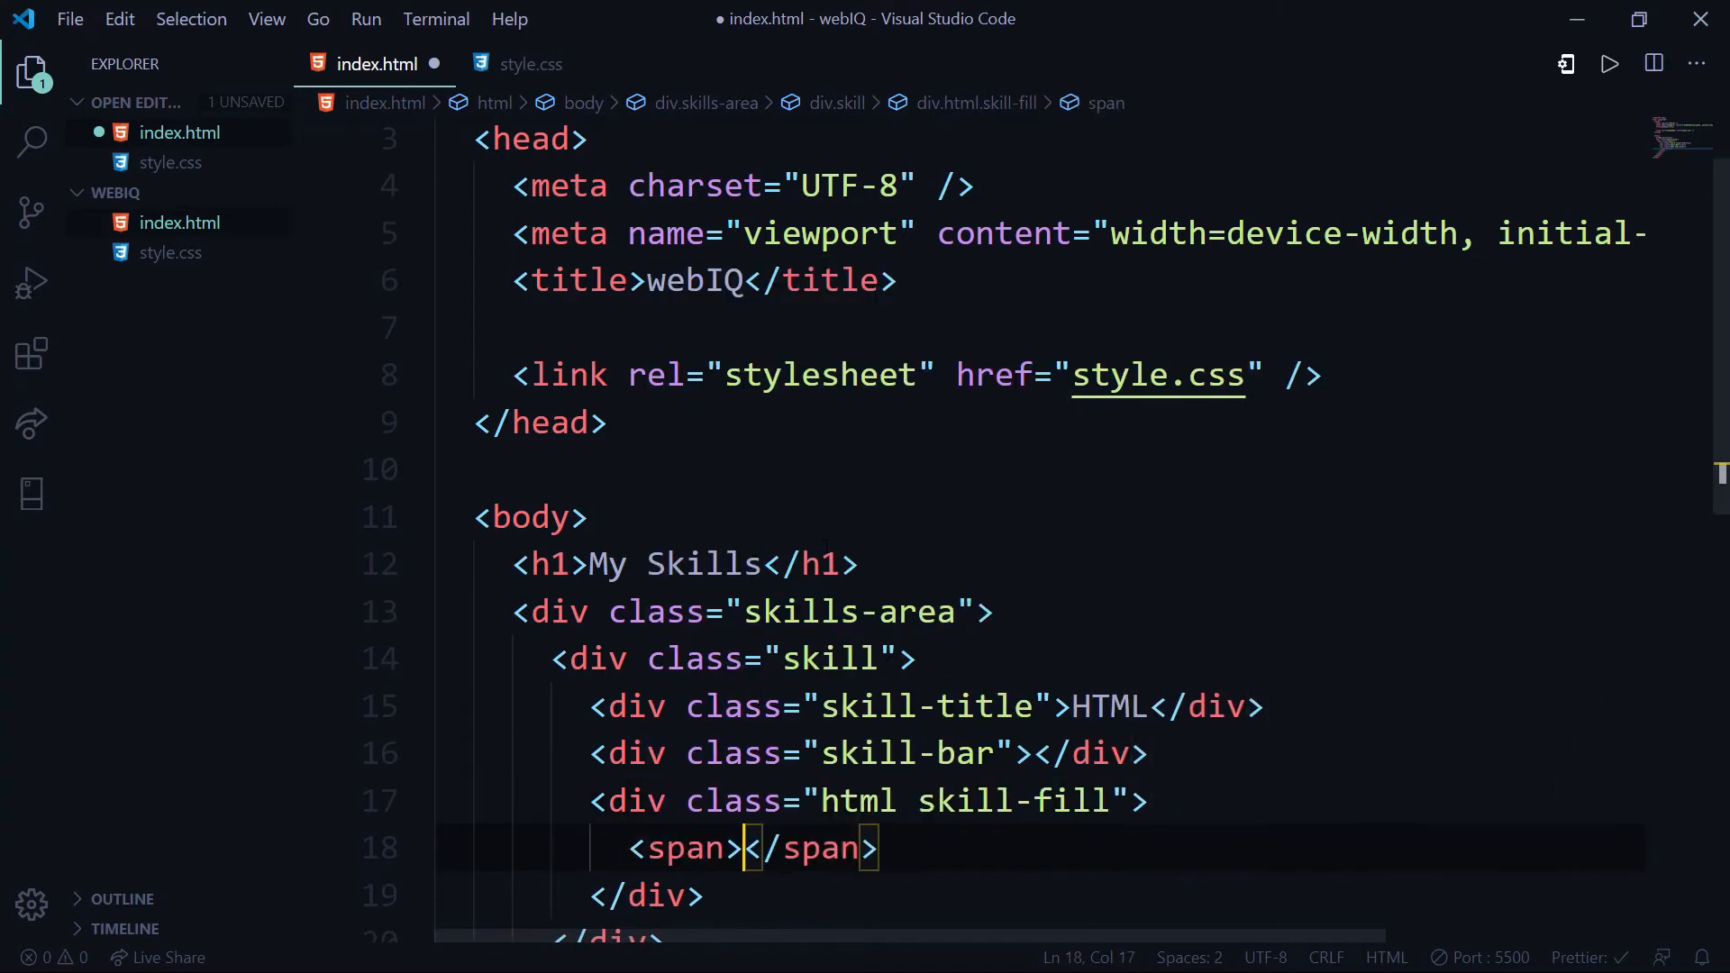
text(class="skil")
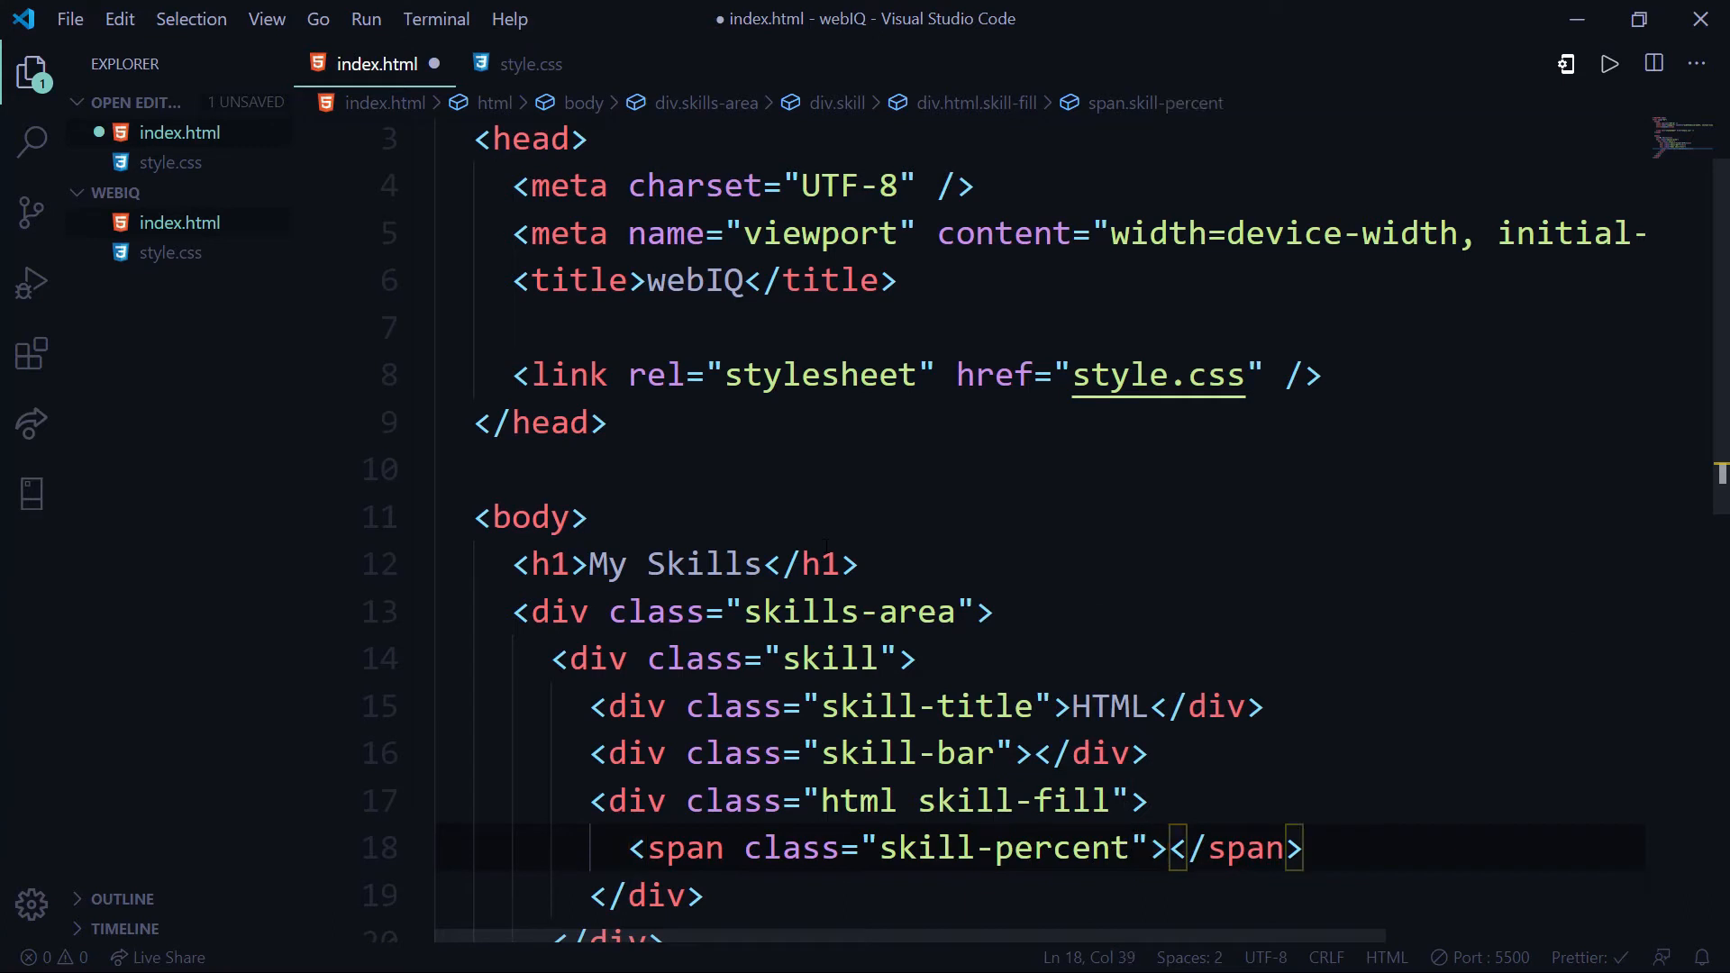
text(50%)
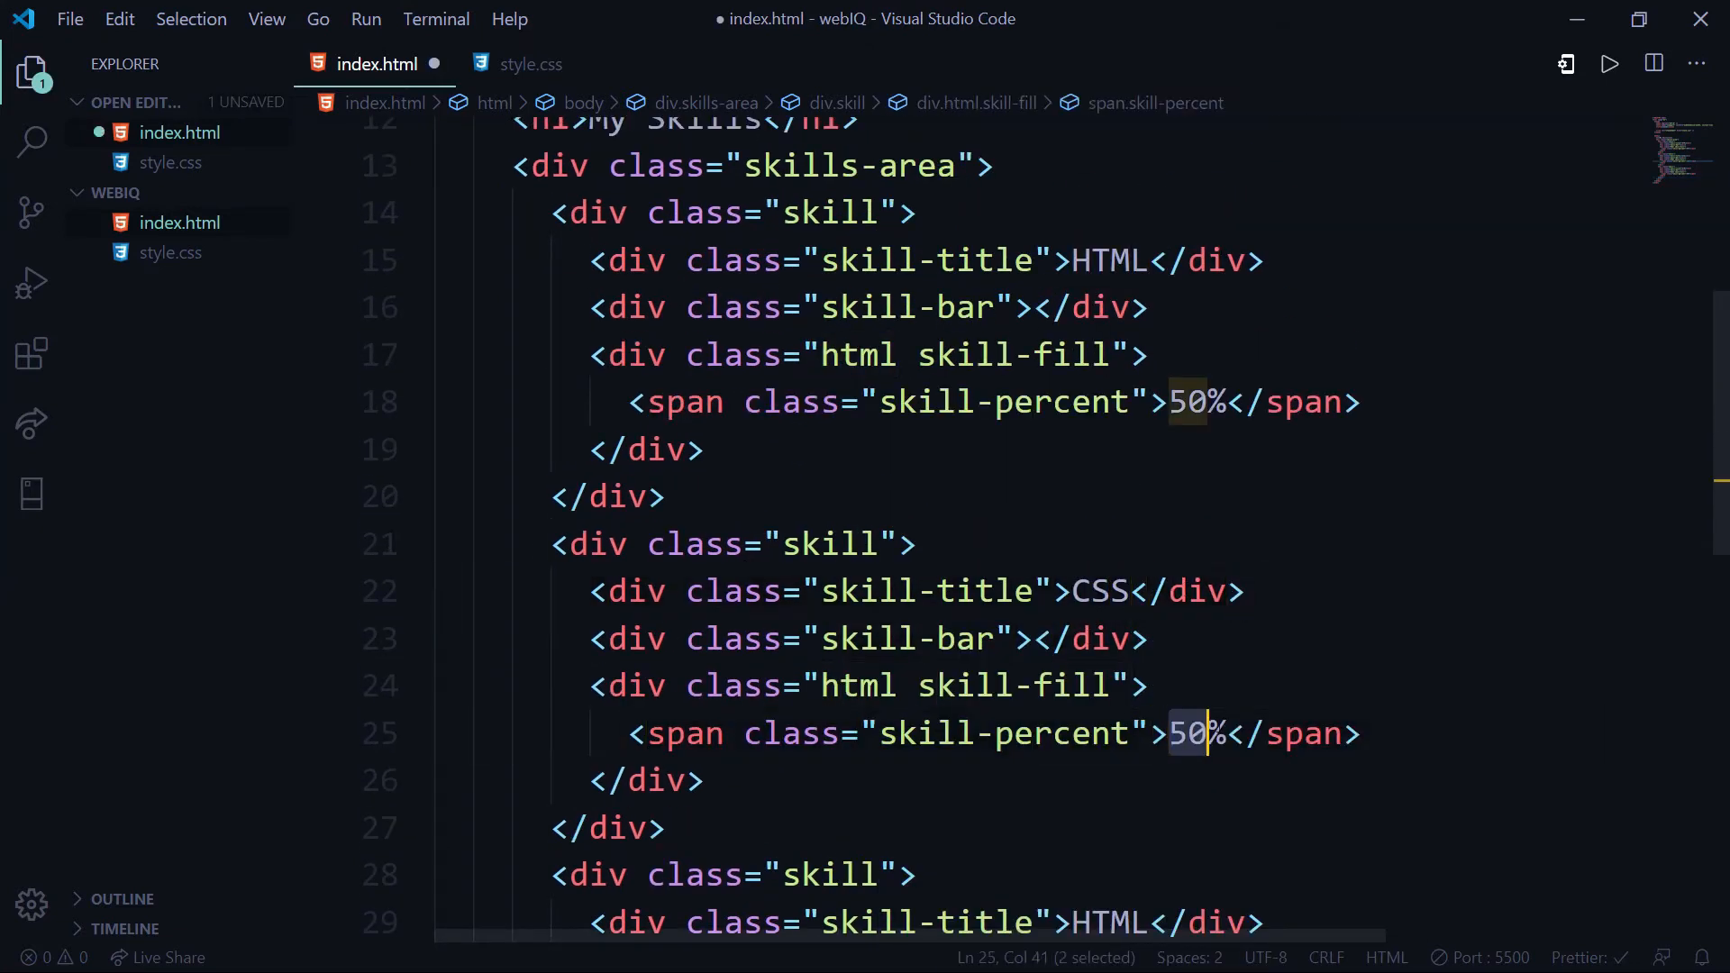
Step: Change the copied skill blocks to CSS at 80% and a JavaScript title
text(80)
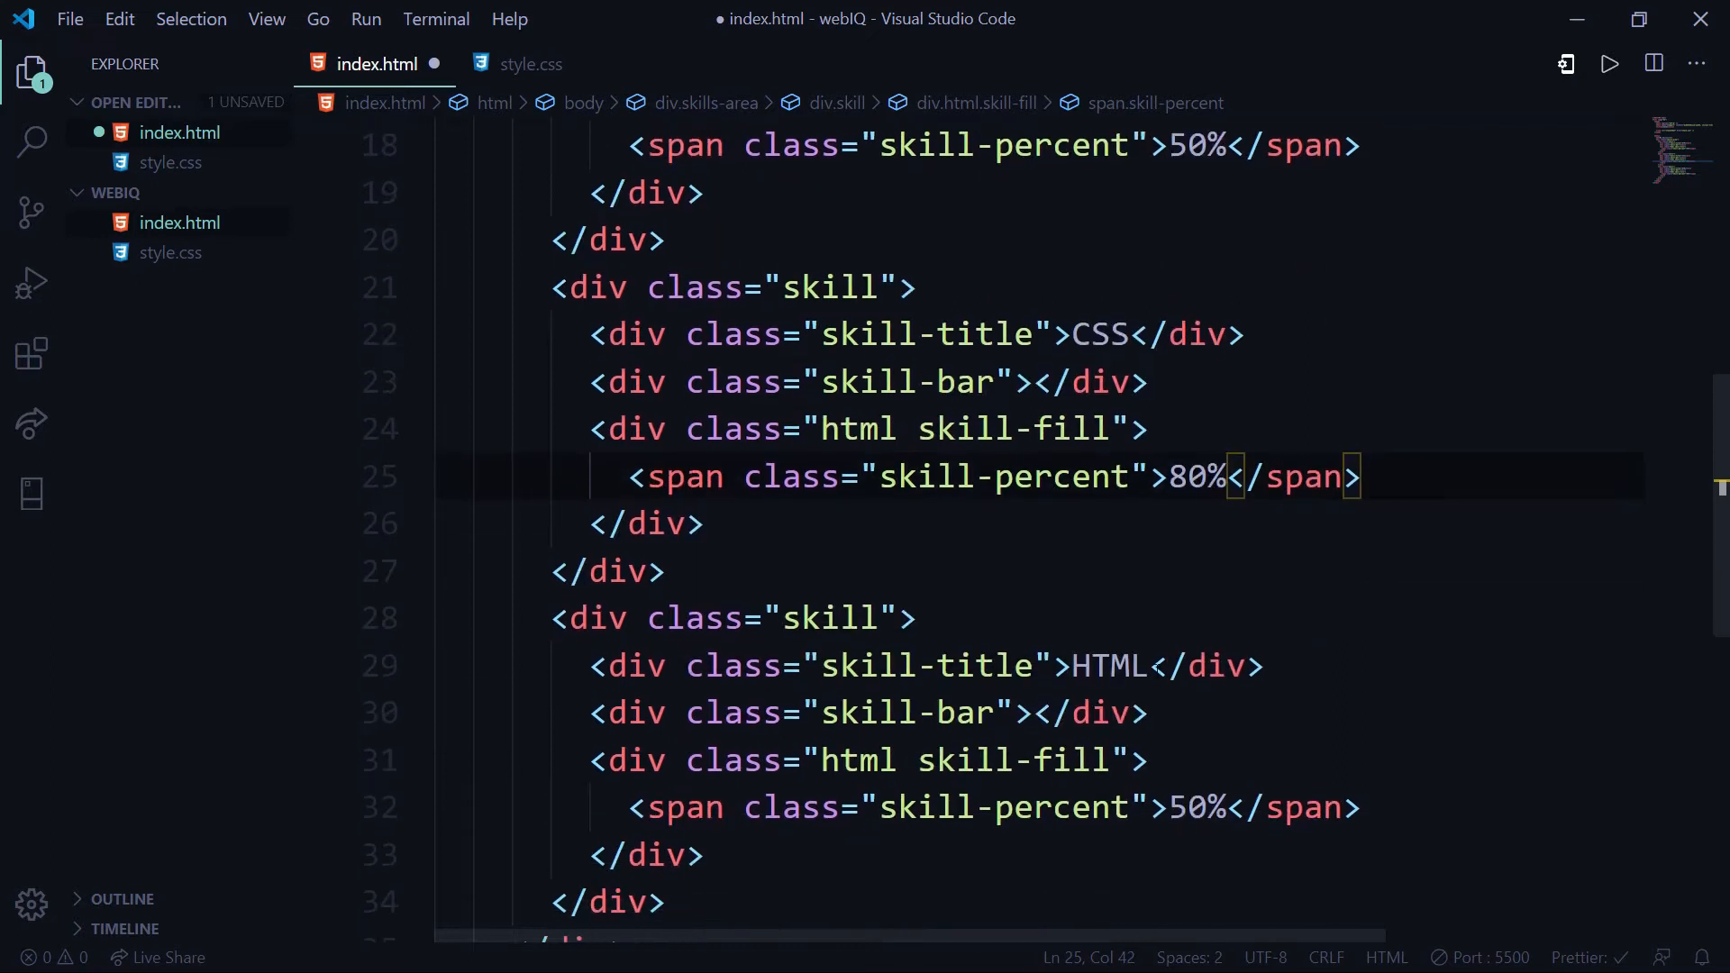
text(JavaScrip)
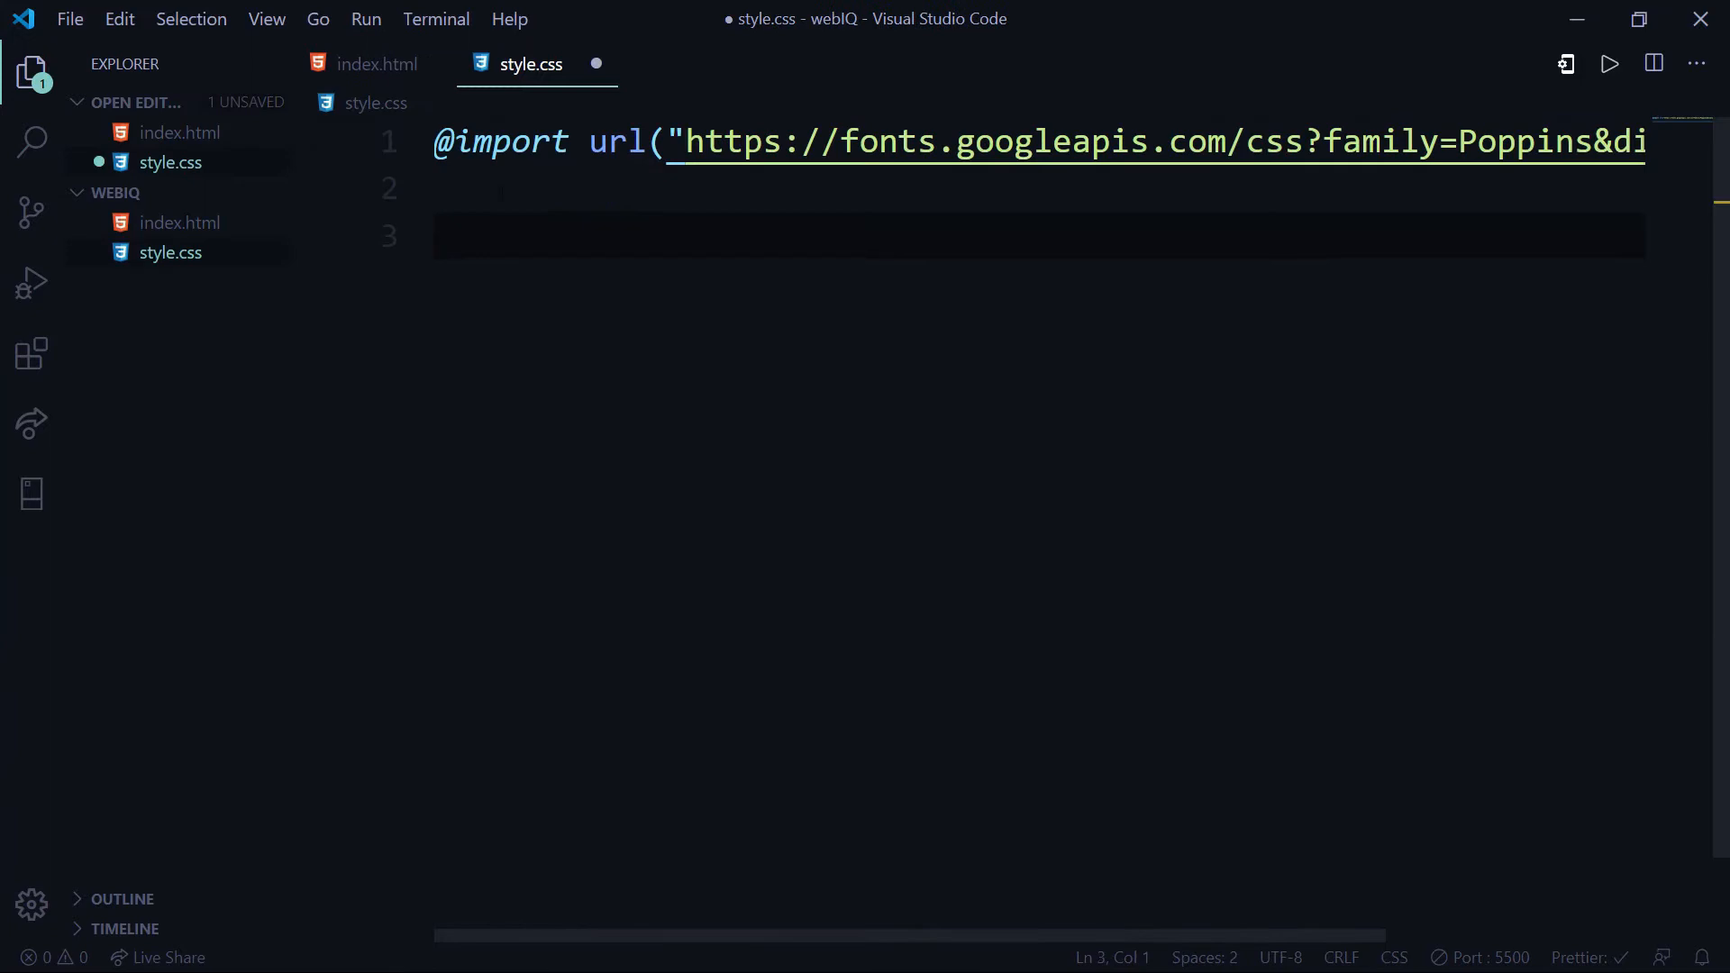
Step: Zero all margins and padding; give body a #12172b background, white text and Poppins
text(*{)
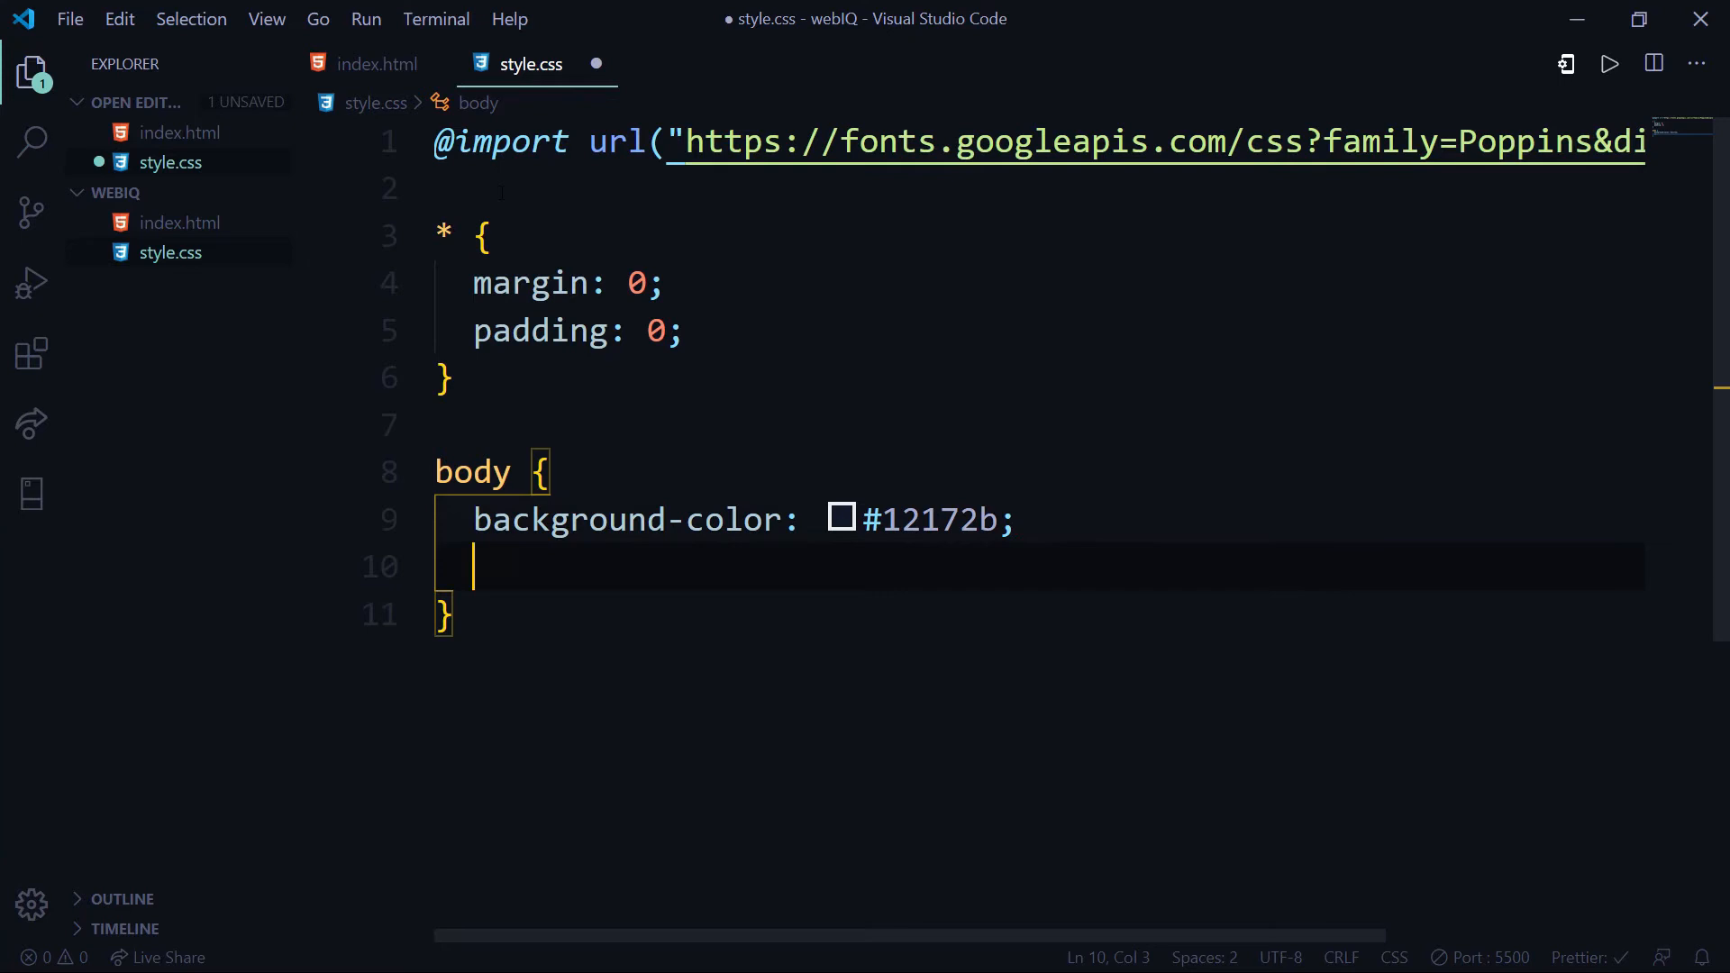
text(color: white;)
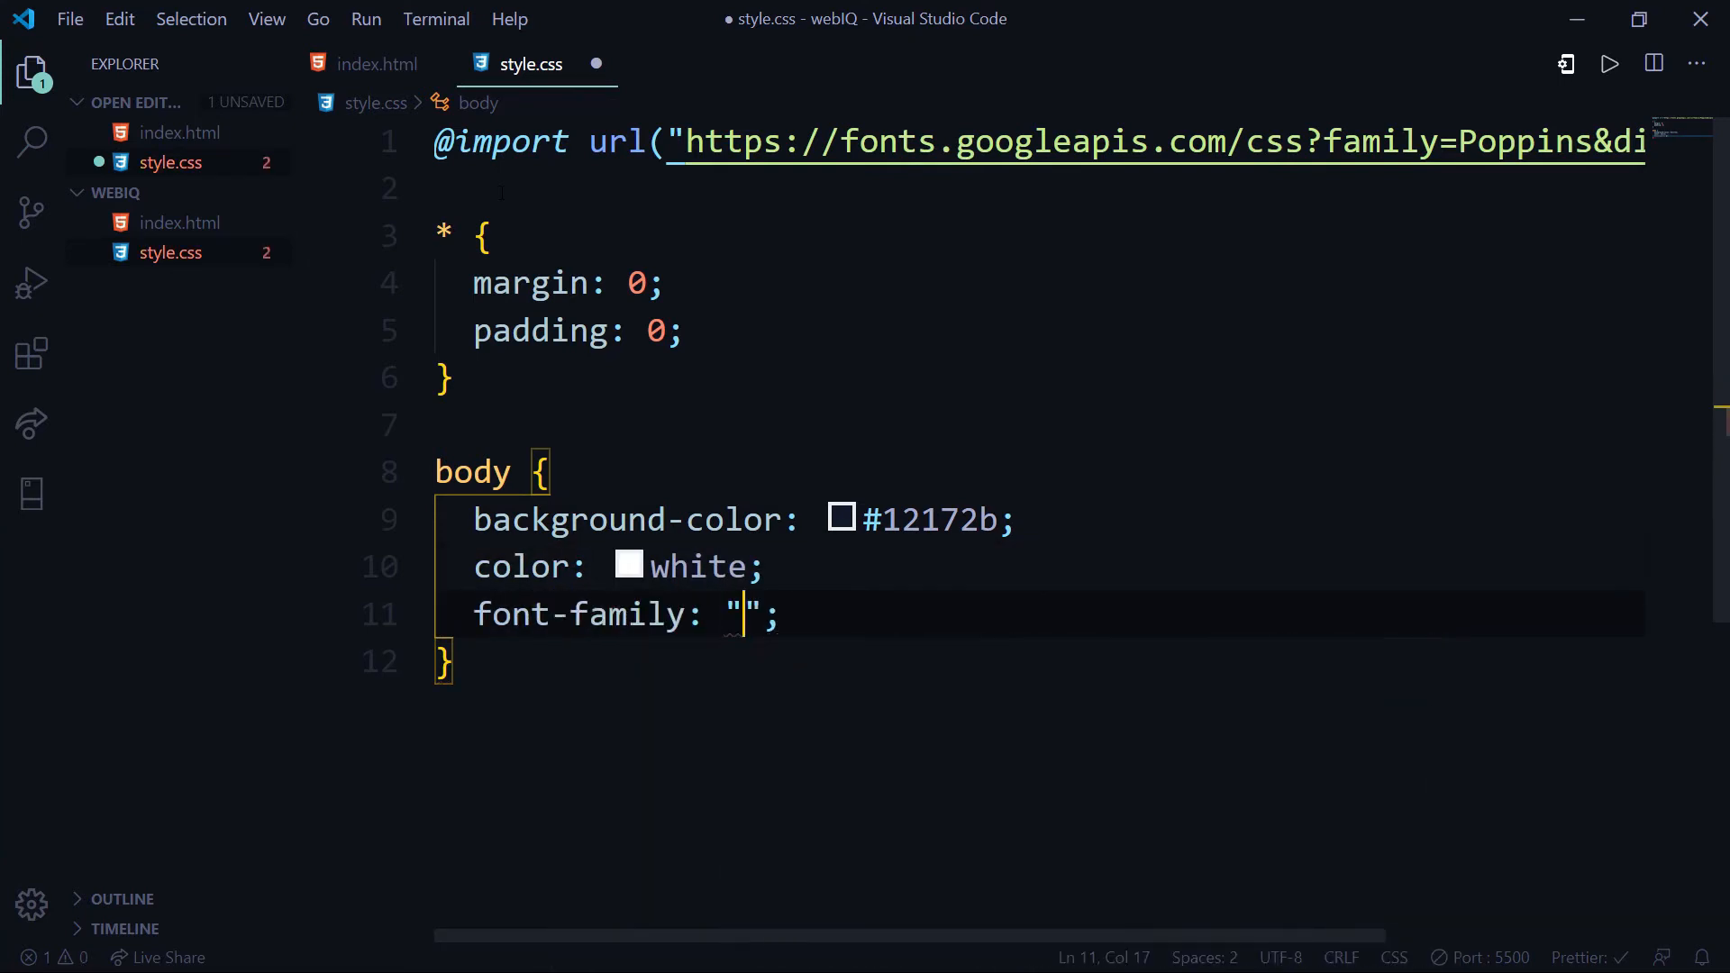
text("Poppins", sanss)
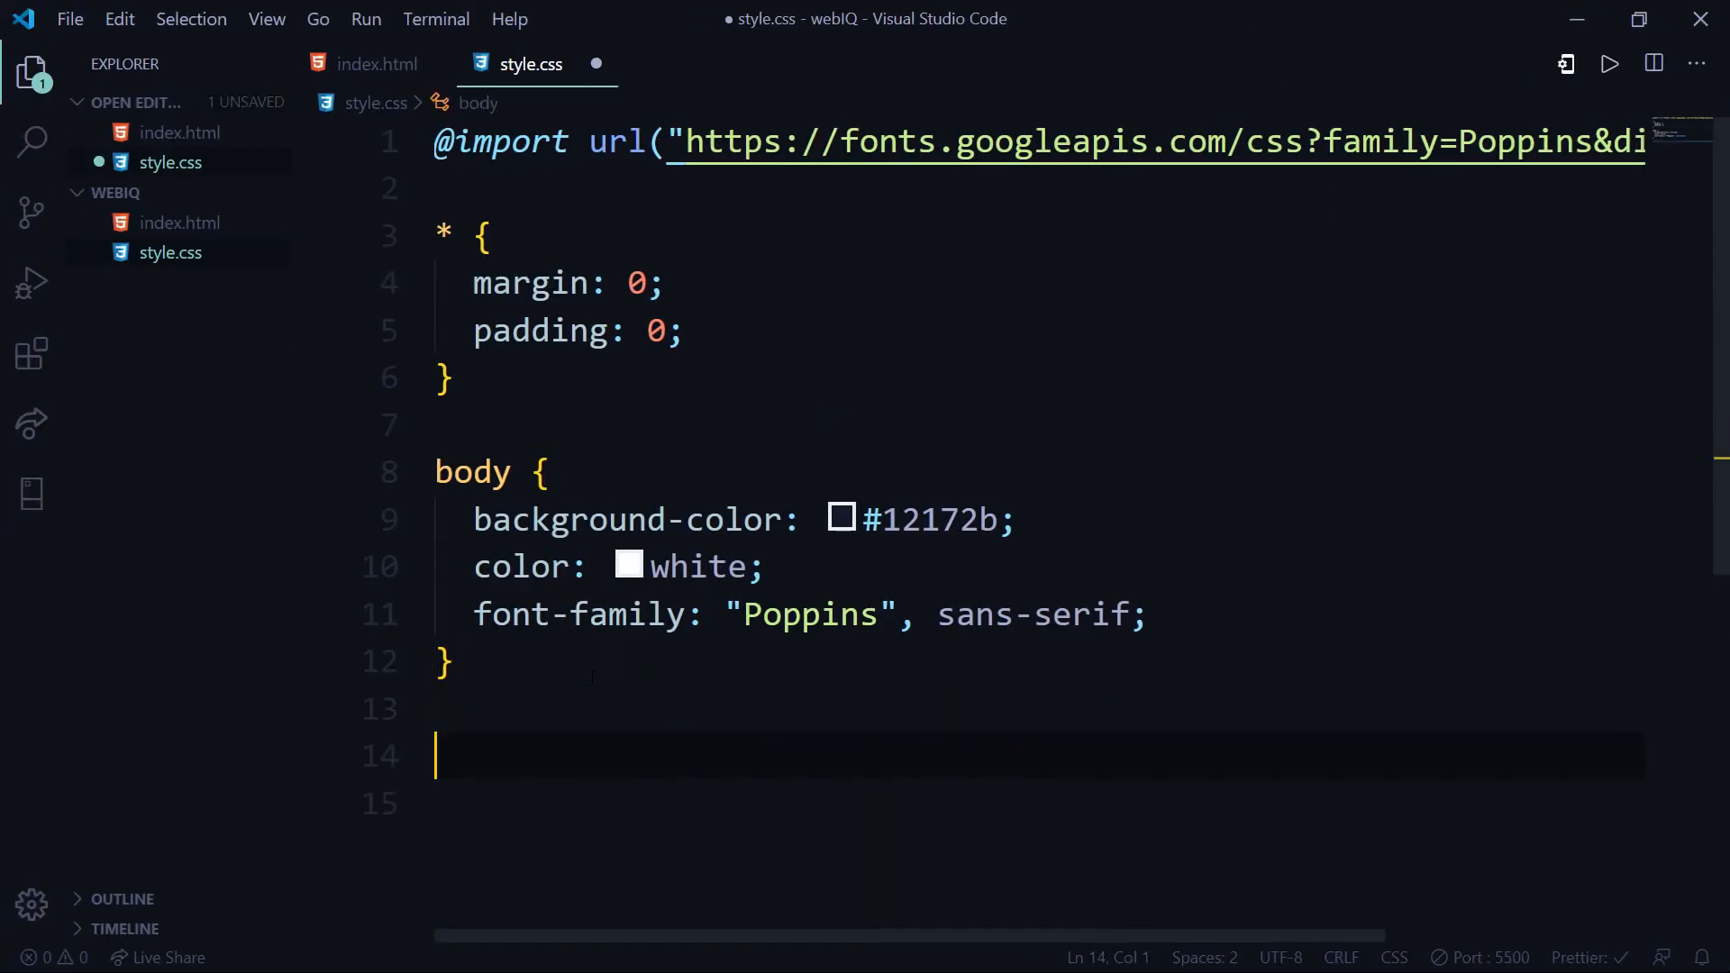
text(h1 {)
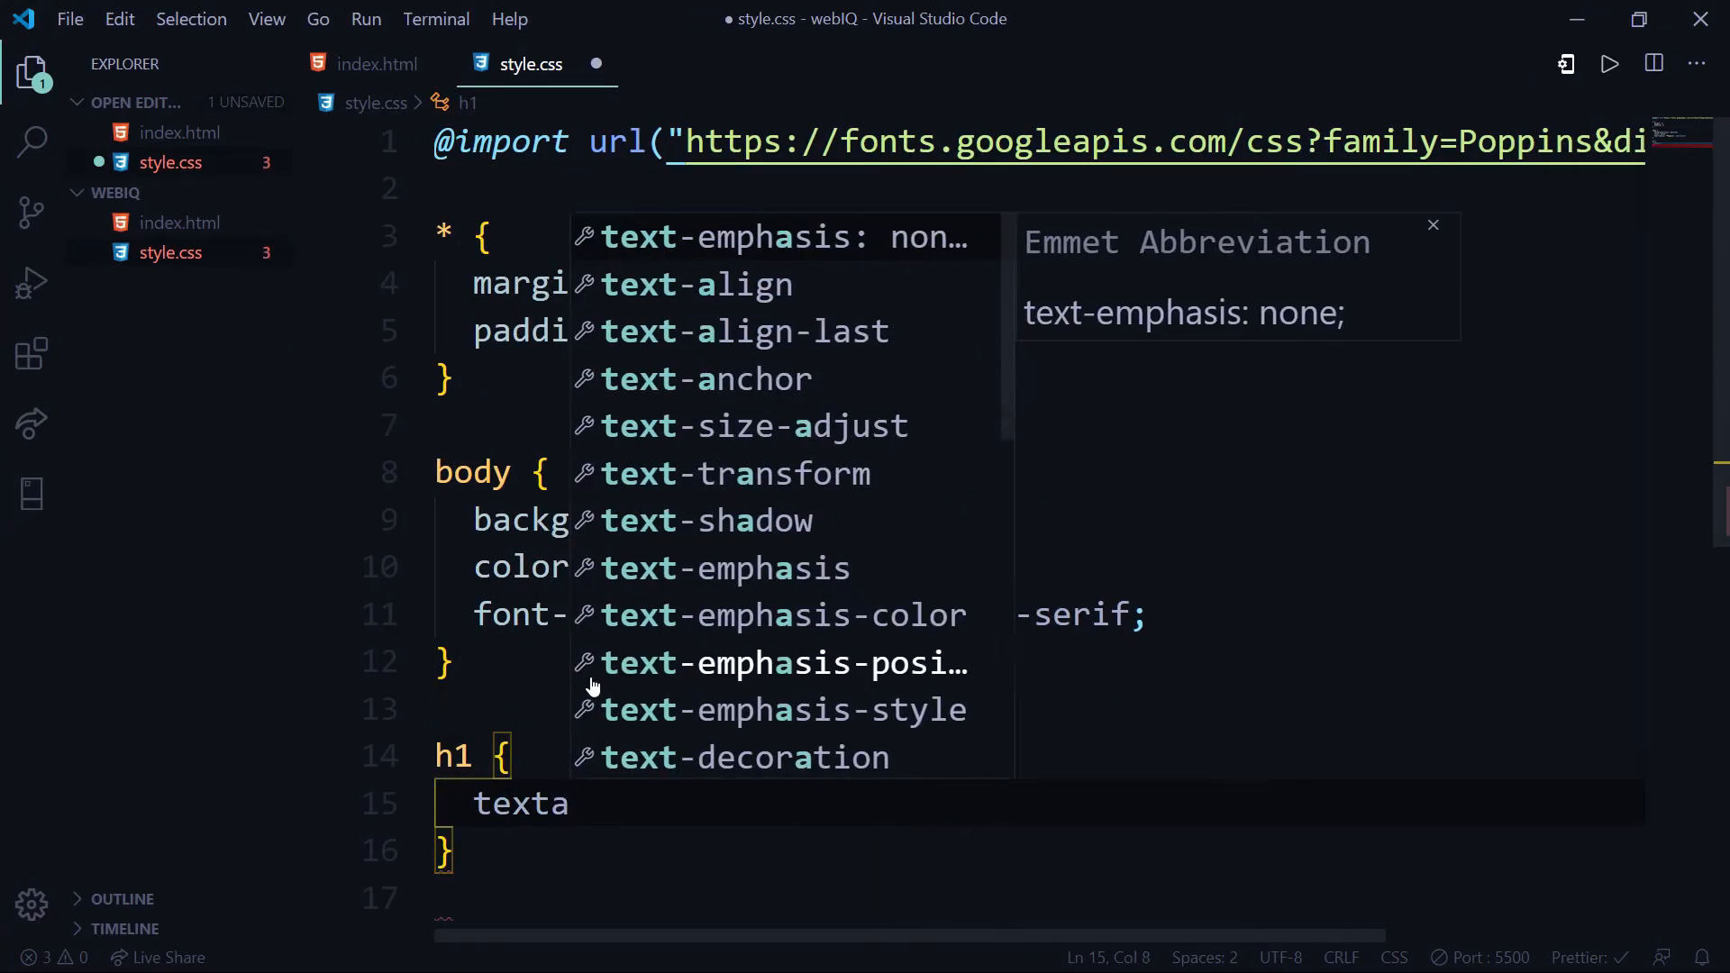
Step: Centre h1 at 80px with 40px top margin; make .skills-area a flex column padded 0 20%
text(margin-top: 40px;)
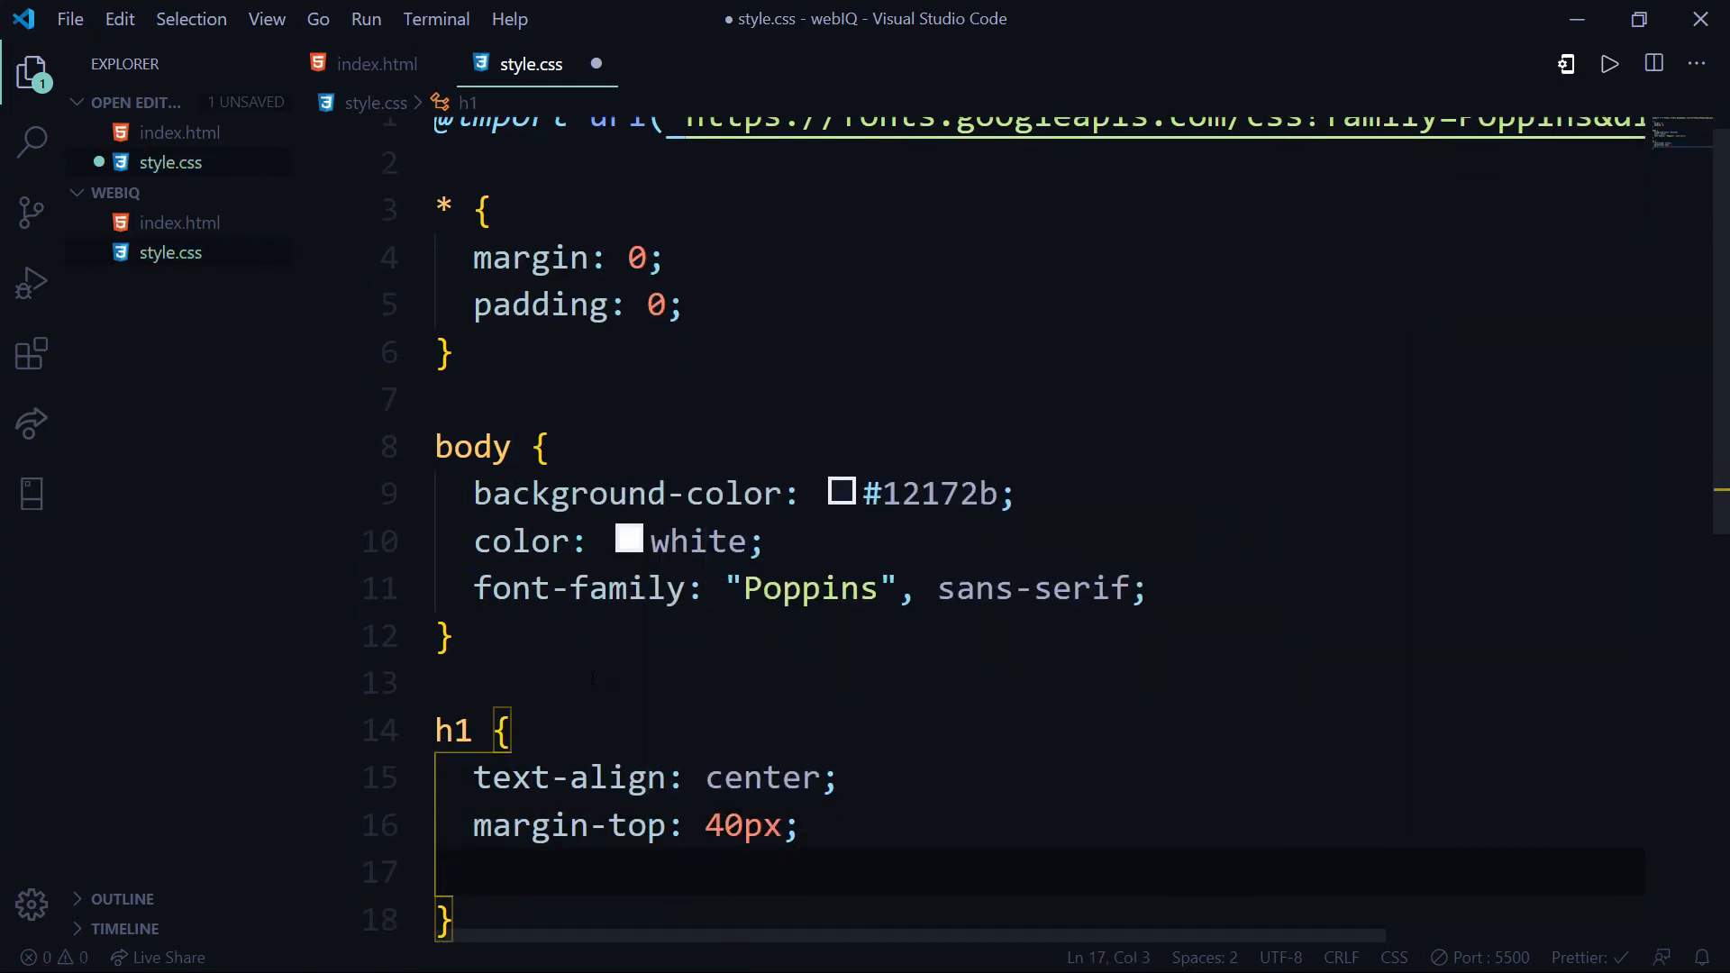
text(font-size: 80px;)
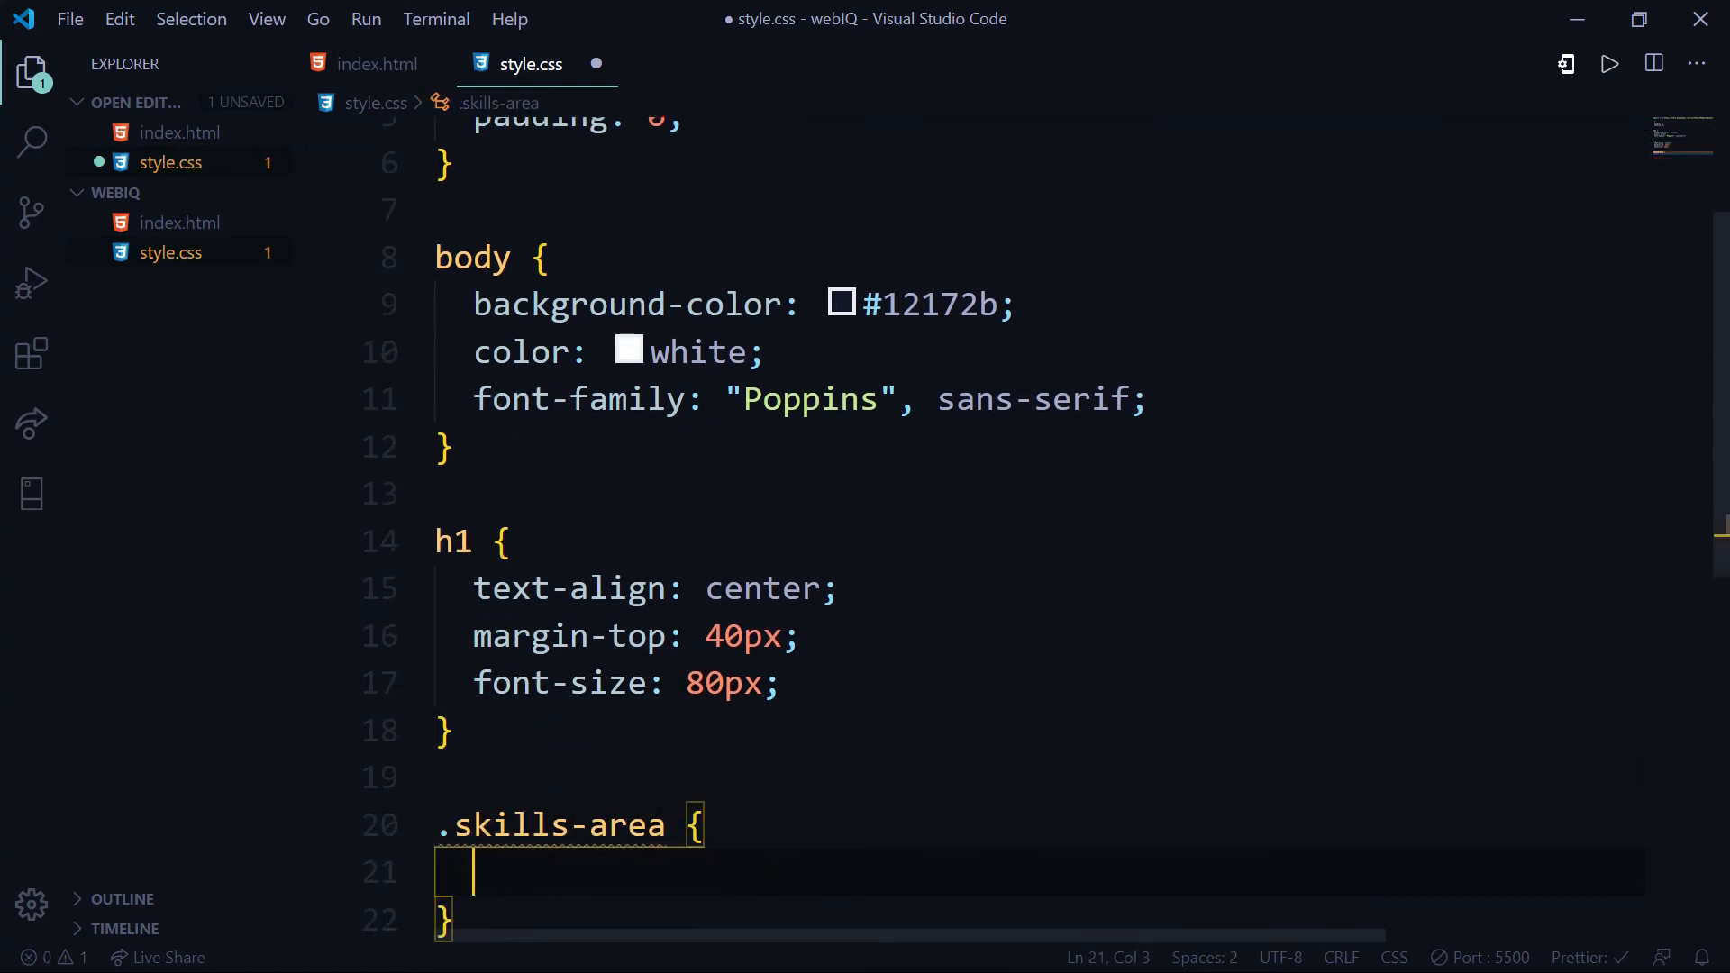
text(display: flex;)
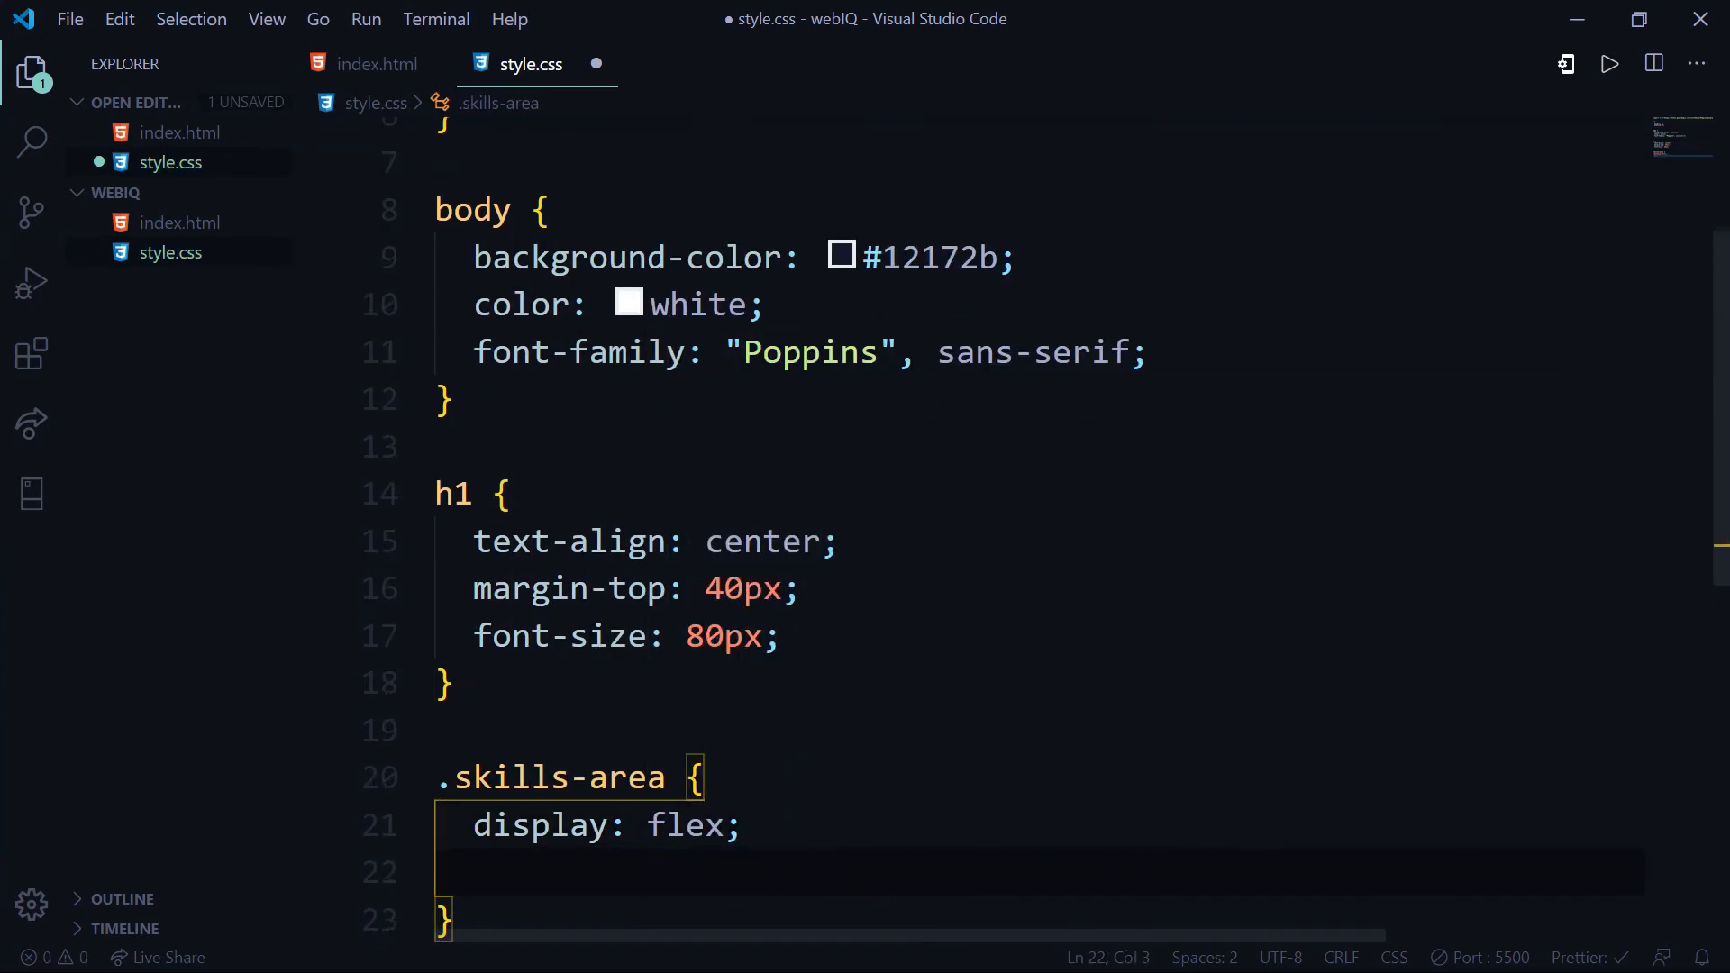
text(flex-direction: column;)
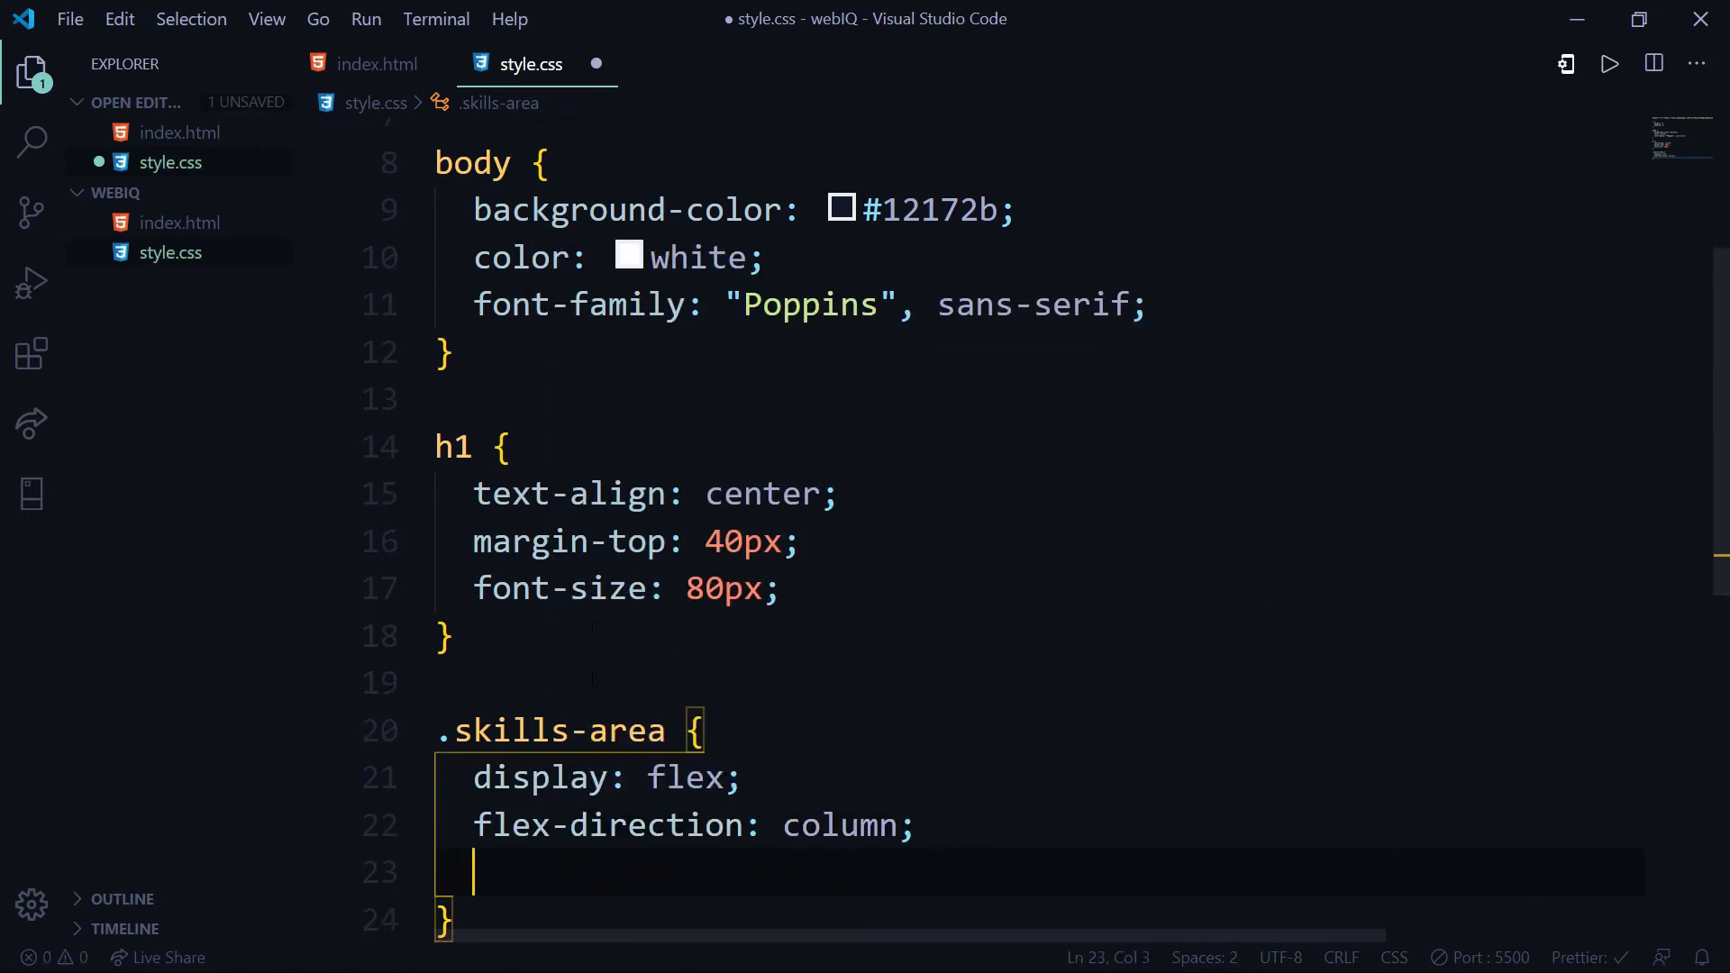
text(padding: 0 20%)
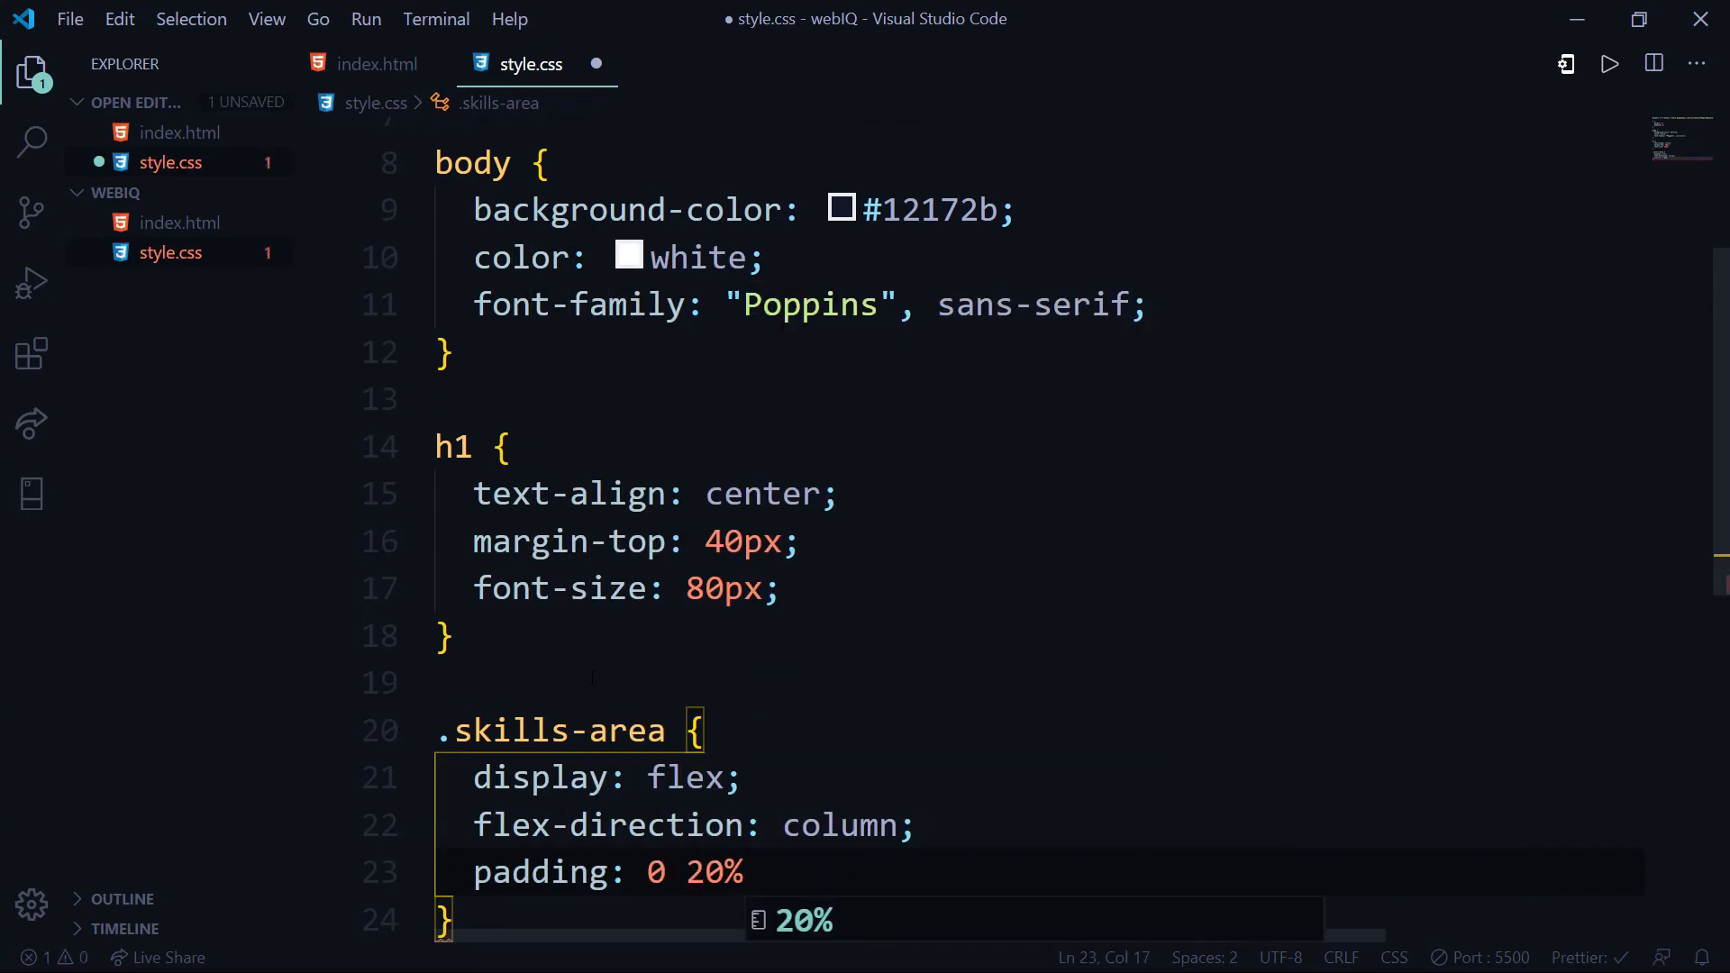
key(Ctrl+s)
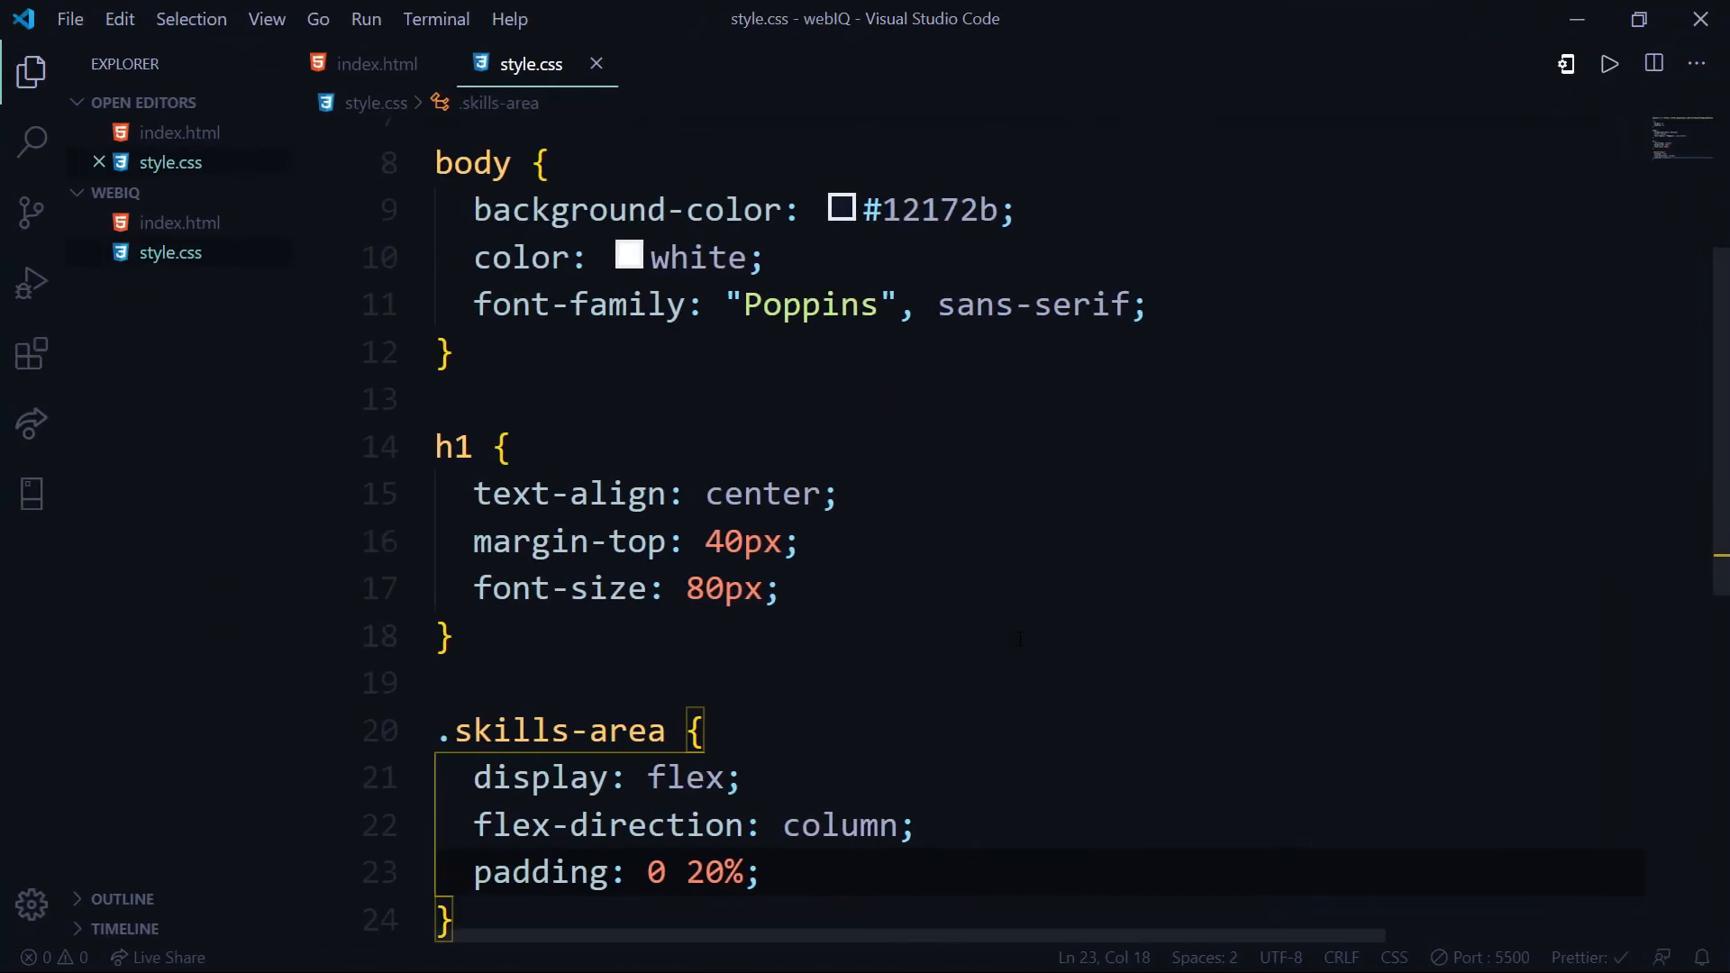
text(.skill {)
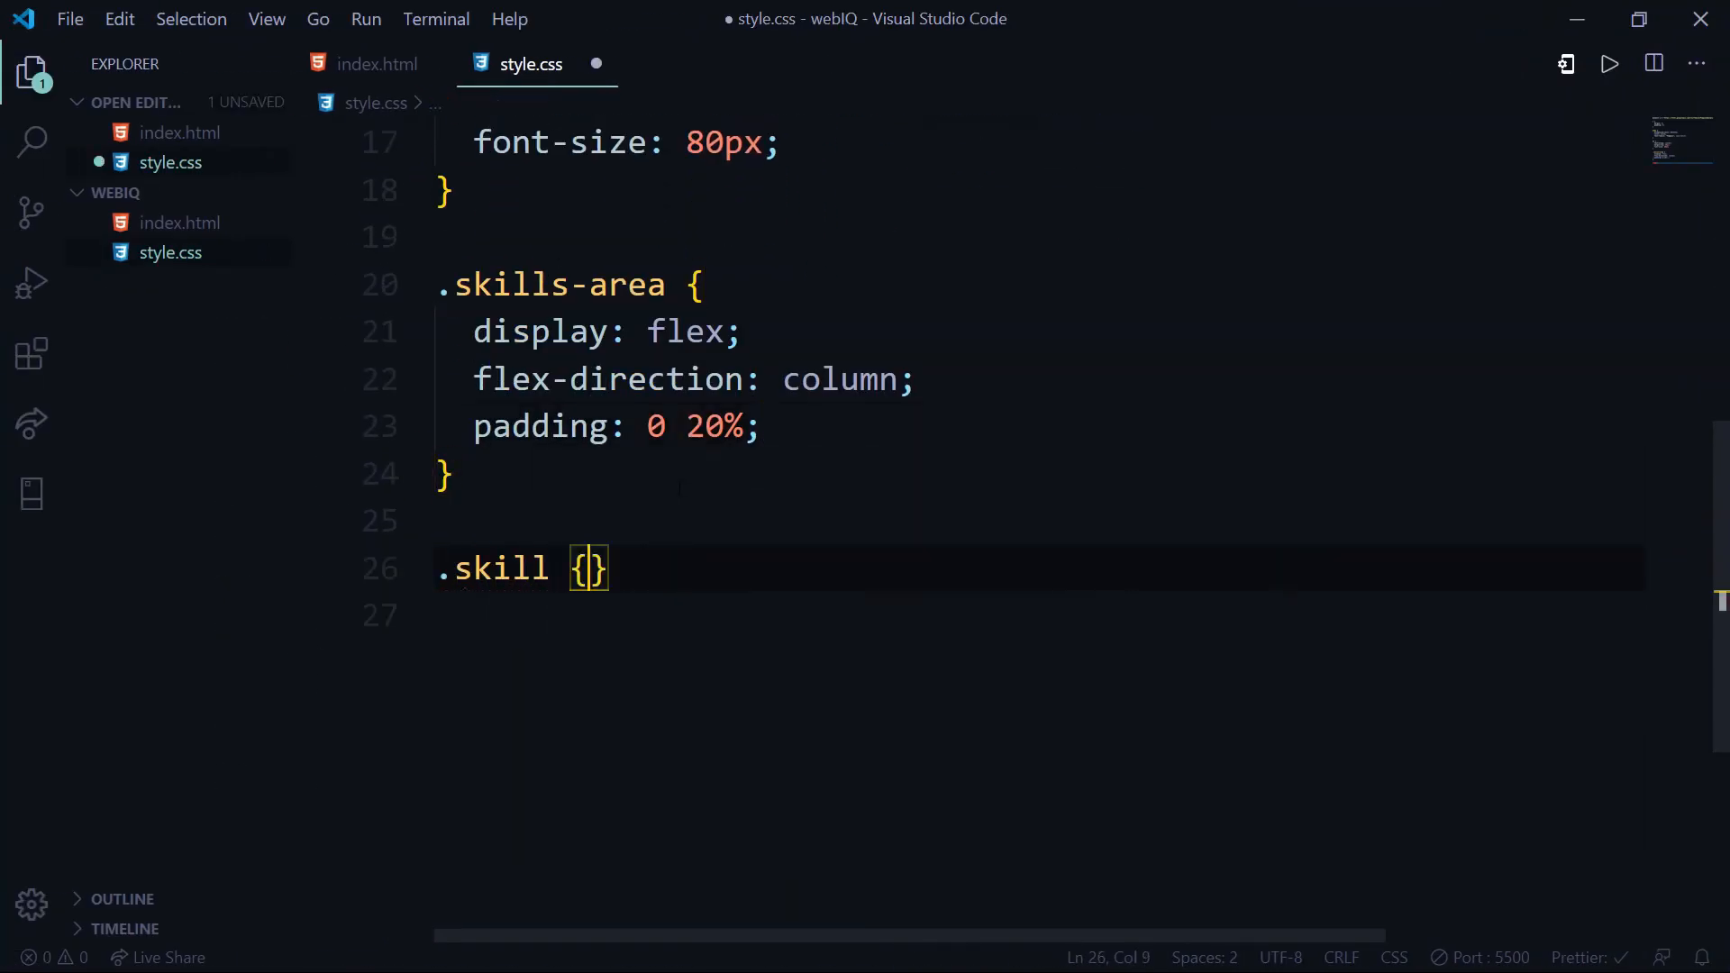
Step: Give .skill relative positioning and 40px bottom margin, and add a .skill-title rule
text(position: relative;)
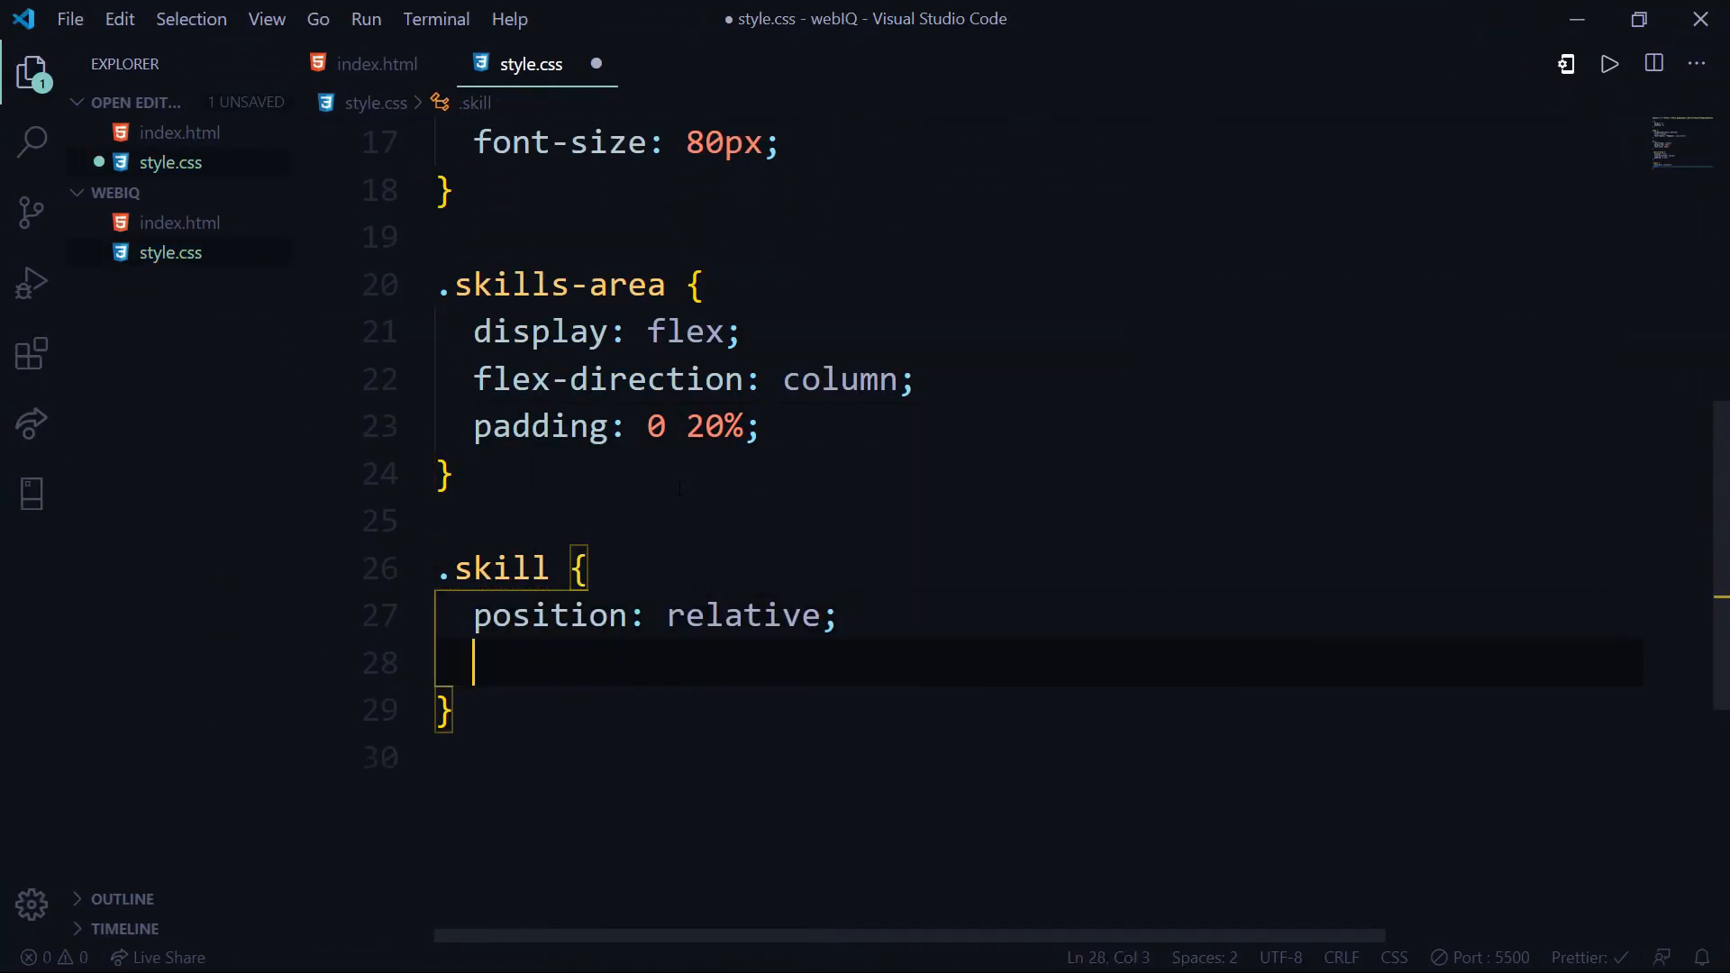
text(margin-bottom: 40px;)
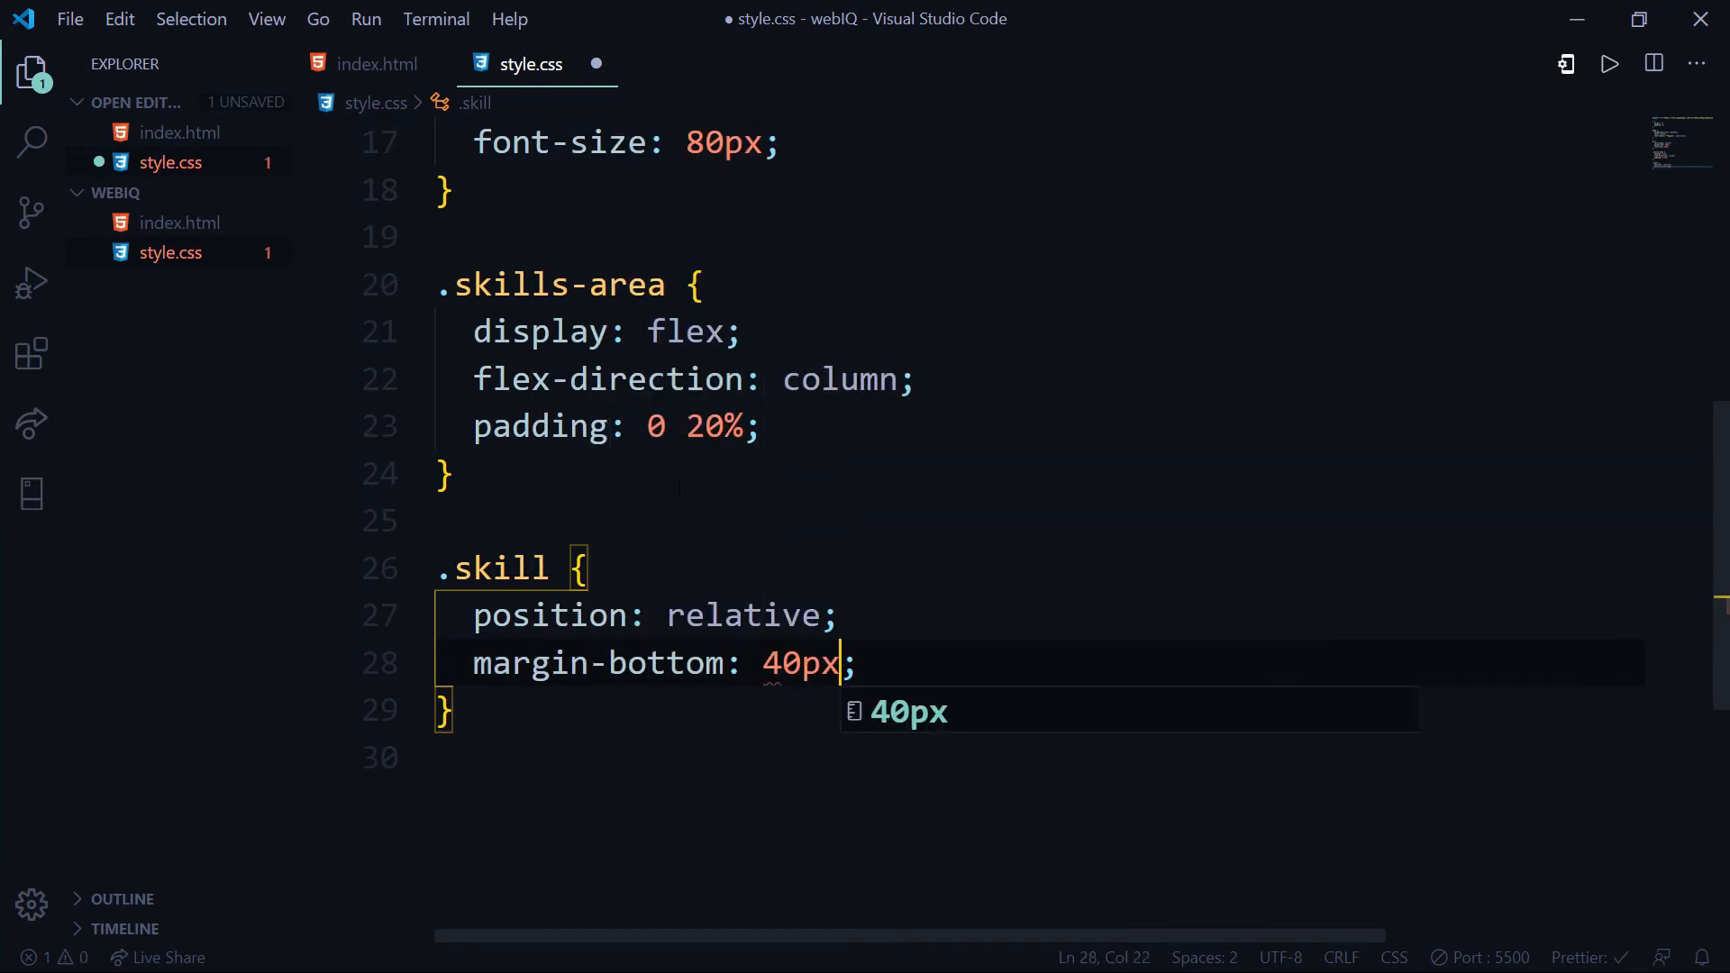
text(.skill)
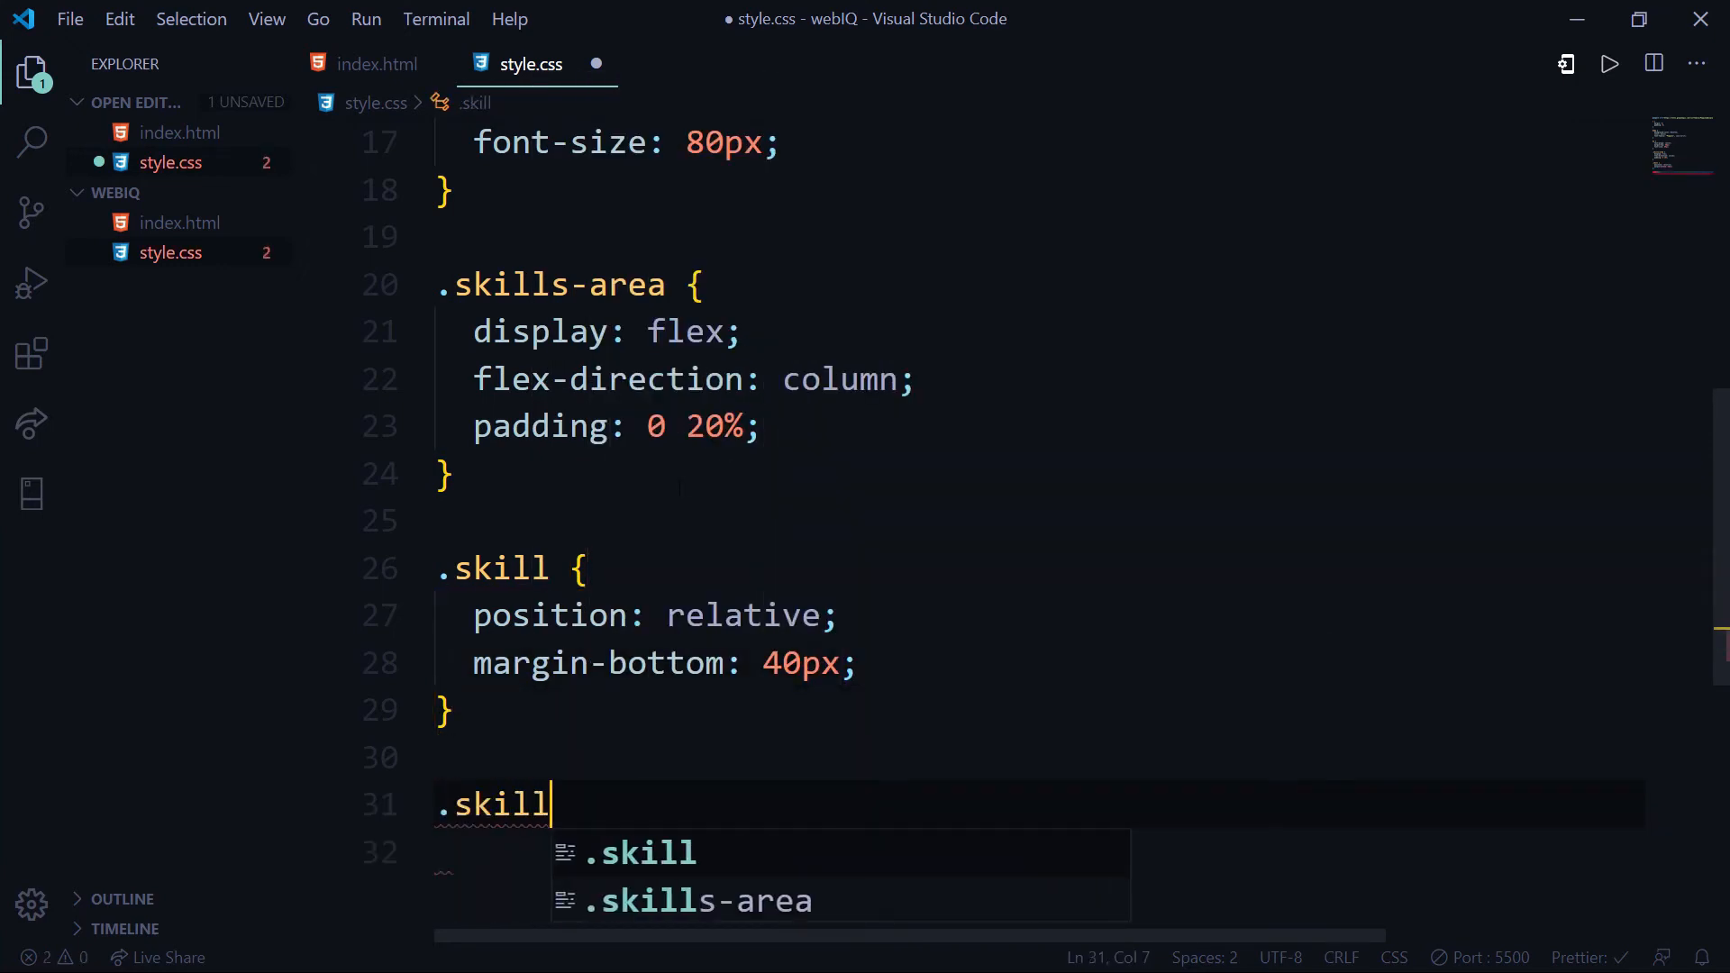
text(-title {)
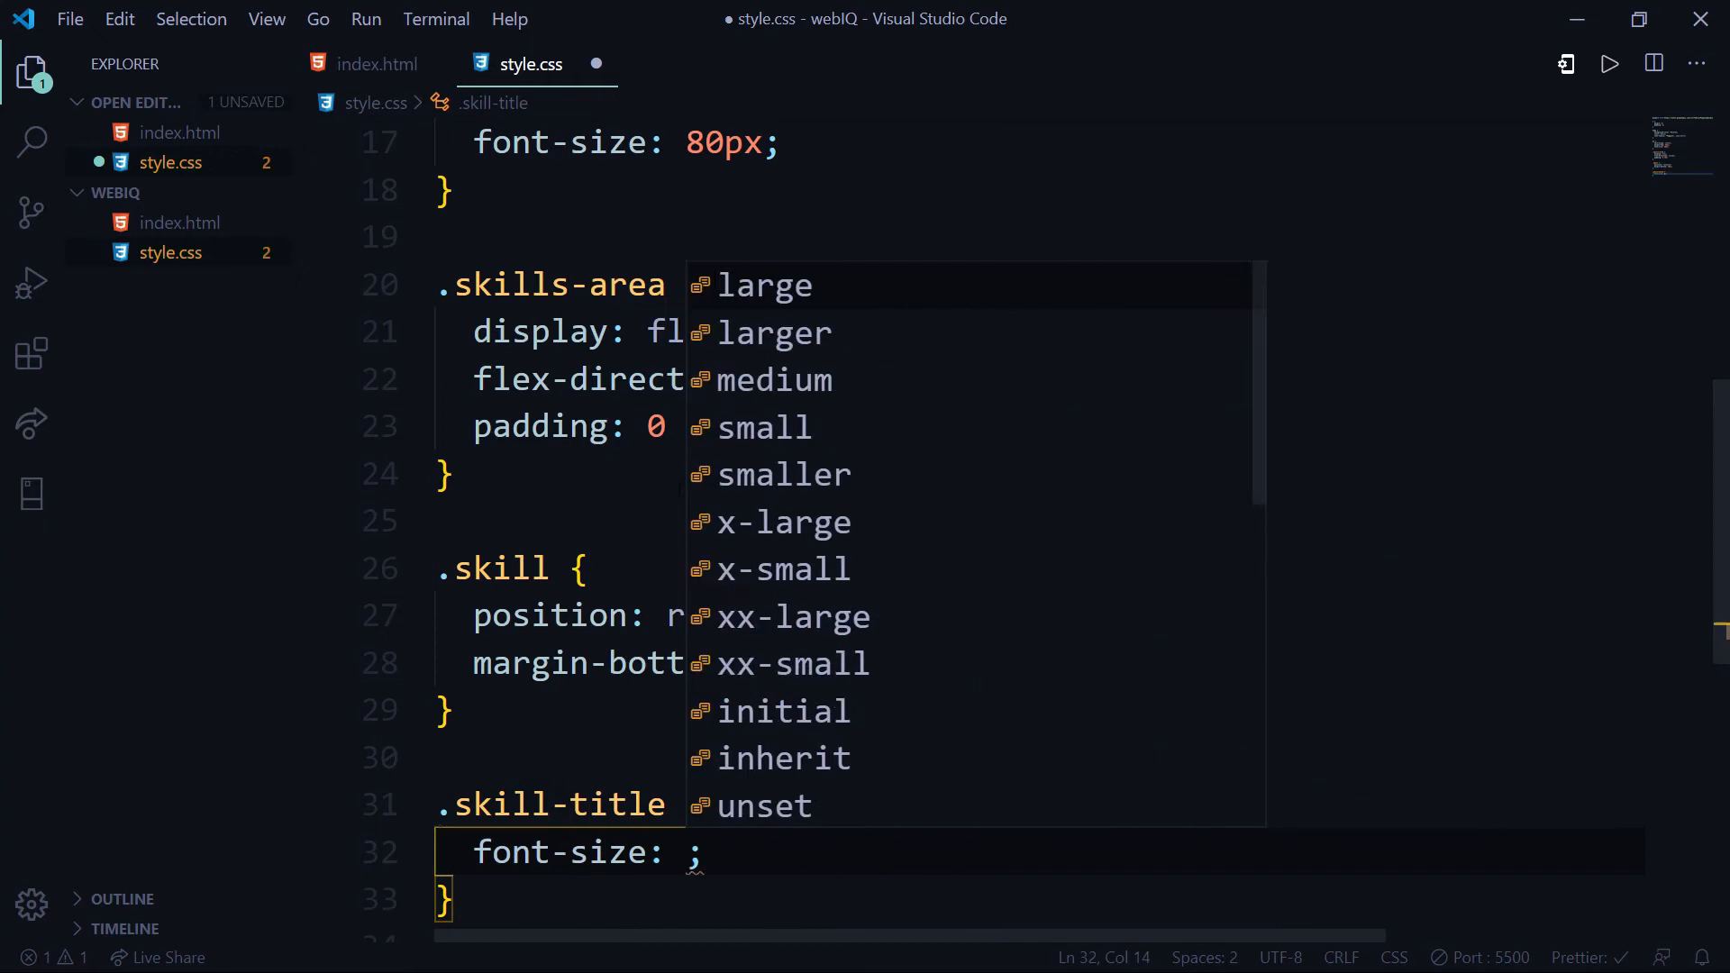
text(40px;)
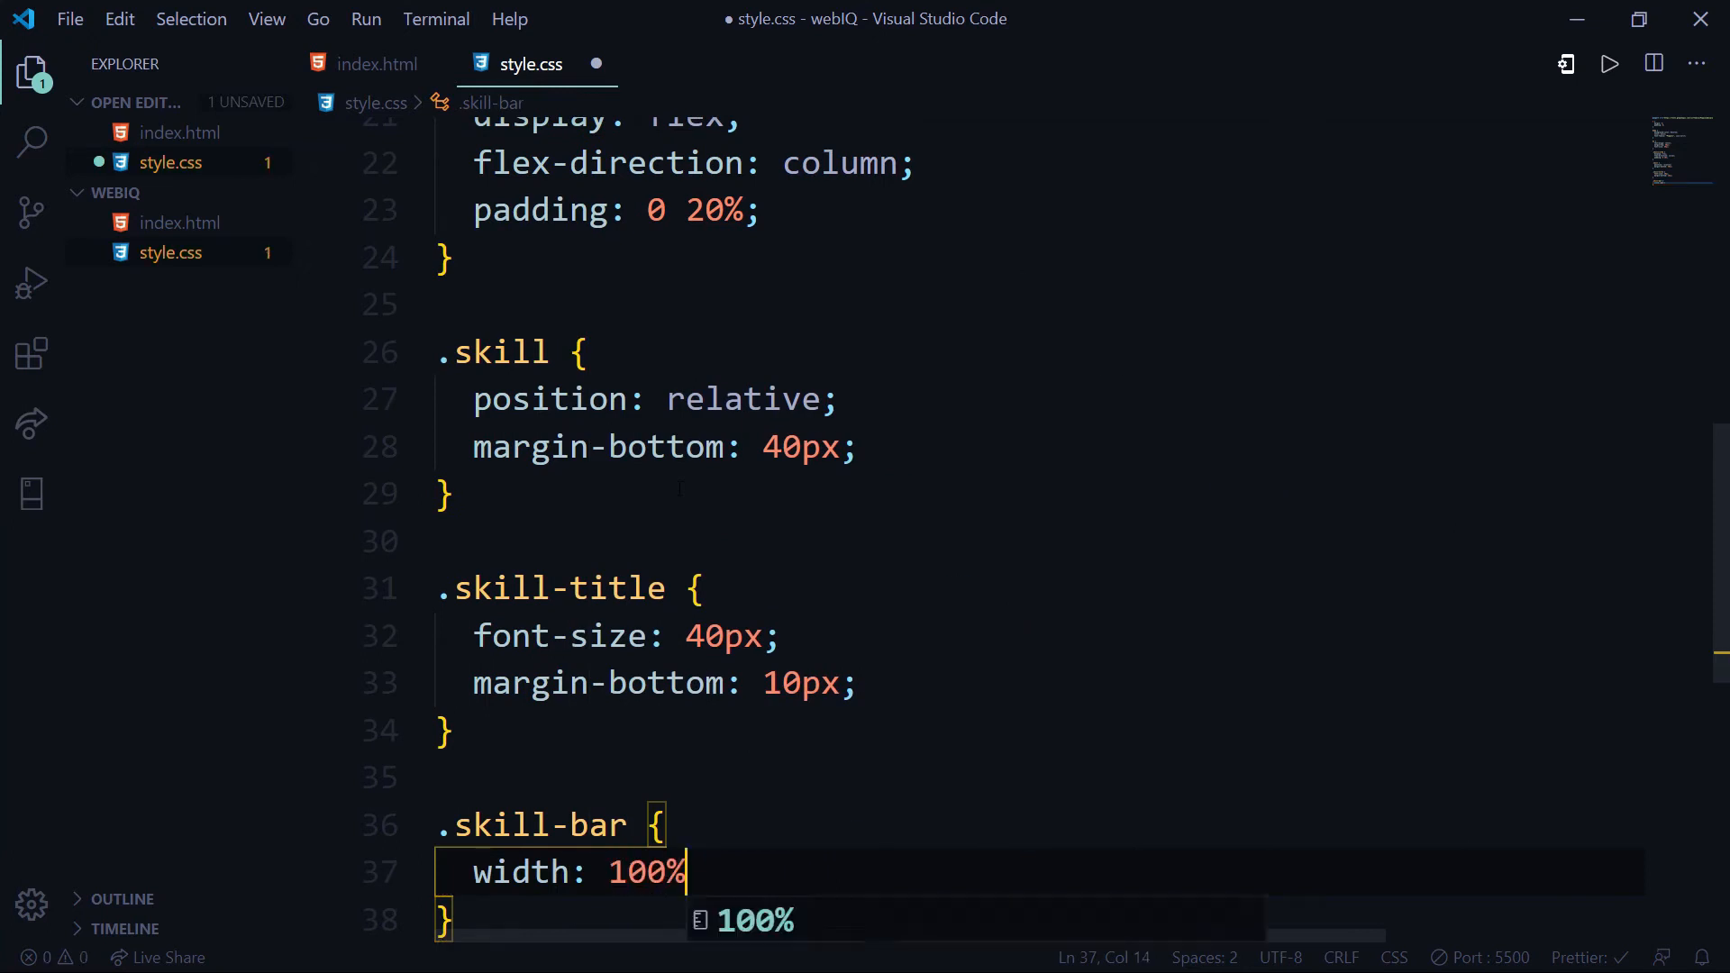
Step: Style .skill-bar with rgba background, z-index -1, 100px radius and absolute position
text(background: rgba(255, 255, 255, 0.6);)
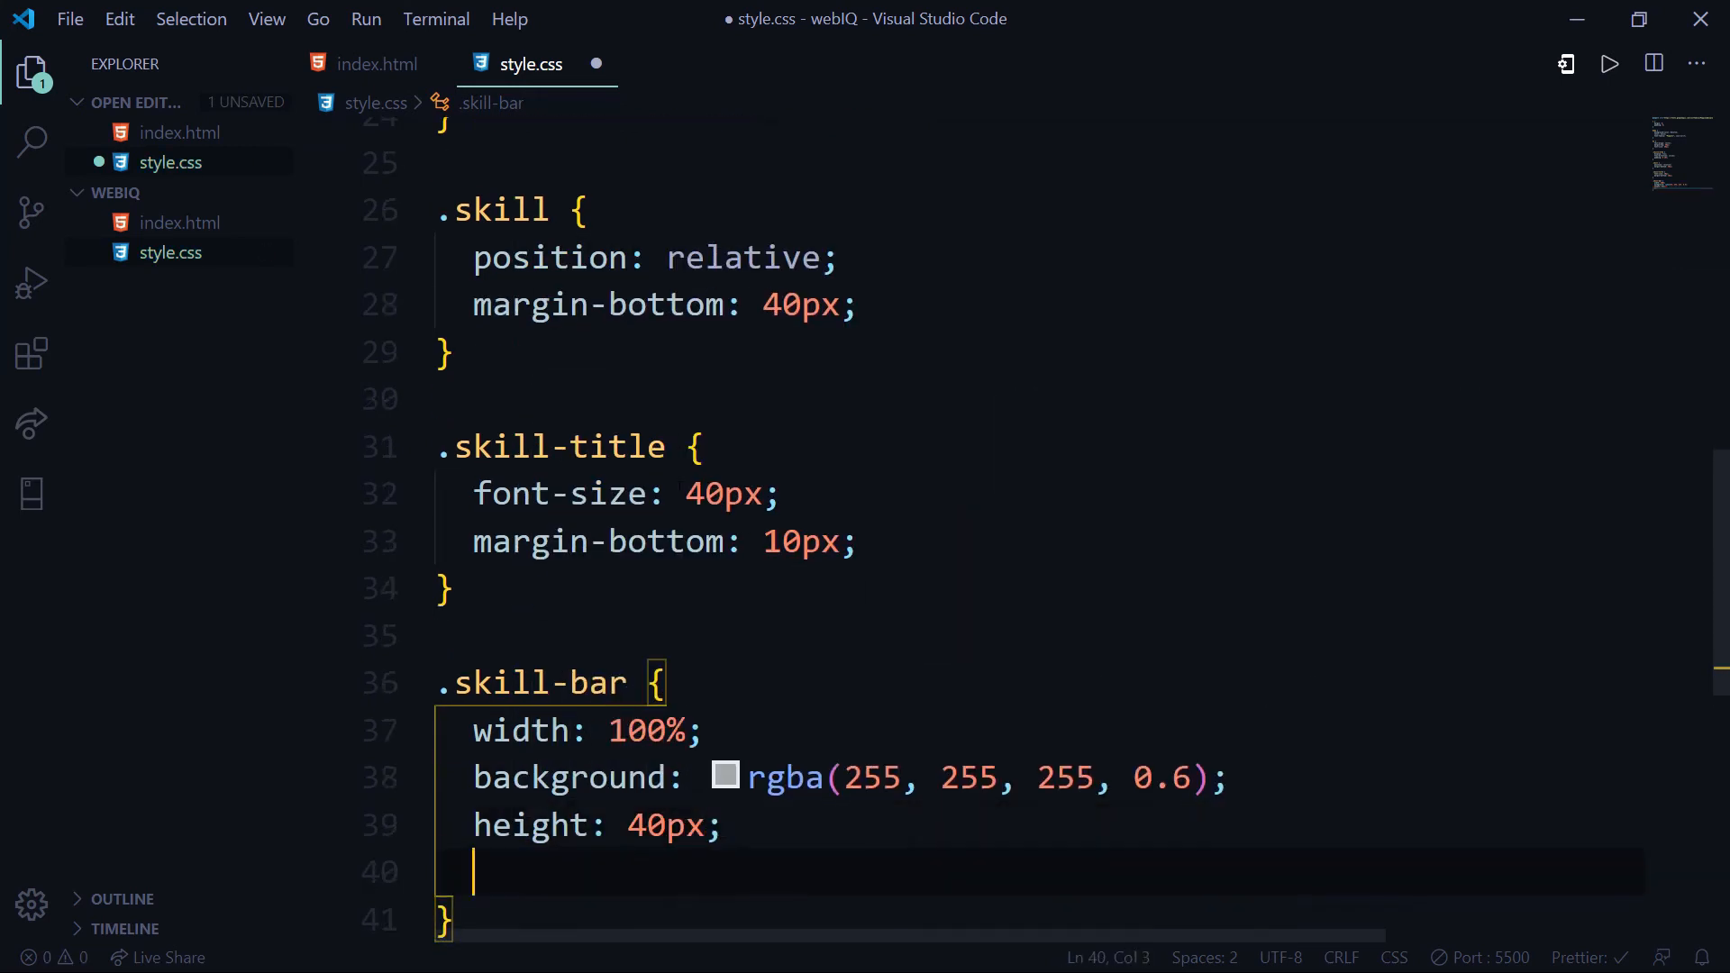
text(z-index: -1;)
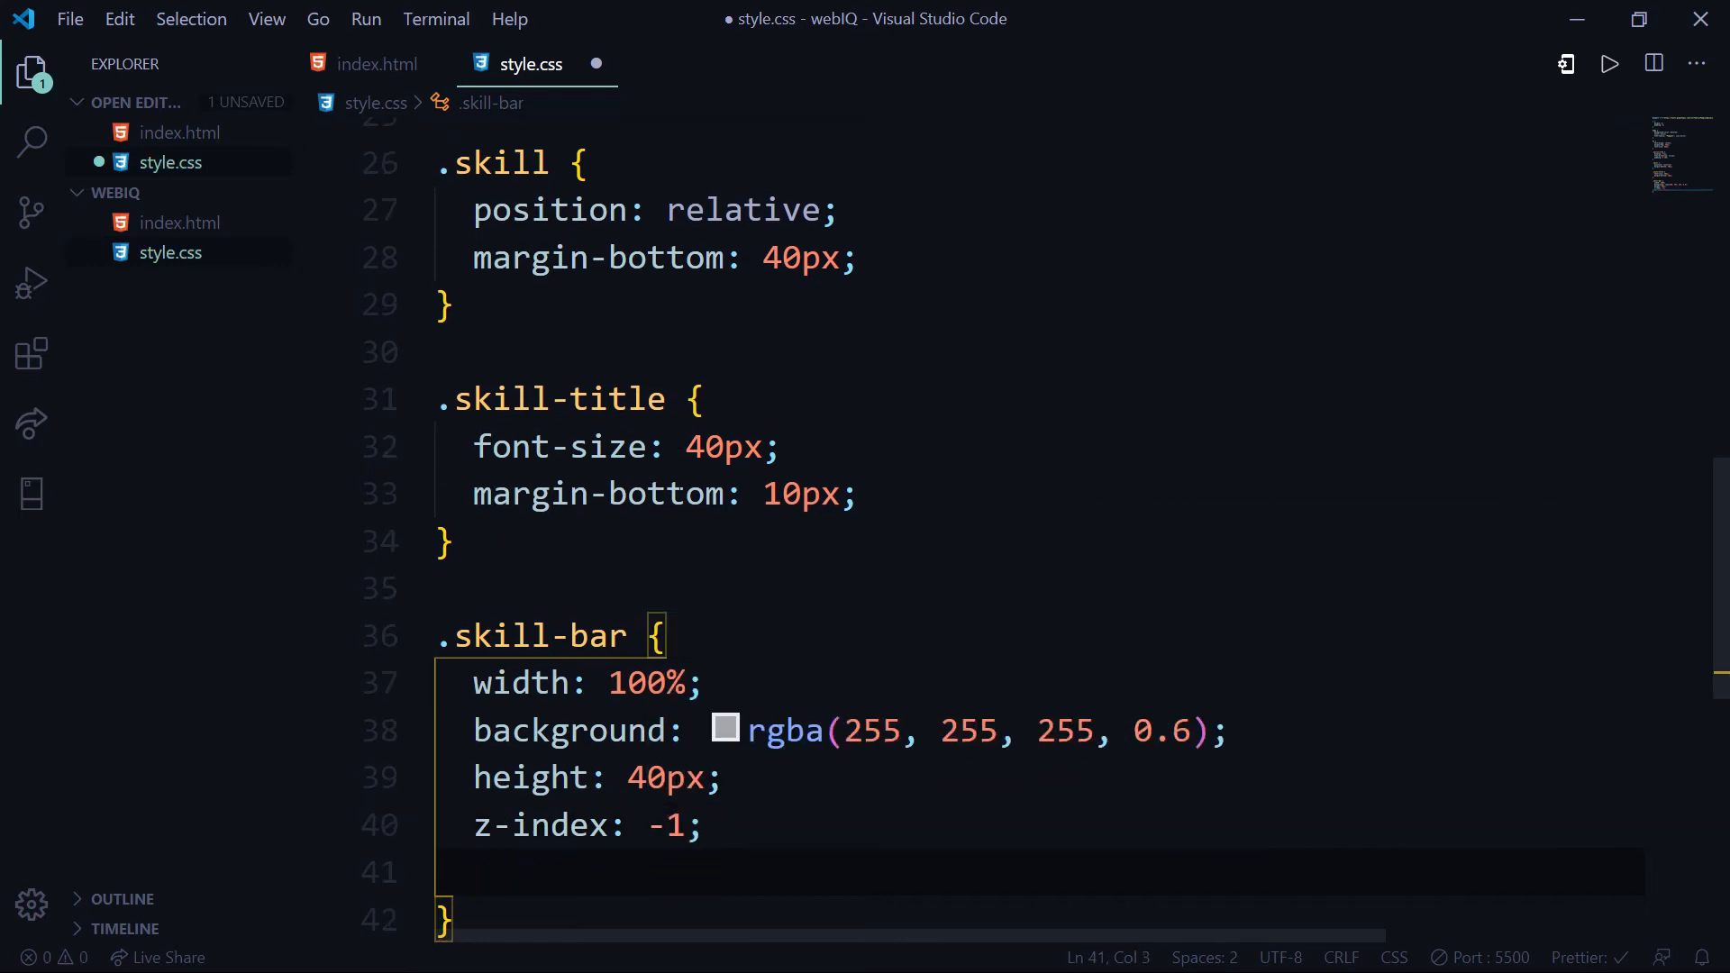
text(border-radius: 100px;)
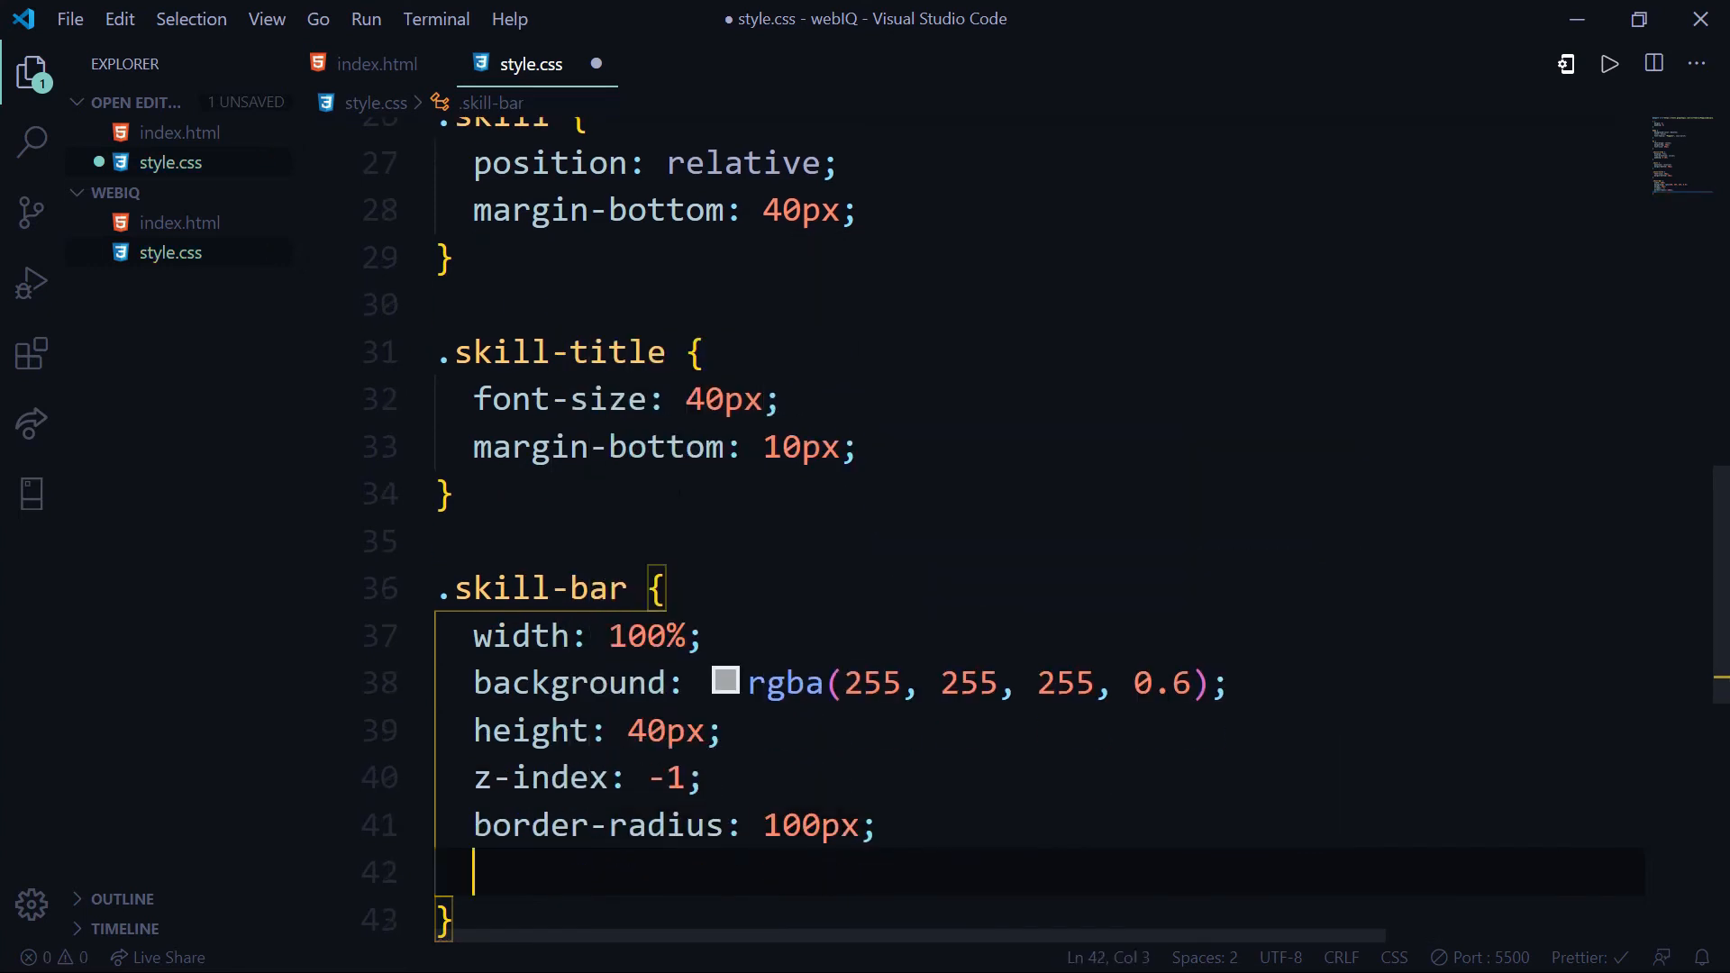
text(position: absolute;)
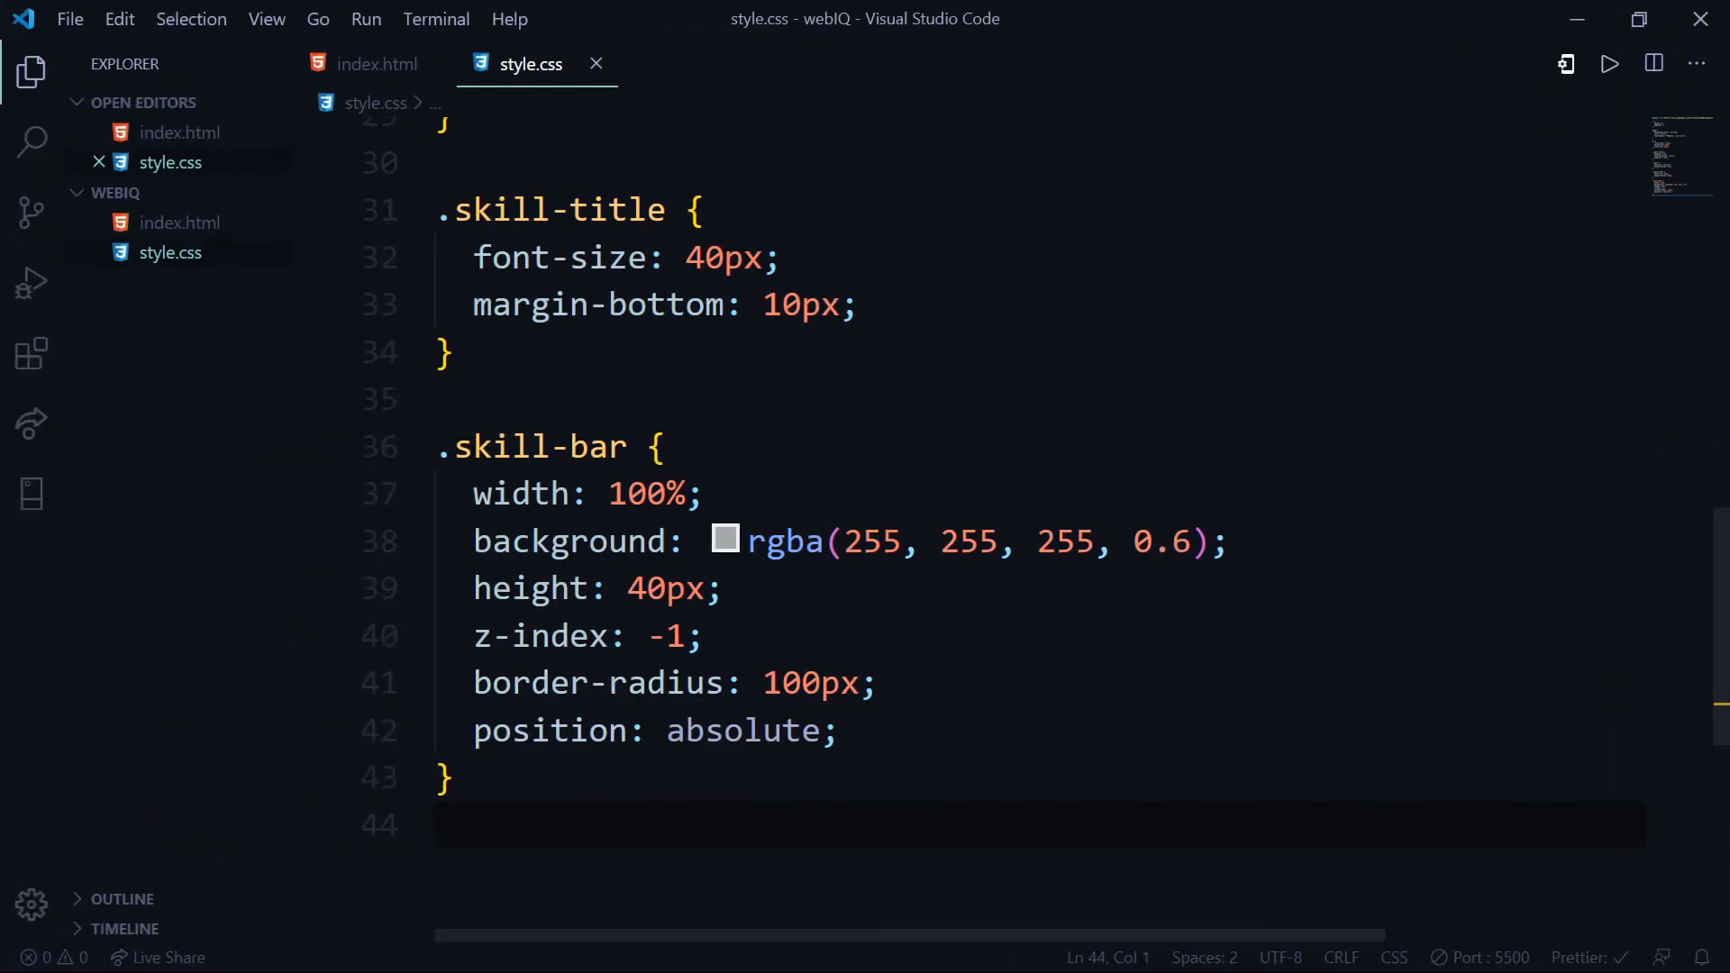
text(.skill-fill {)
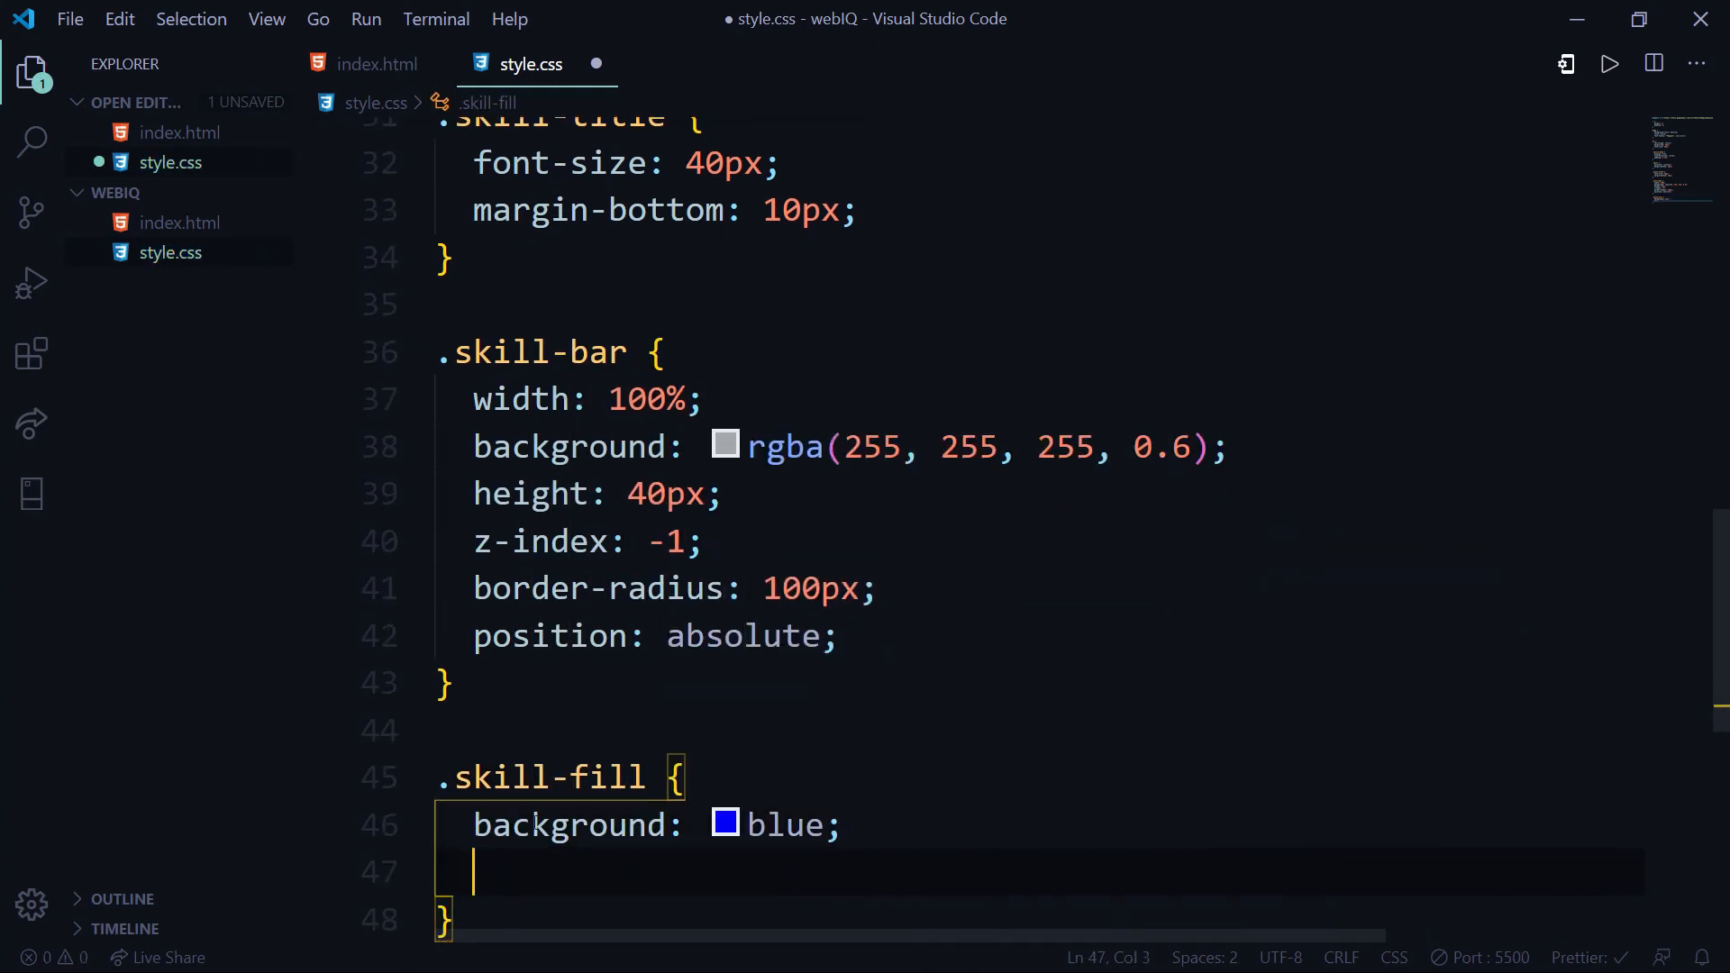
Step: Make .skill-fill 40px tall, flex, right-aligned, vertically centred, with 30px right padding
text(height: 40px;)
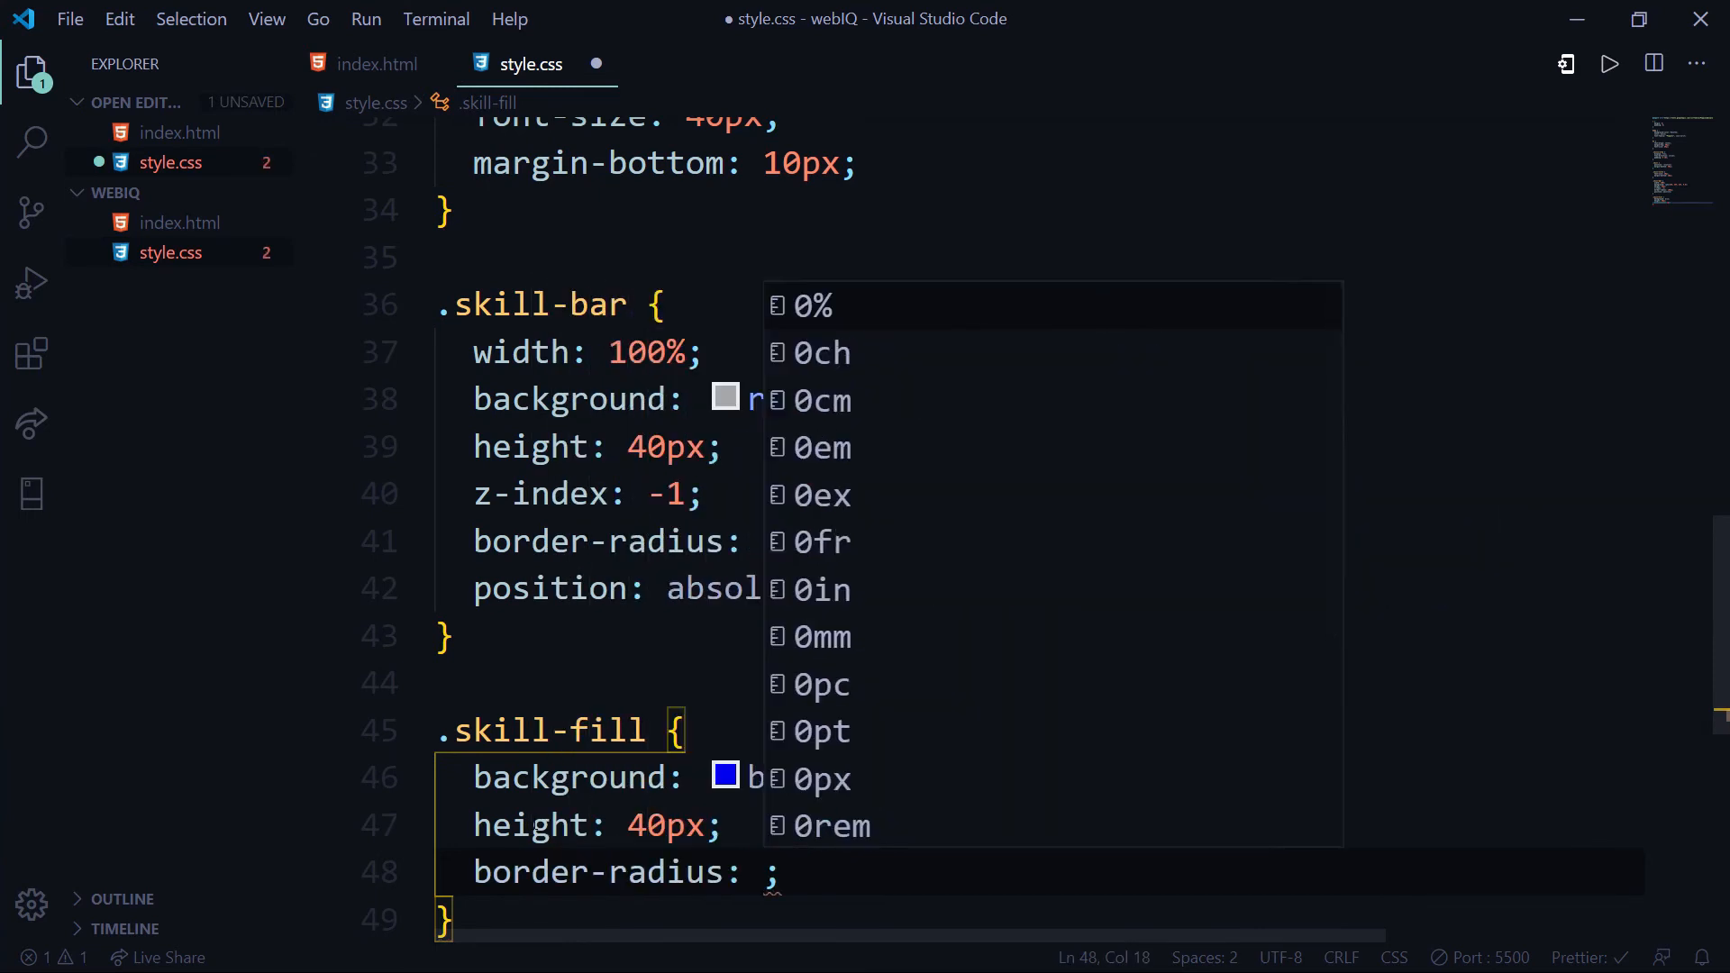
text(display: flex;)
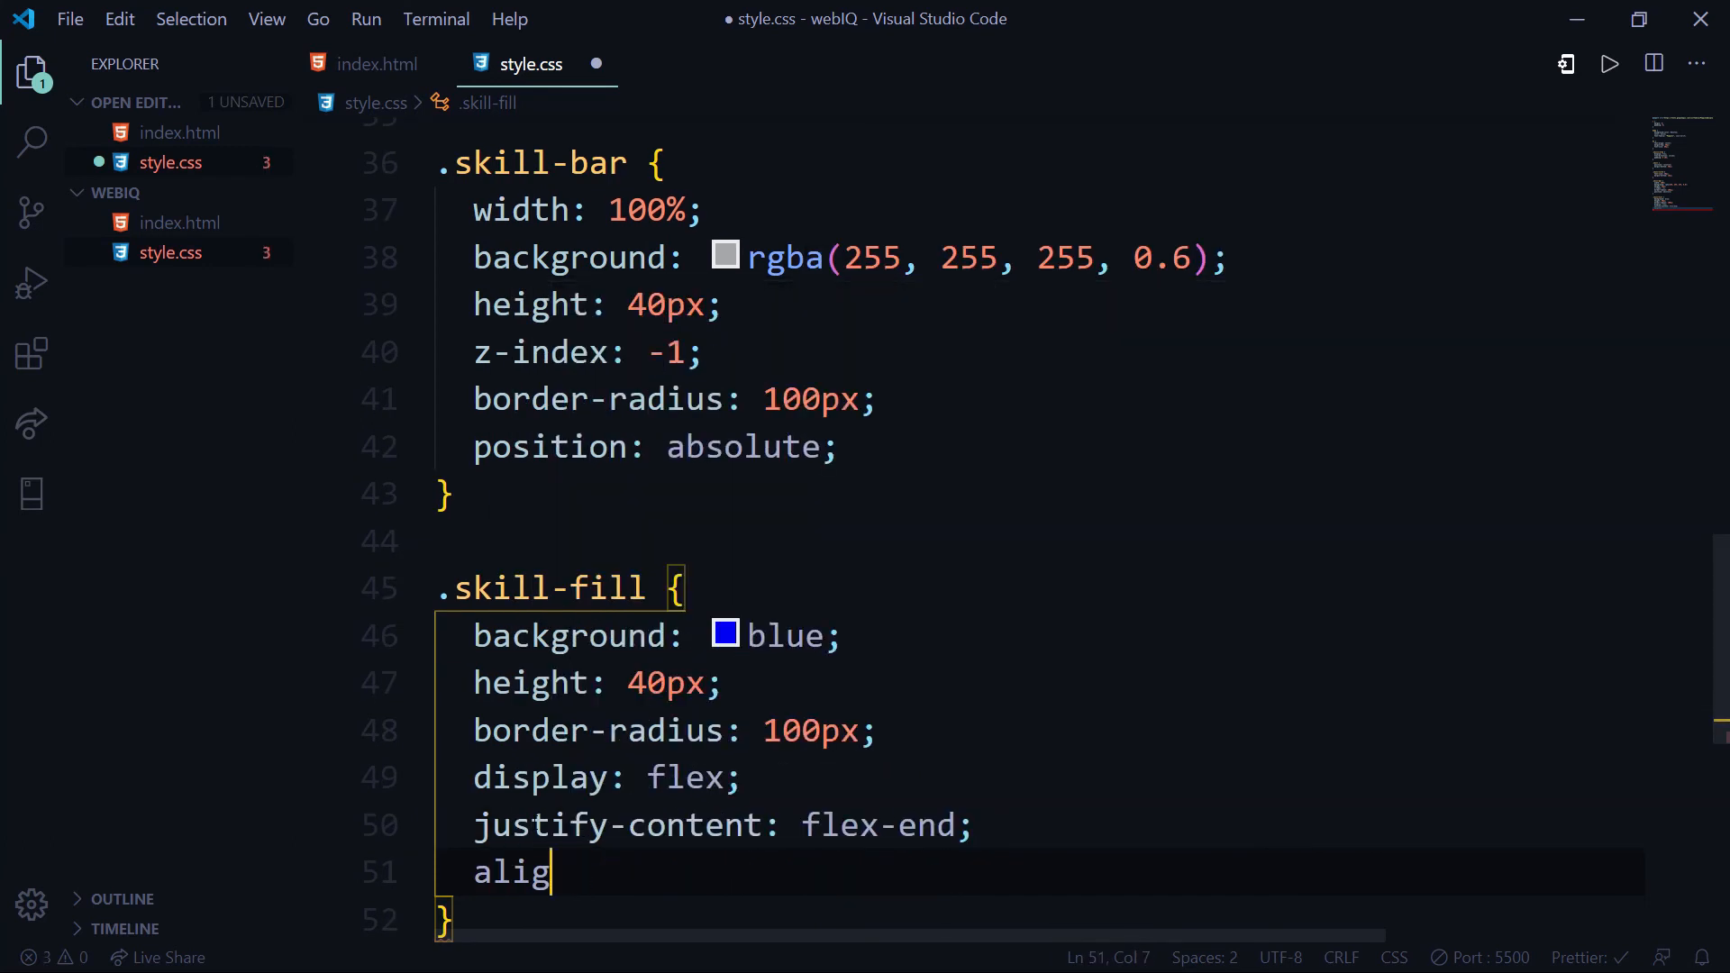
text(n-items: cen;)
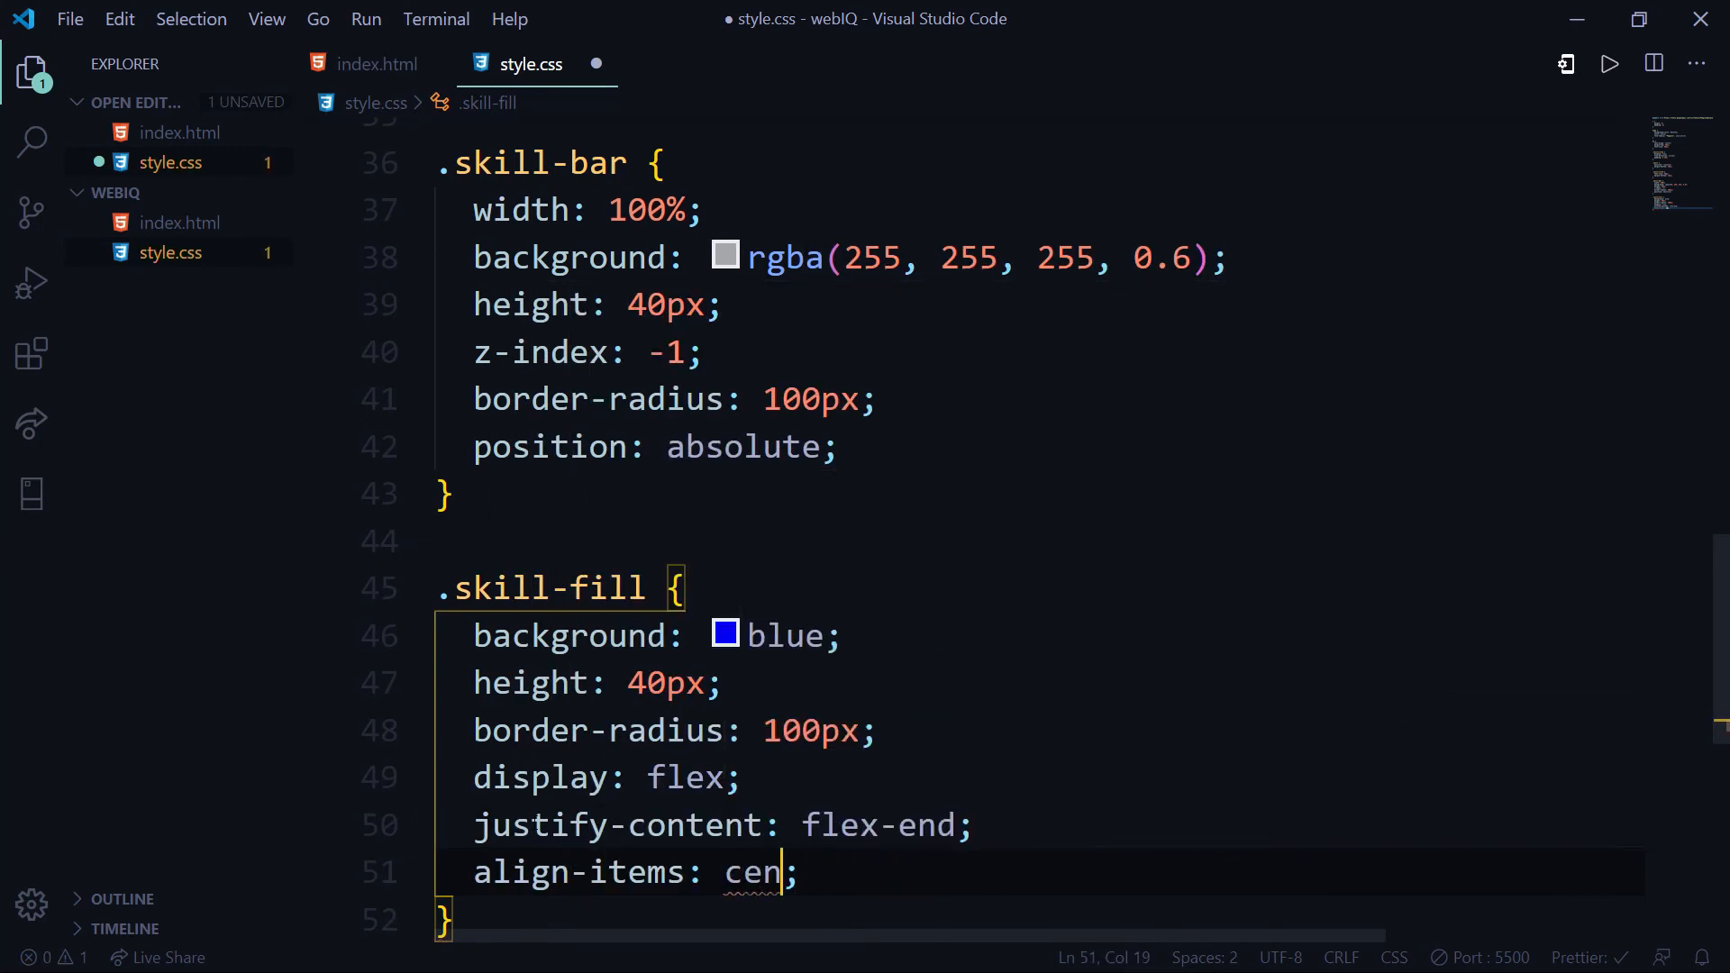
text(padding-right: 30px;)
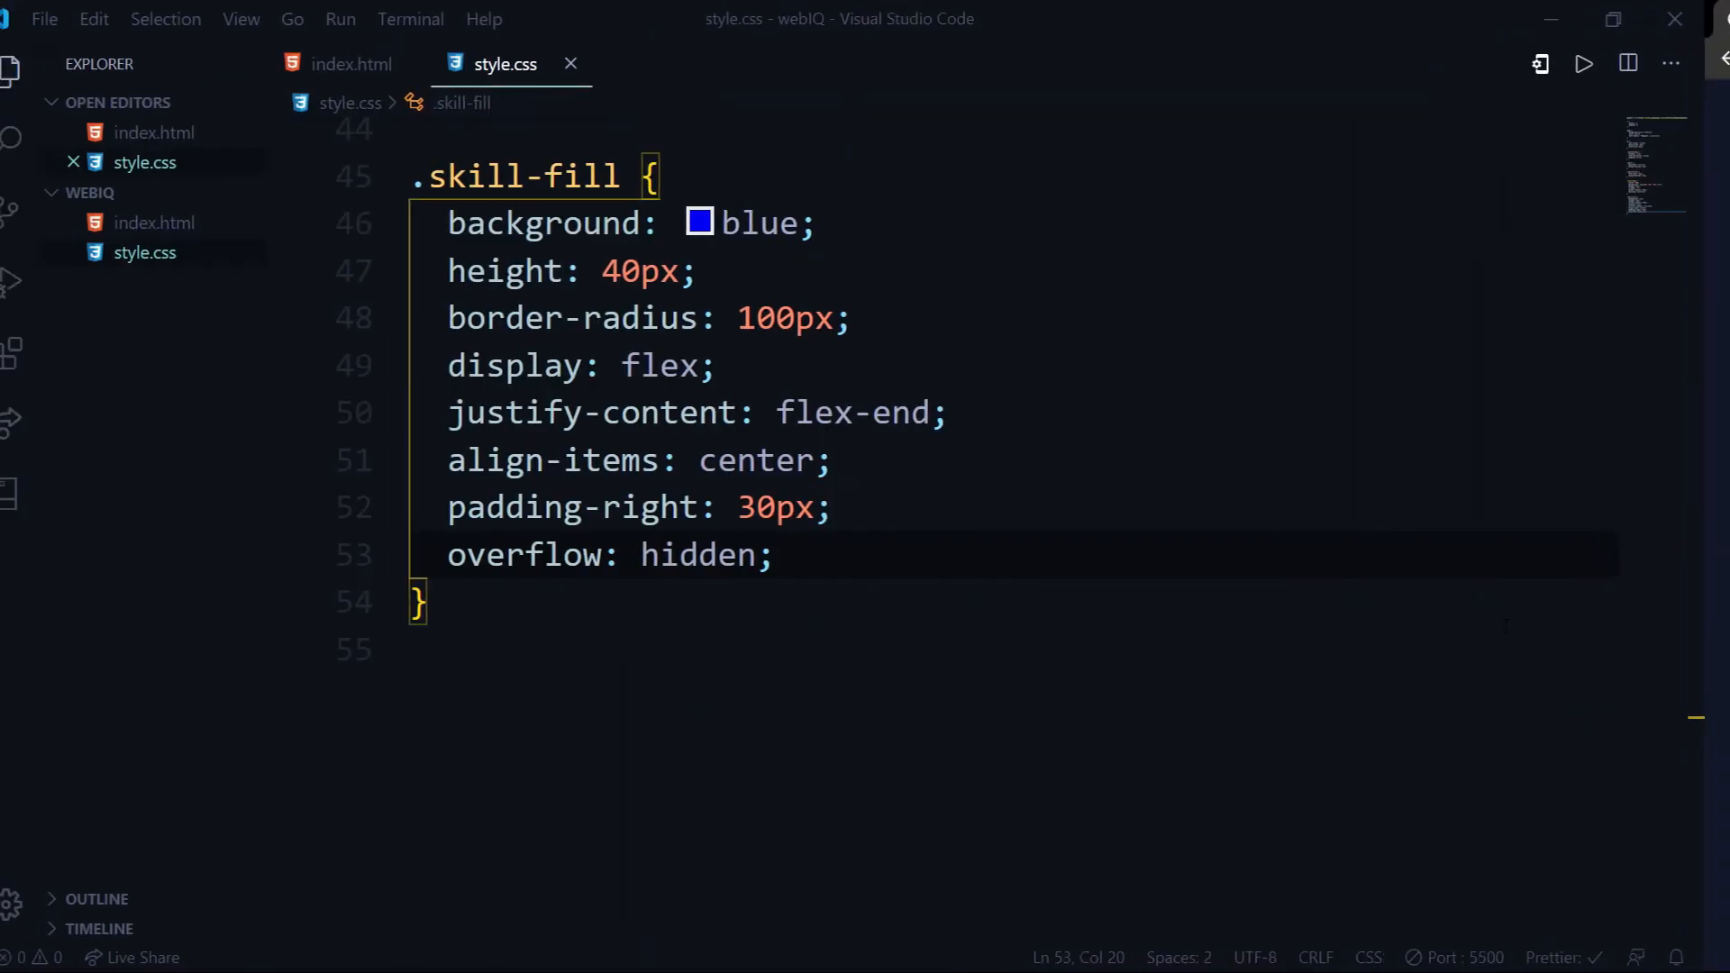
text(.skill-)
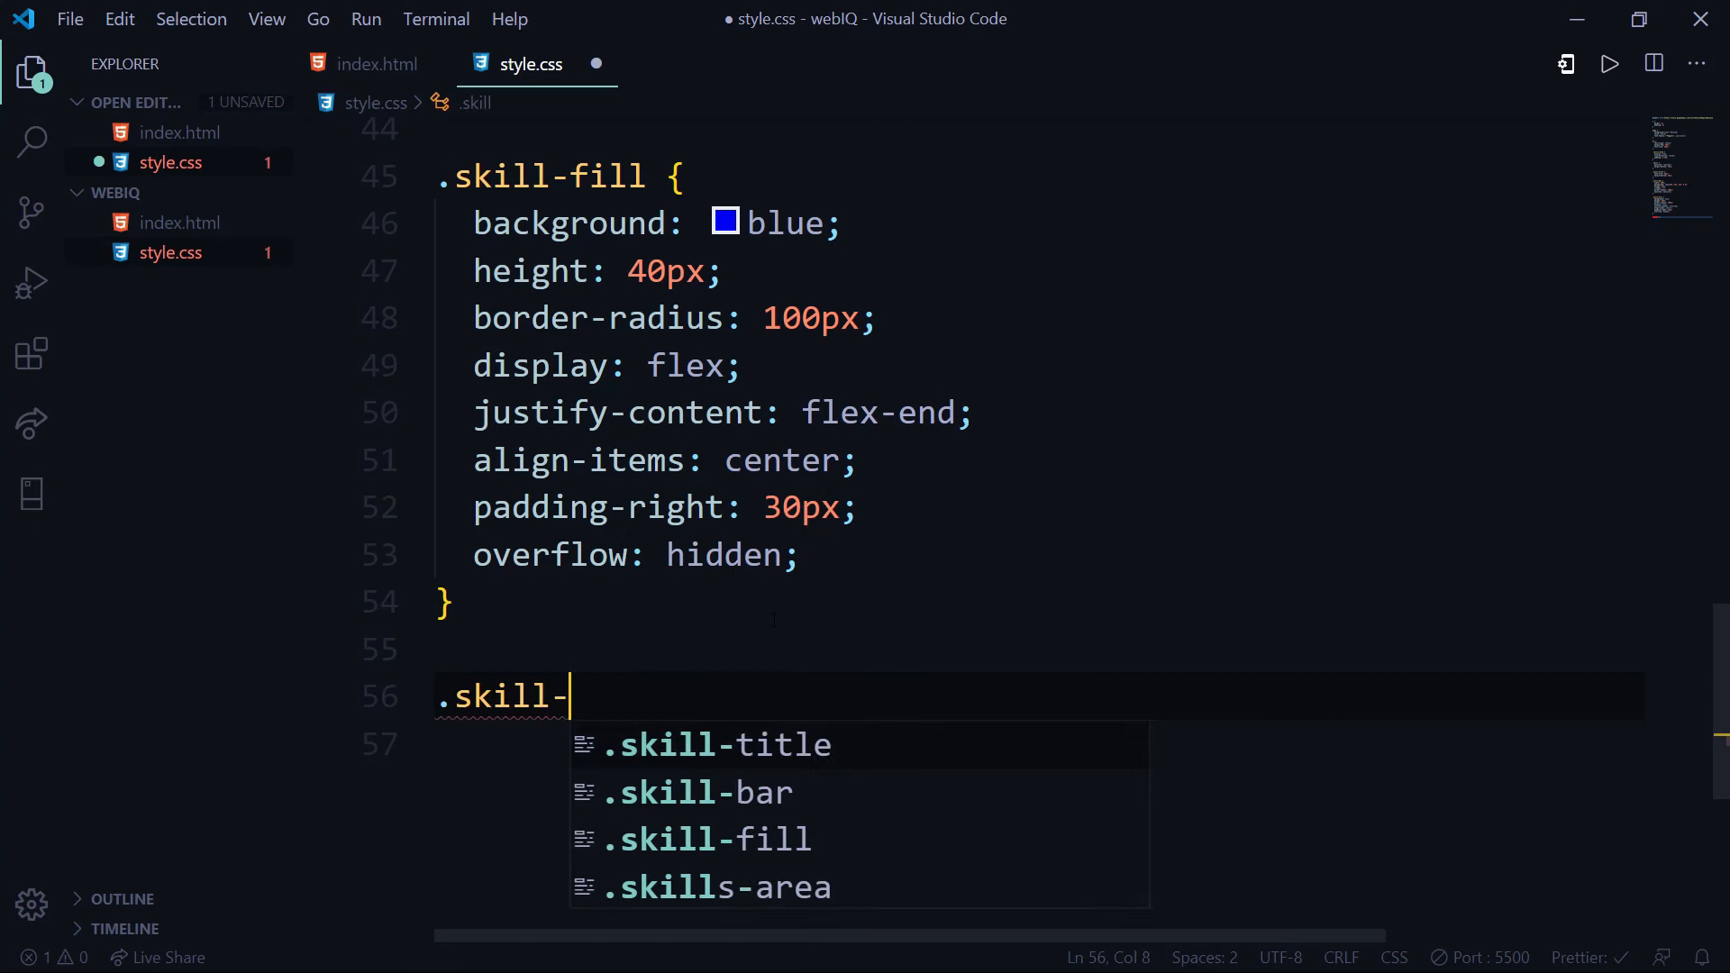
Step: Set .skill-percent to 30px; give .html, .css, .js 2s animations at widths 50%, 80%, 70%
text(percent {)
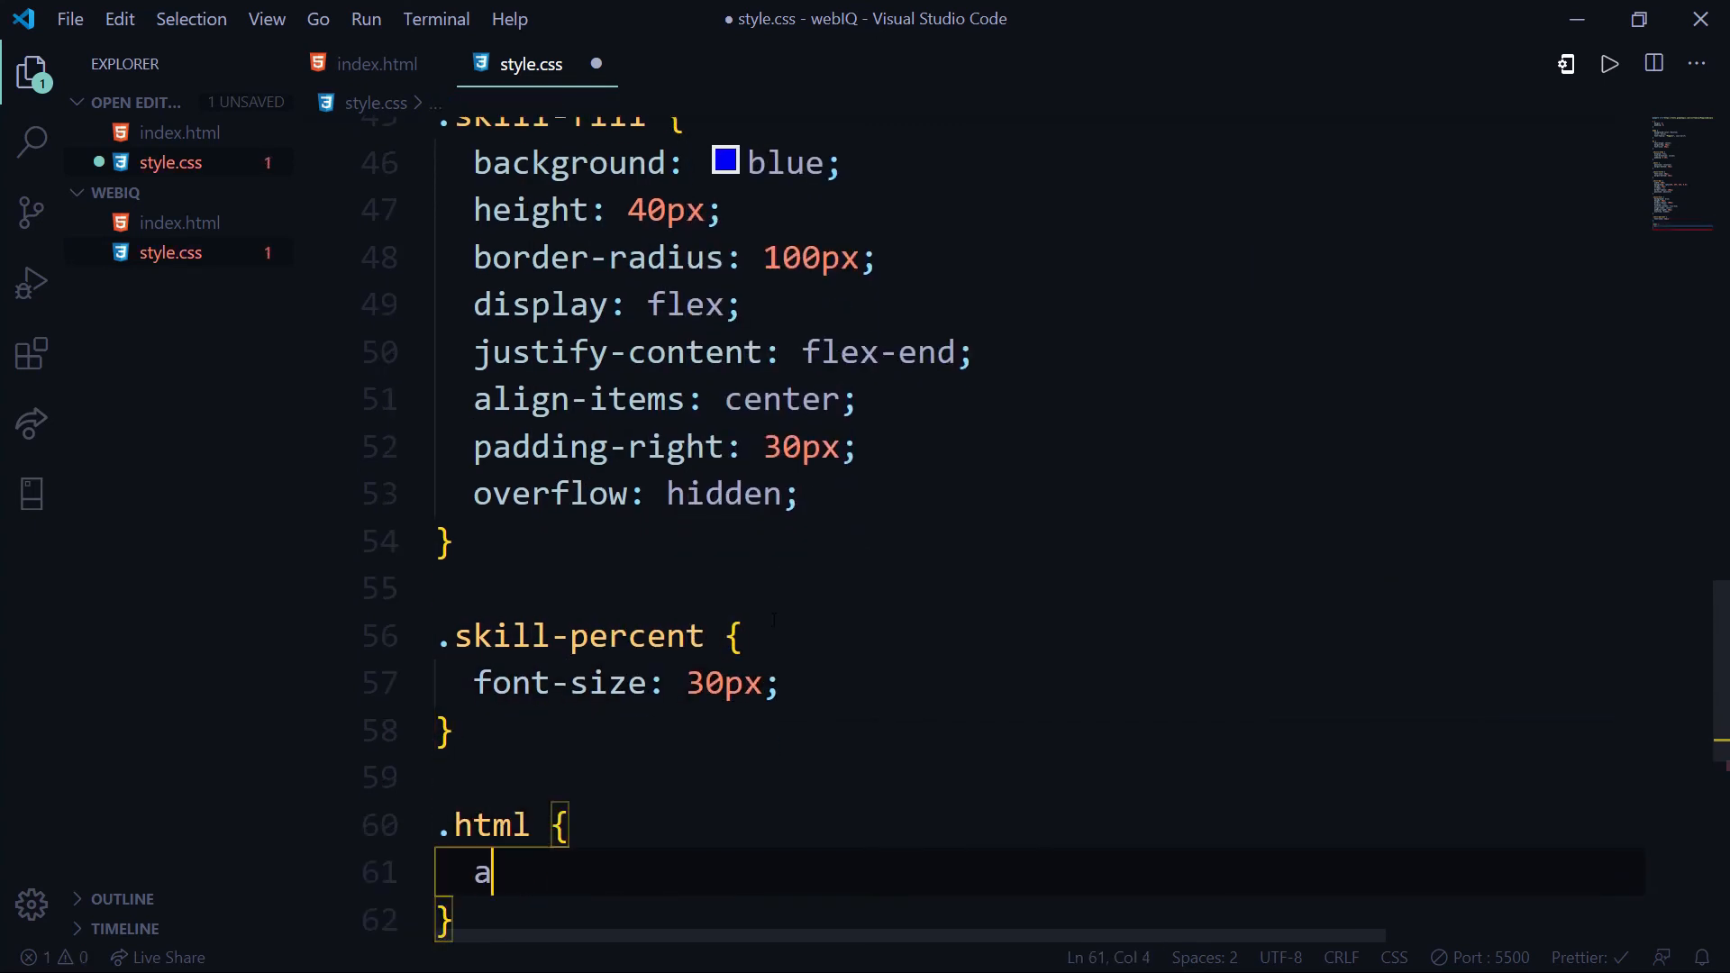
text(animation: html 2s;)
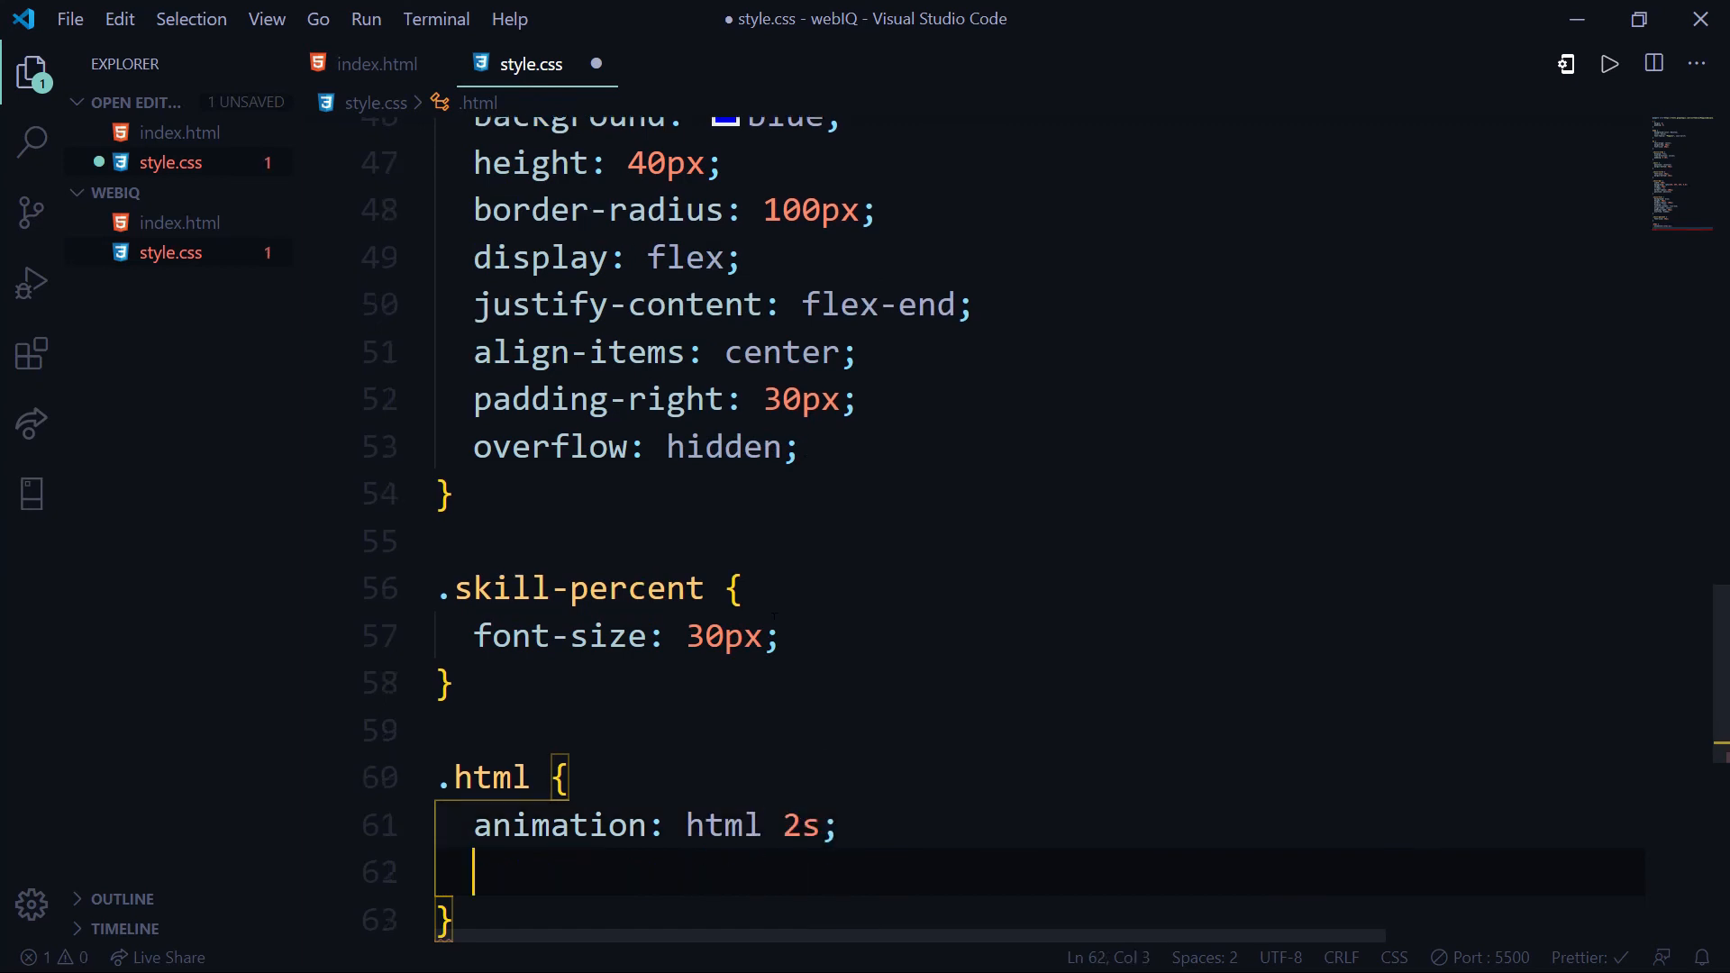
text(width: 50%;)
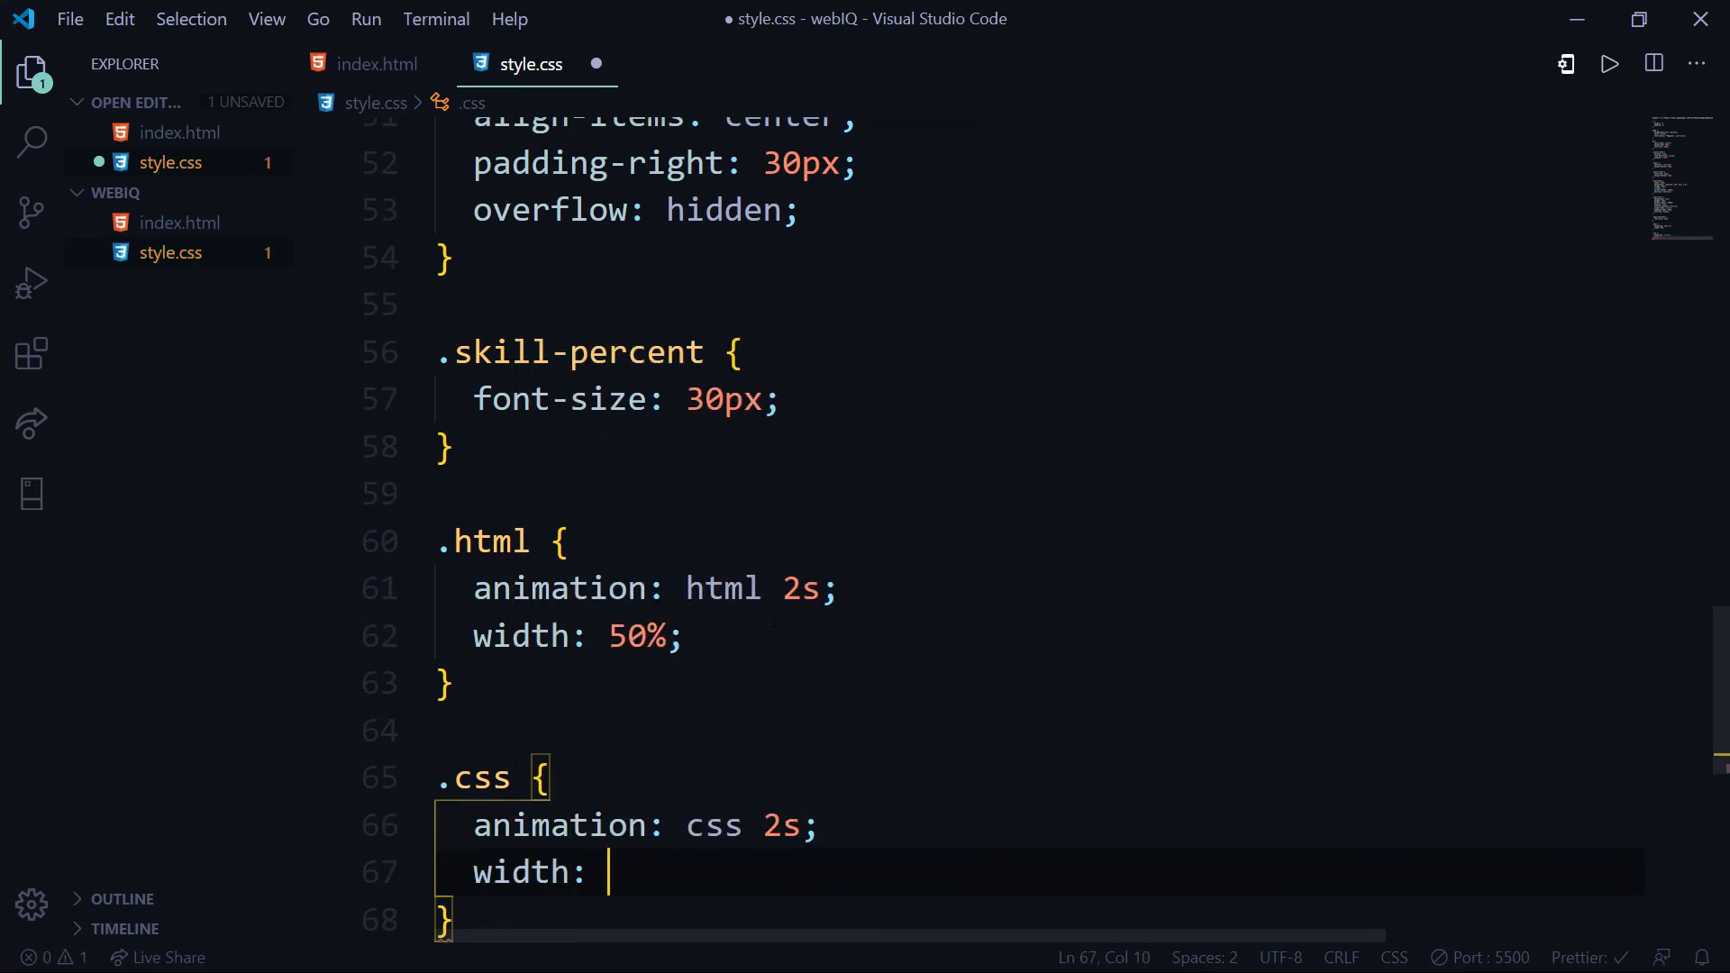
text(80%;)
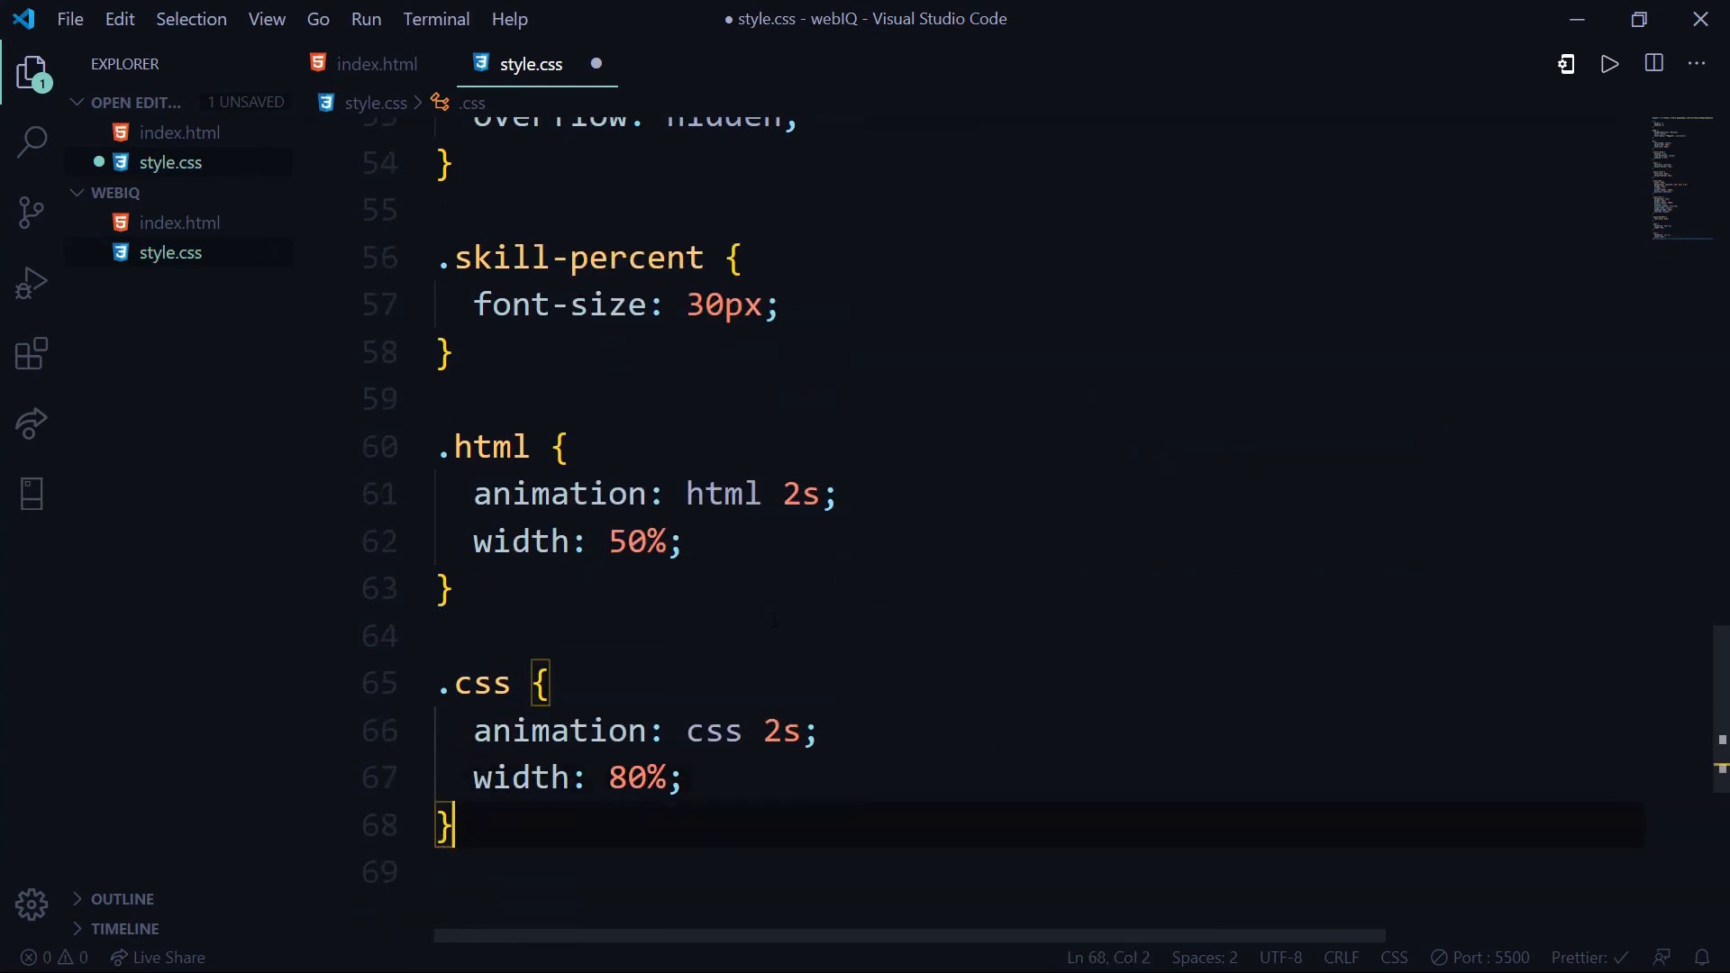
text(animation: js 2s;)
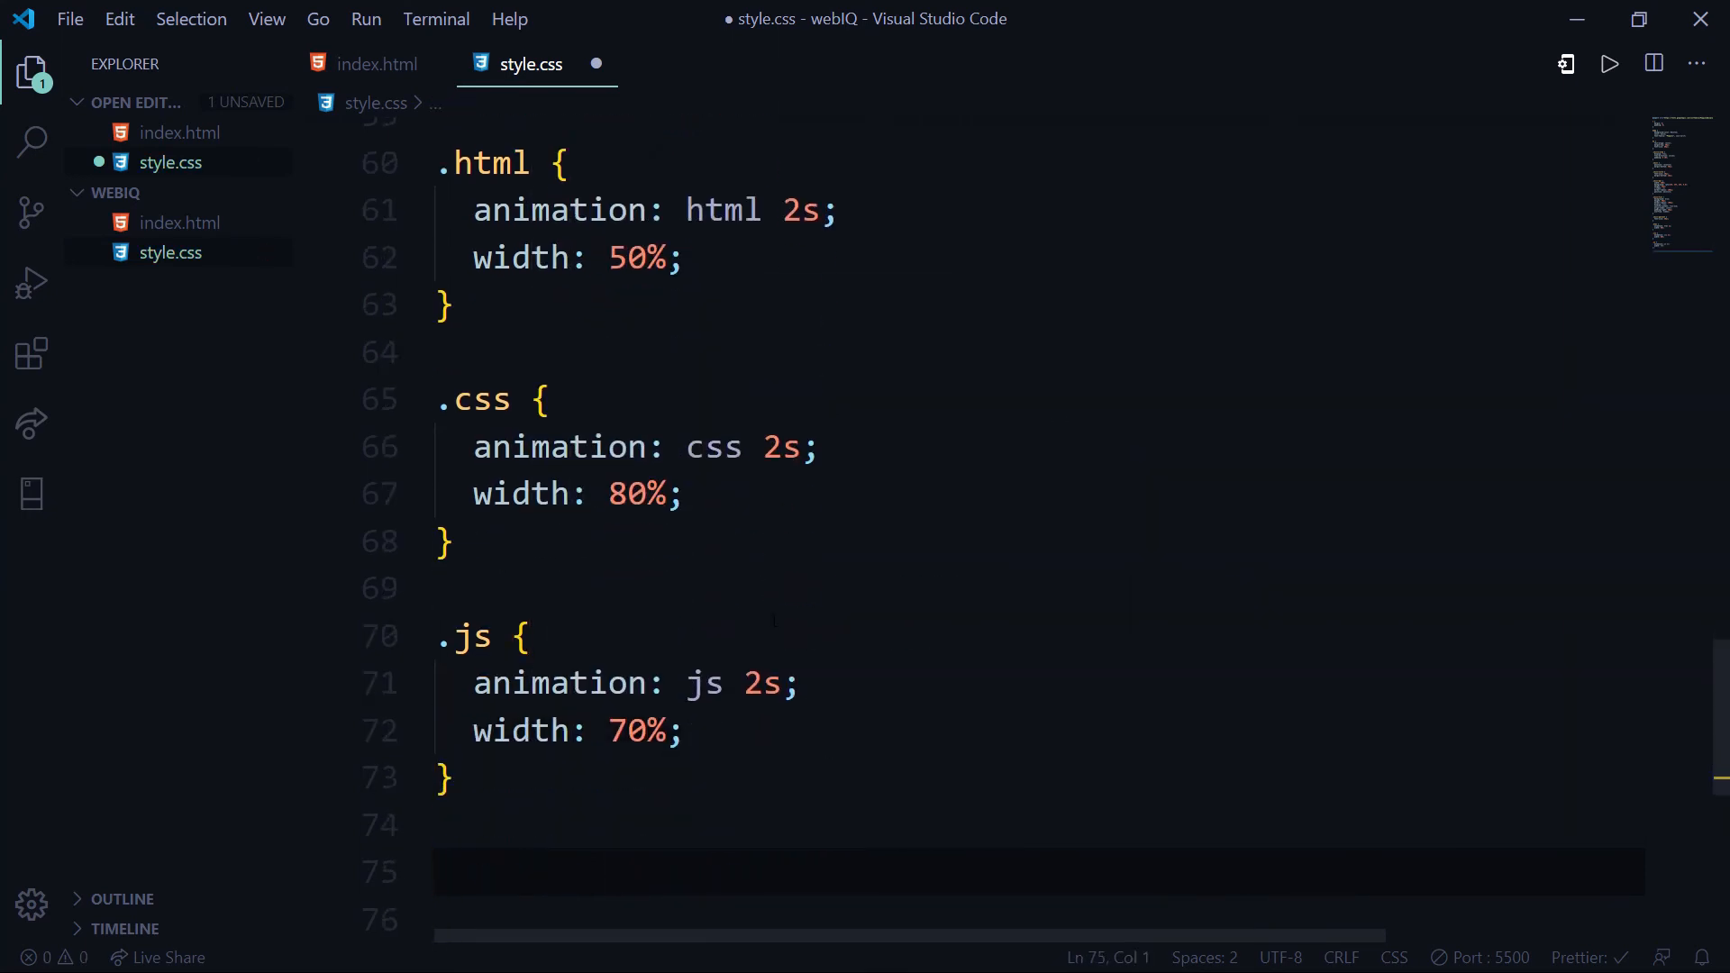
text(@keyframes html {)
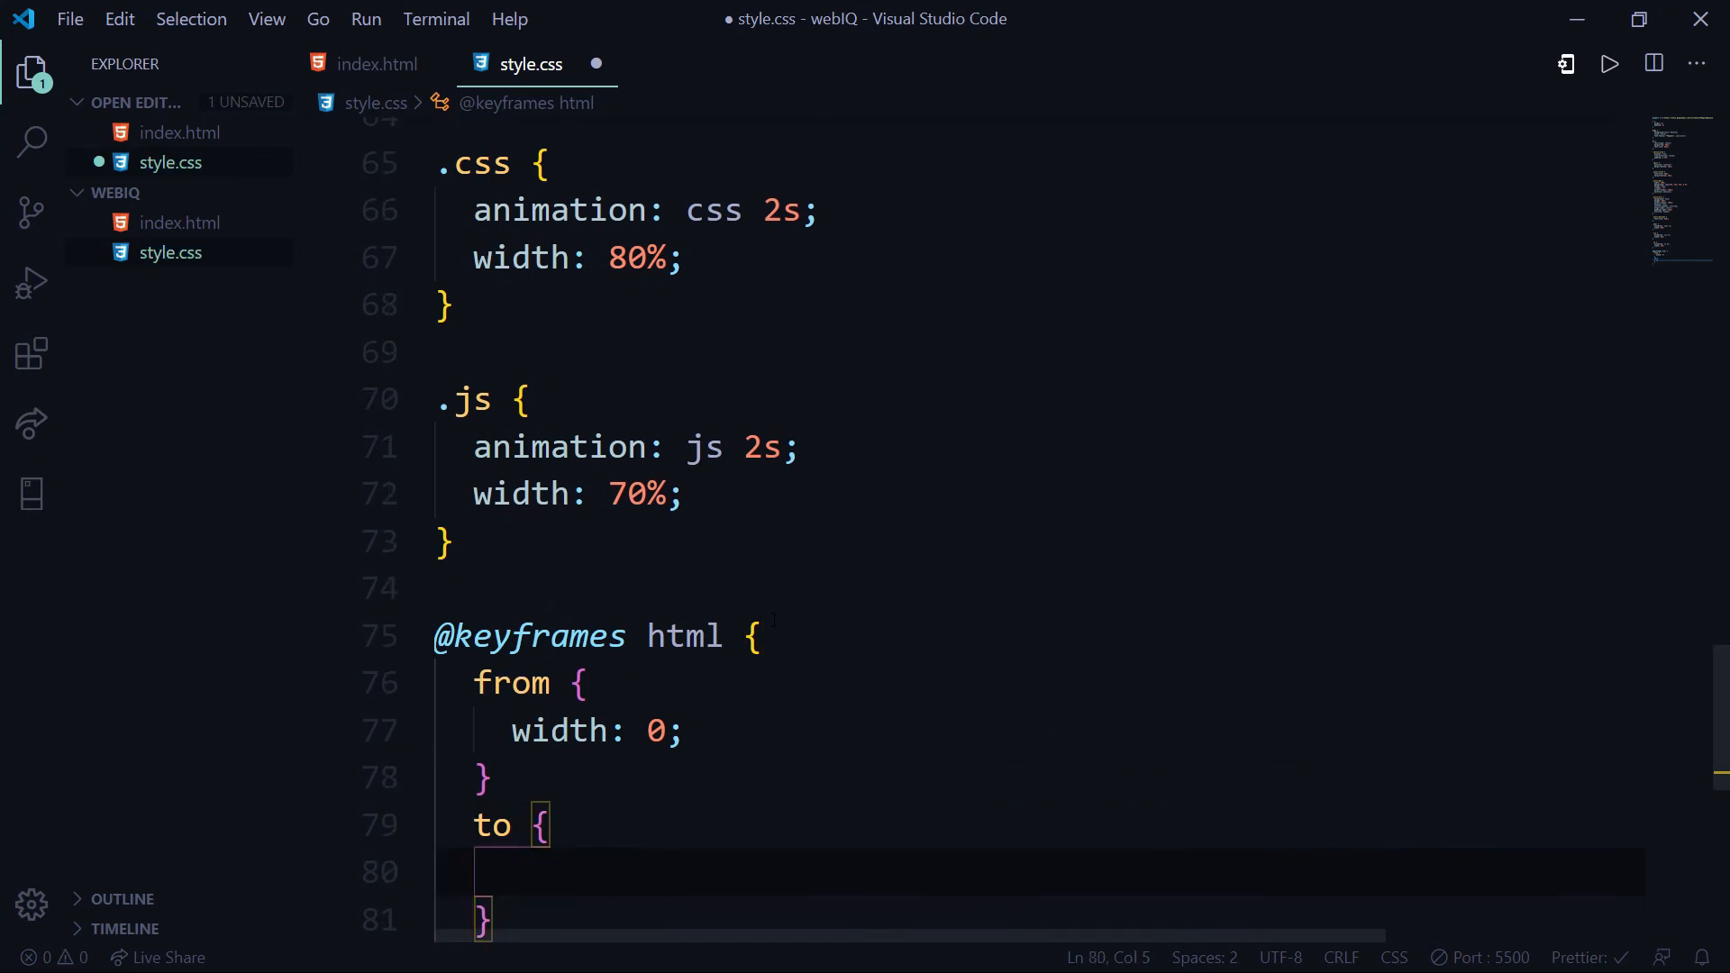
Step: Write html, css and js keyframes growing width from 0 to 50%, 80% and 70%
text(width: 50%;)
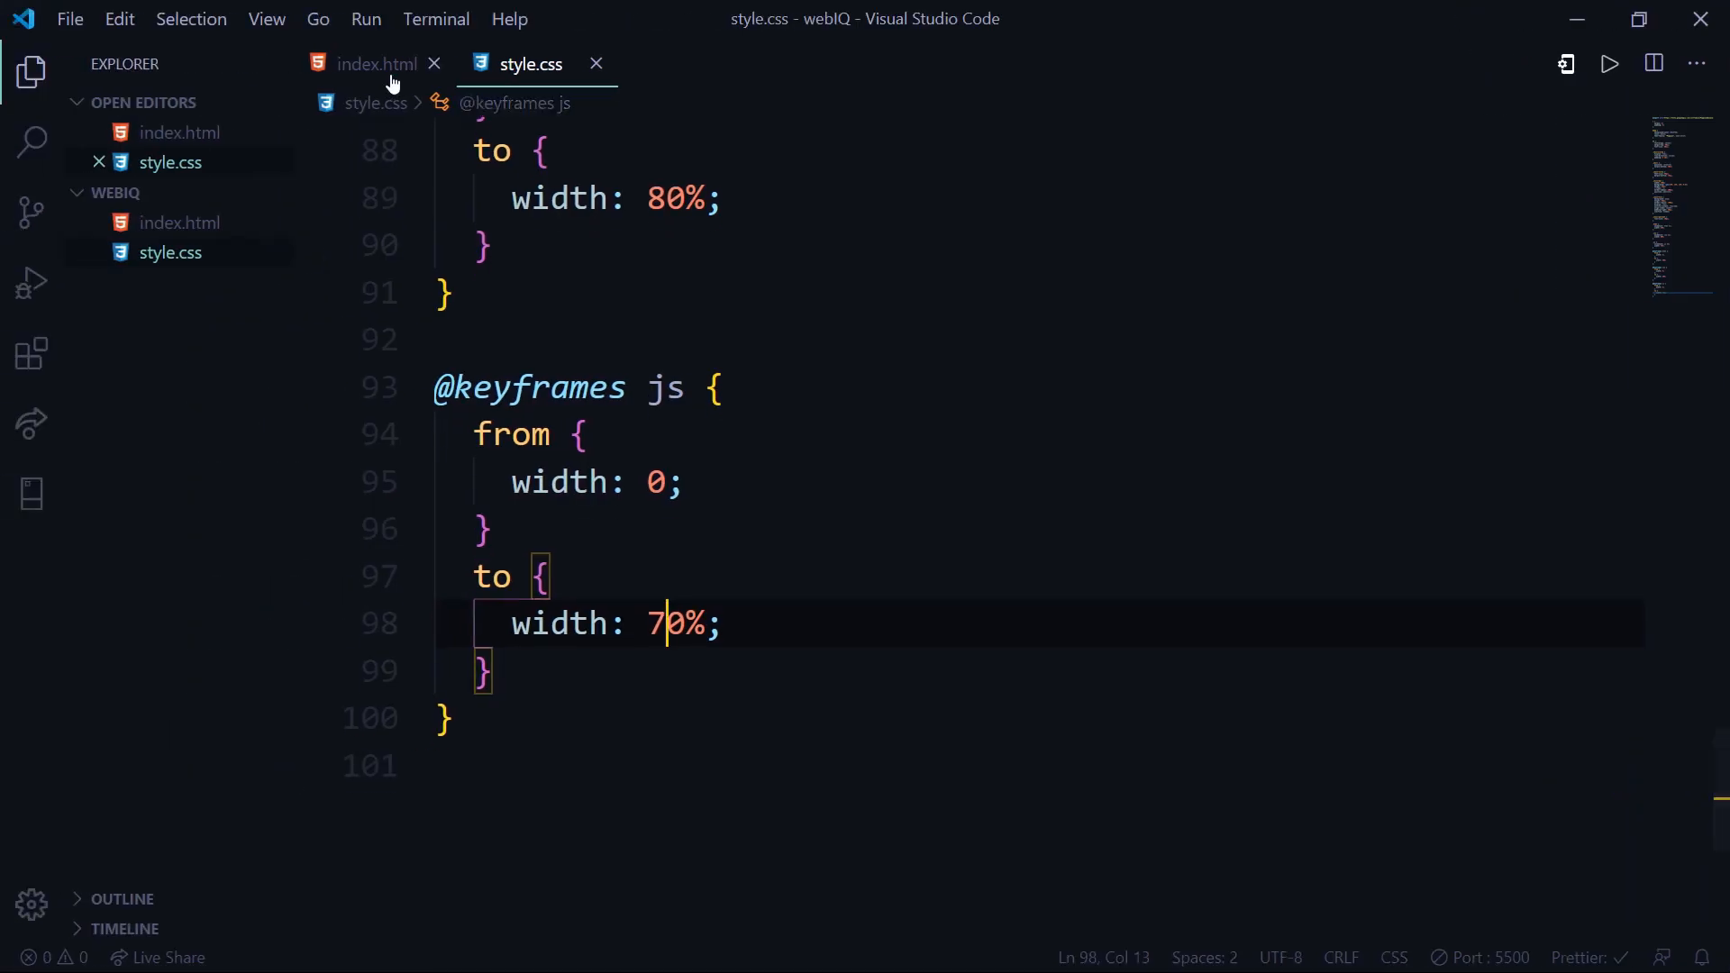
click(374, 64)
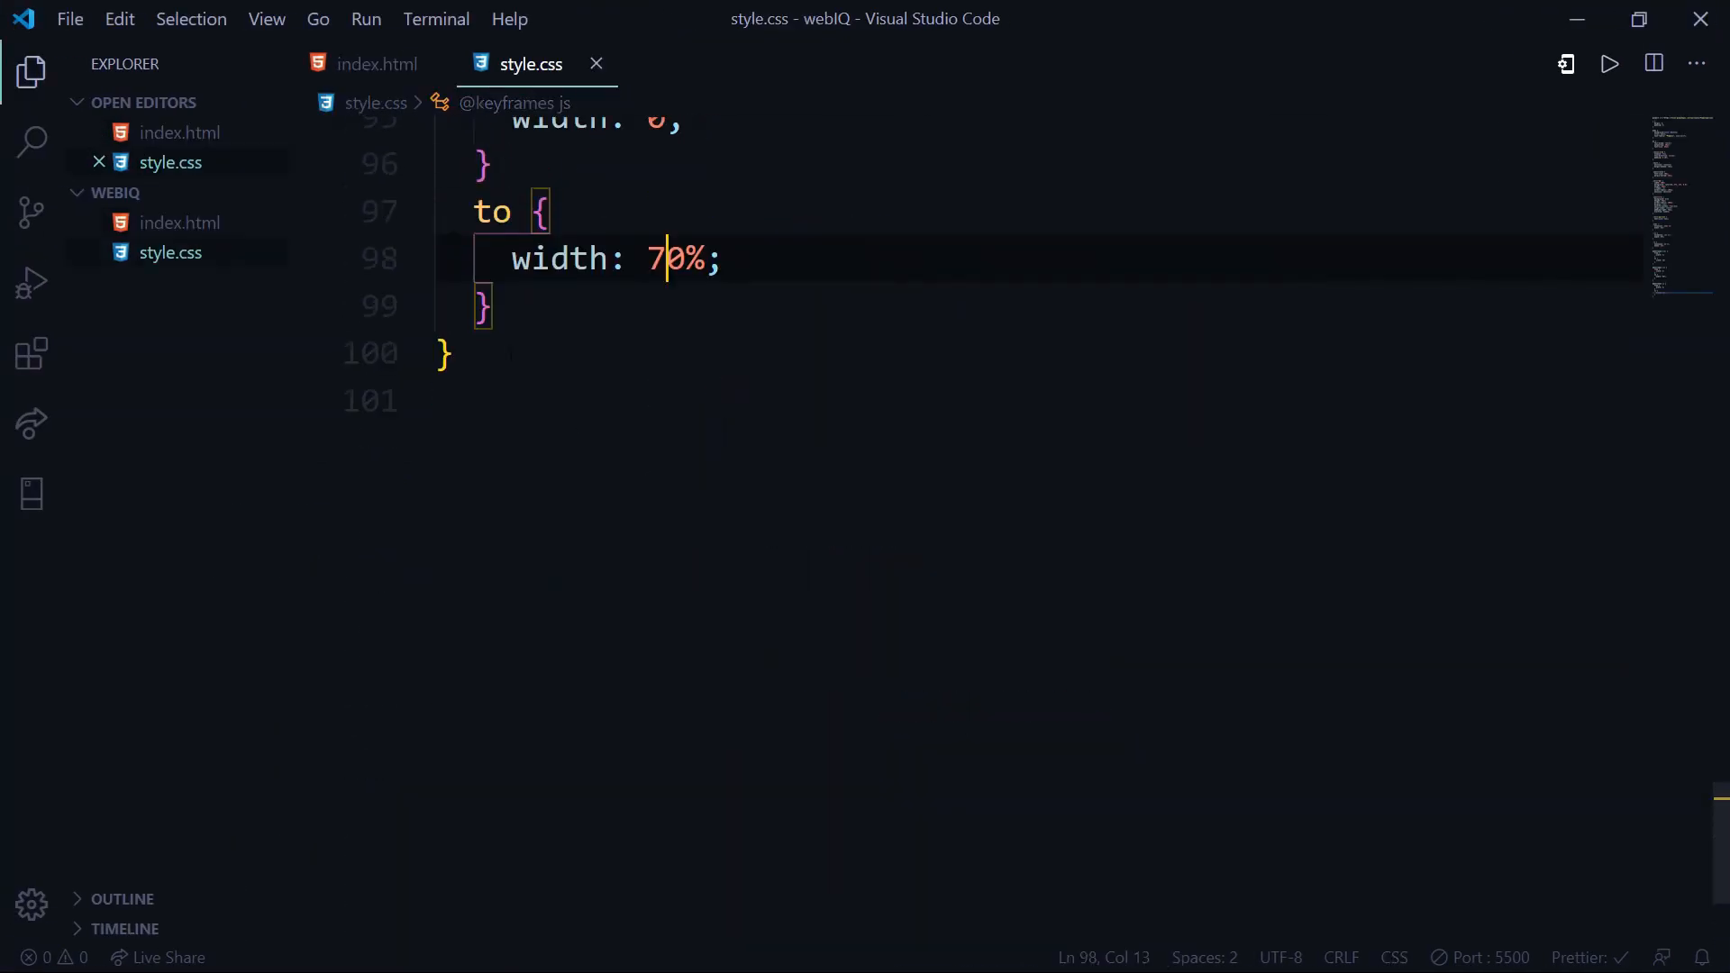
Step: Add a screen max-width 750px media query setting .skills-area padding to 0 5%
text(@nedu)
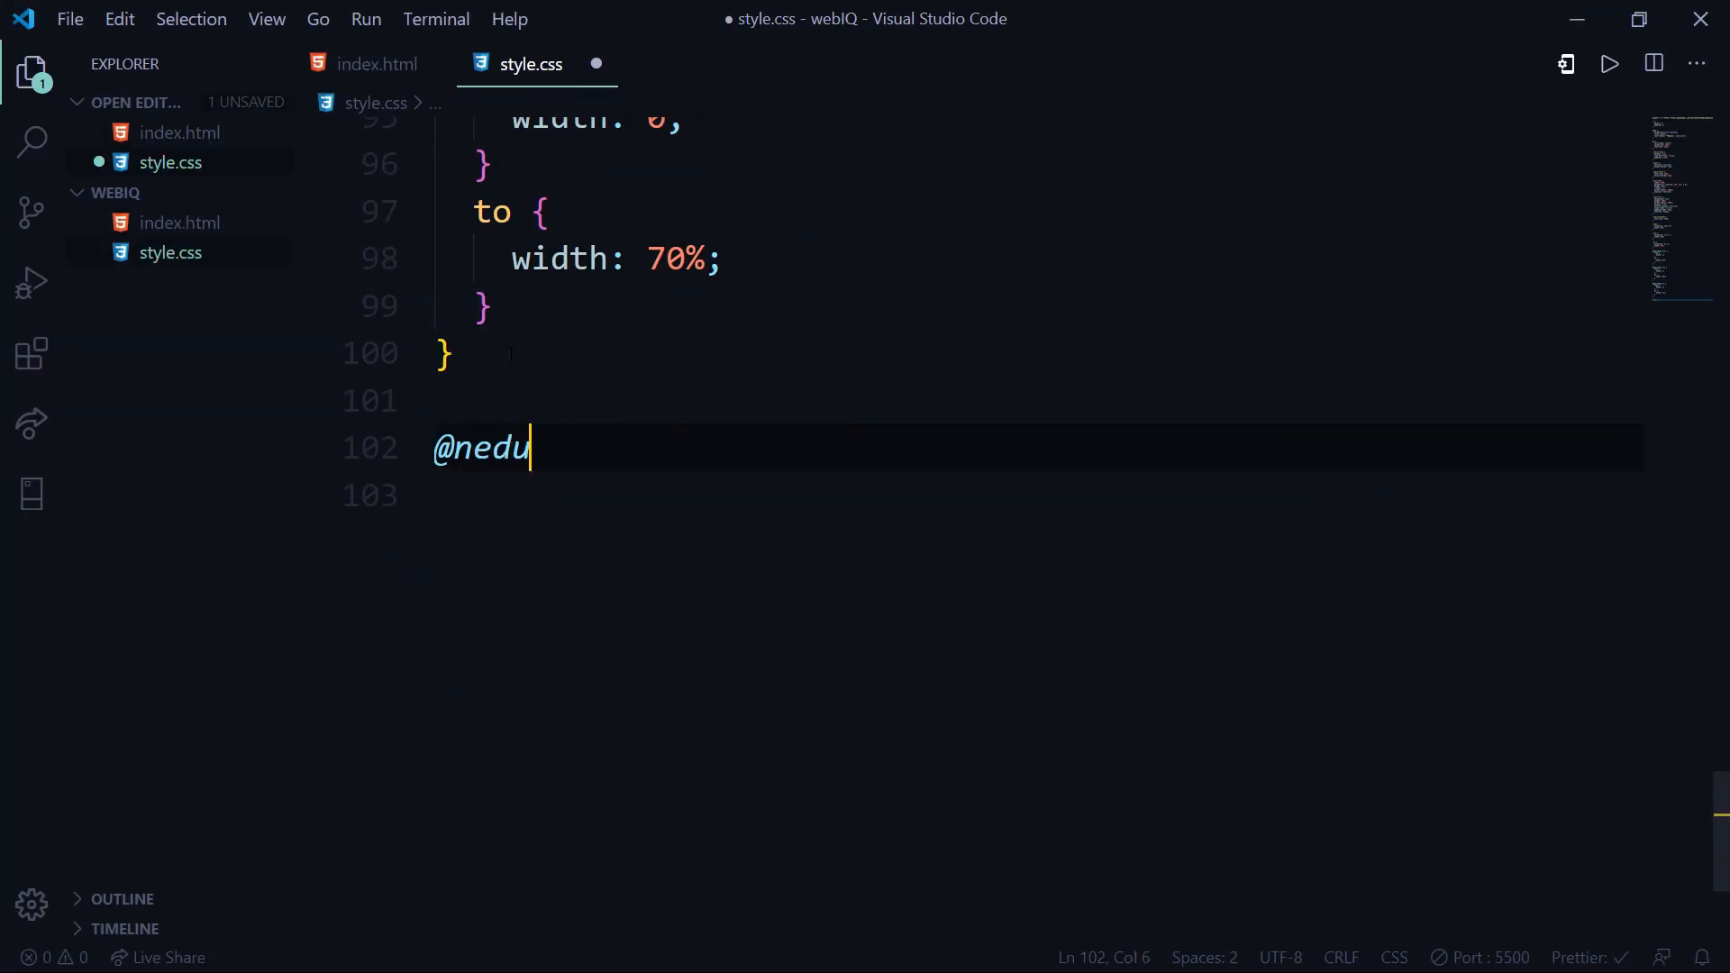
text(media only screen)
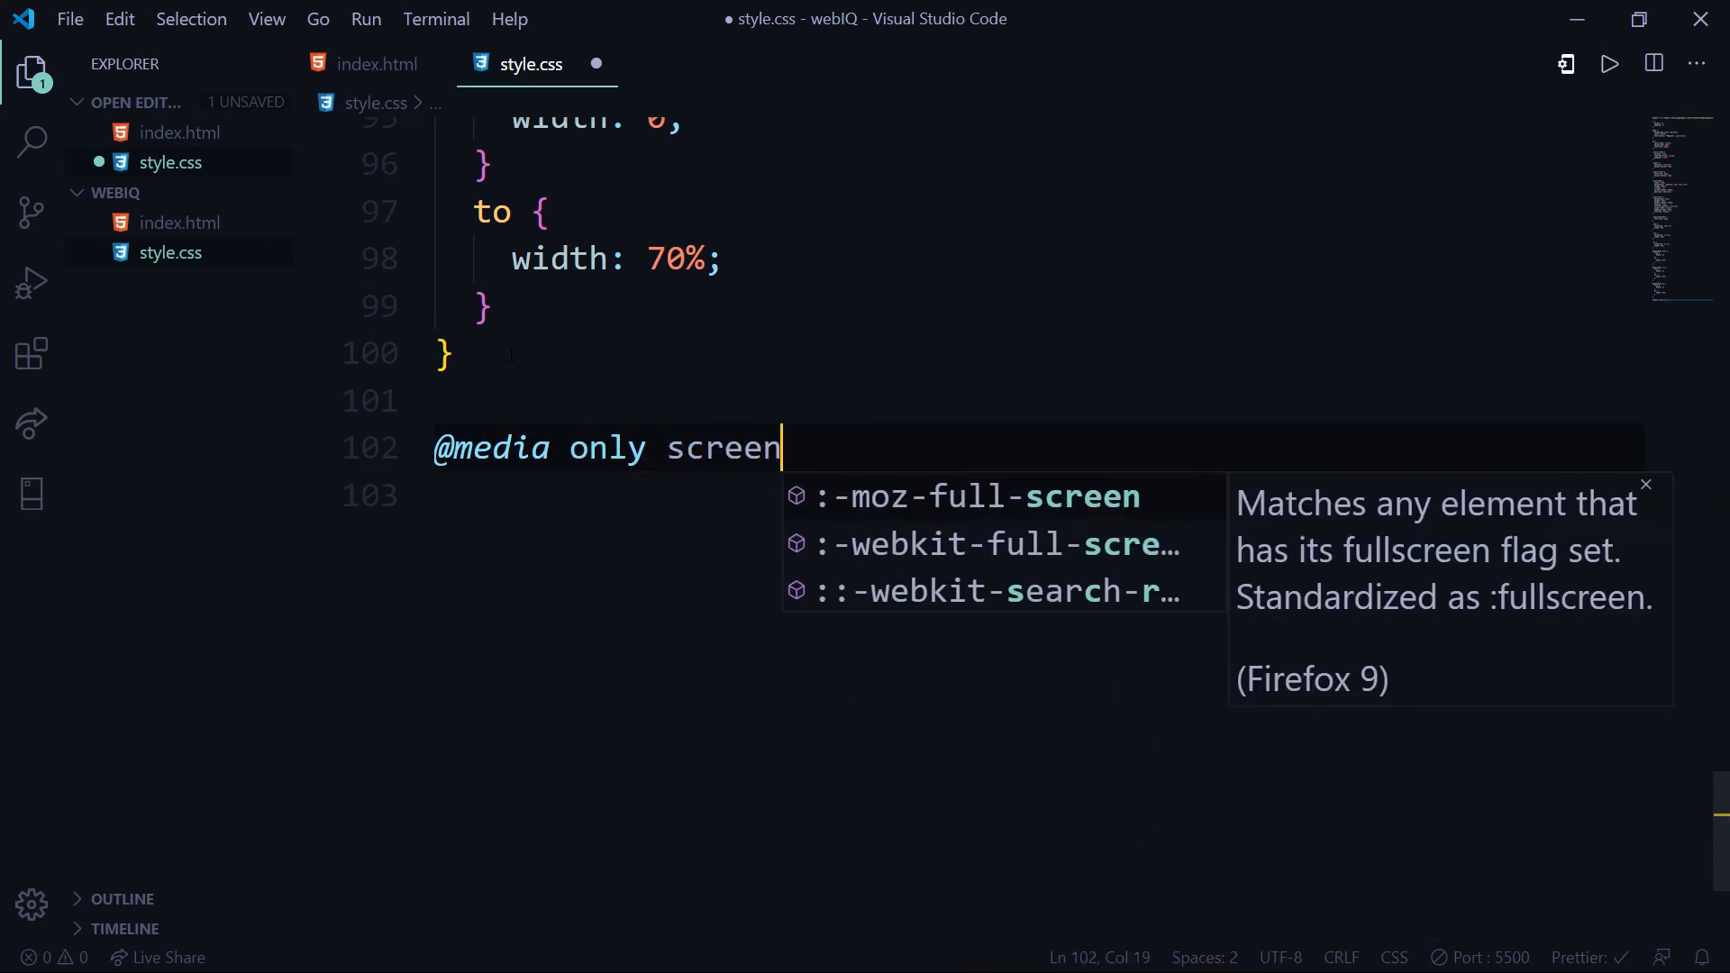
text(and (max-wid)
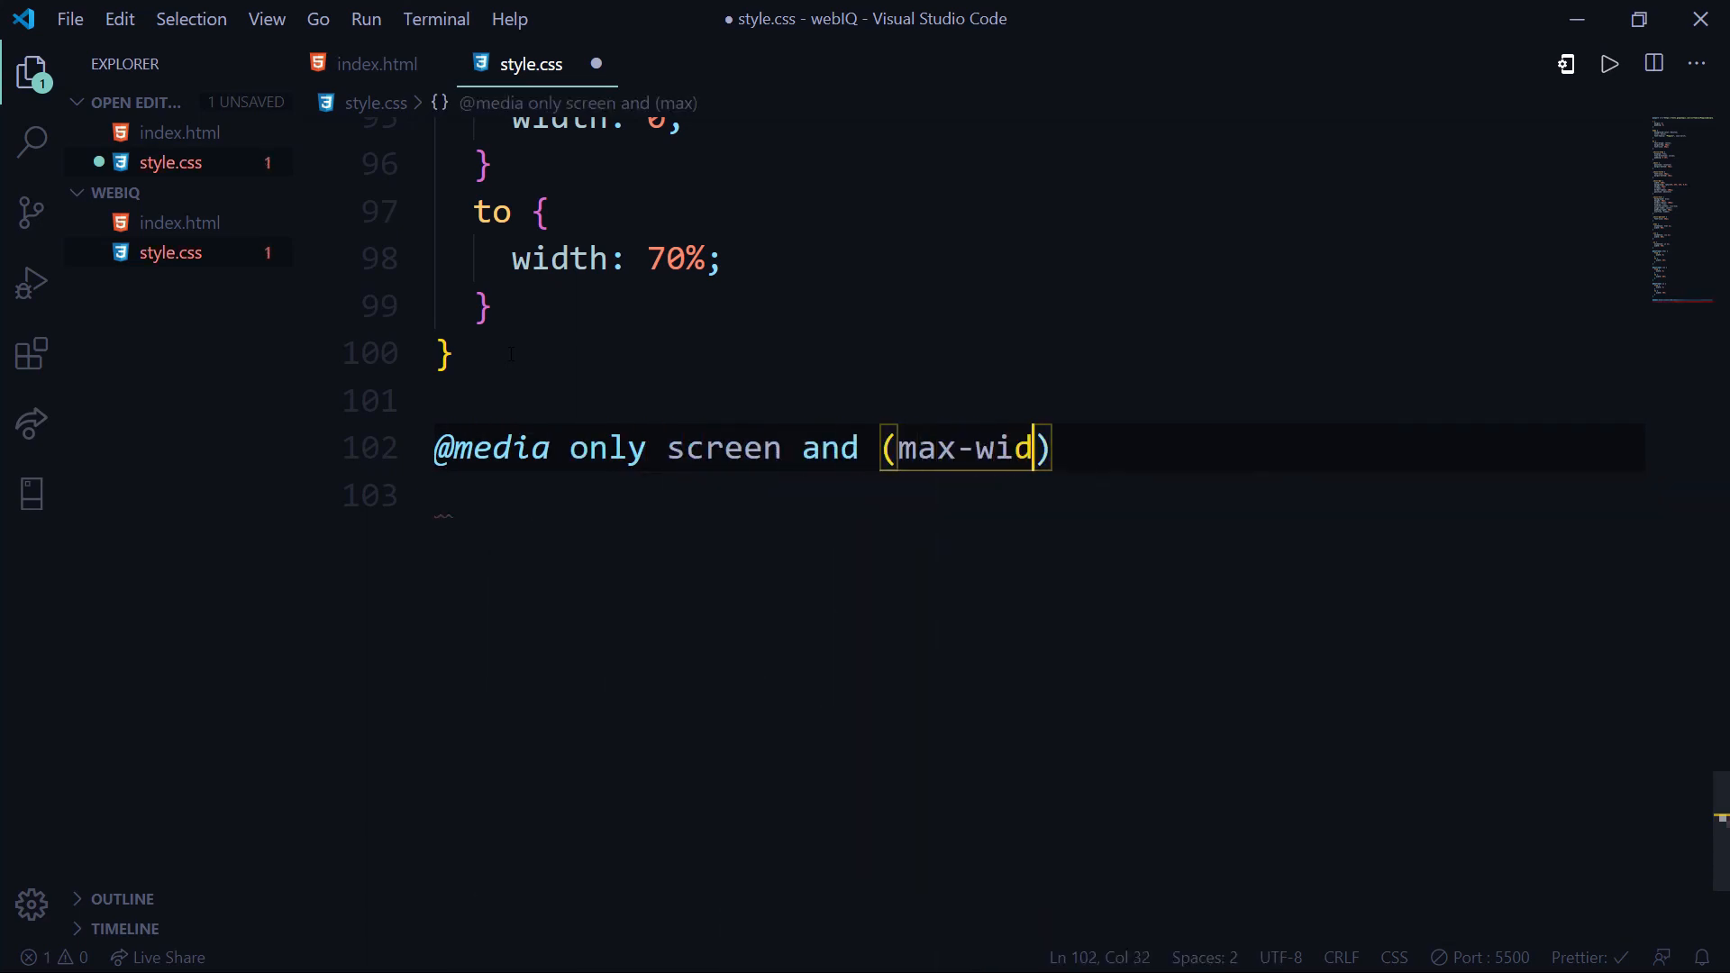
text(th: 750px)
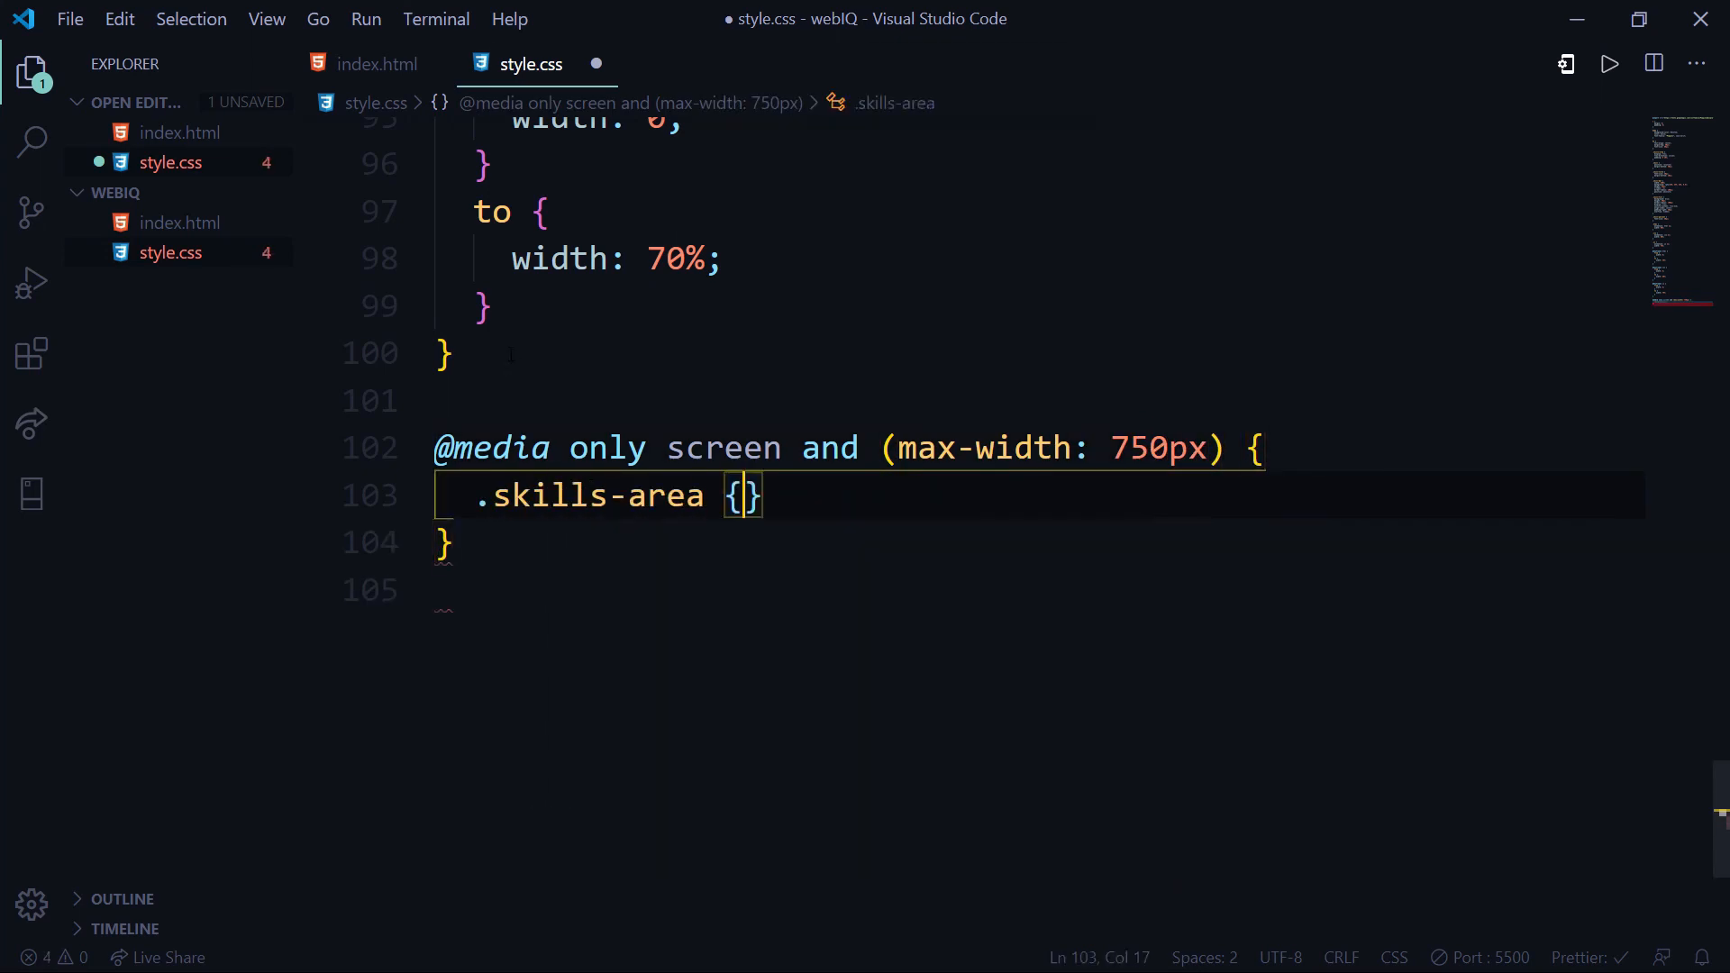
text(padding: 0 5%;)
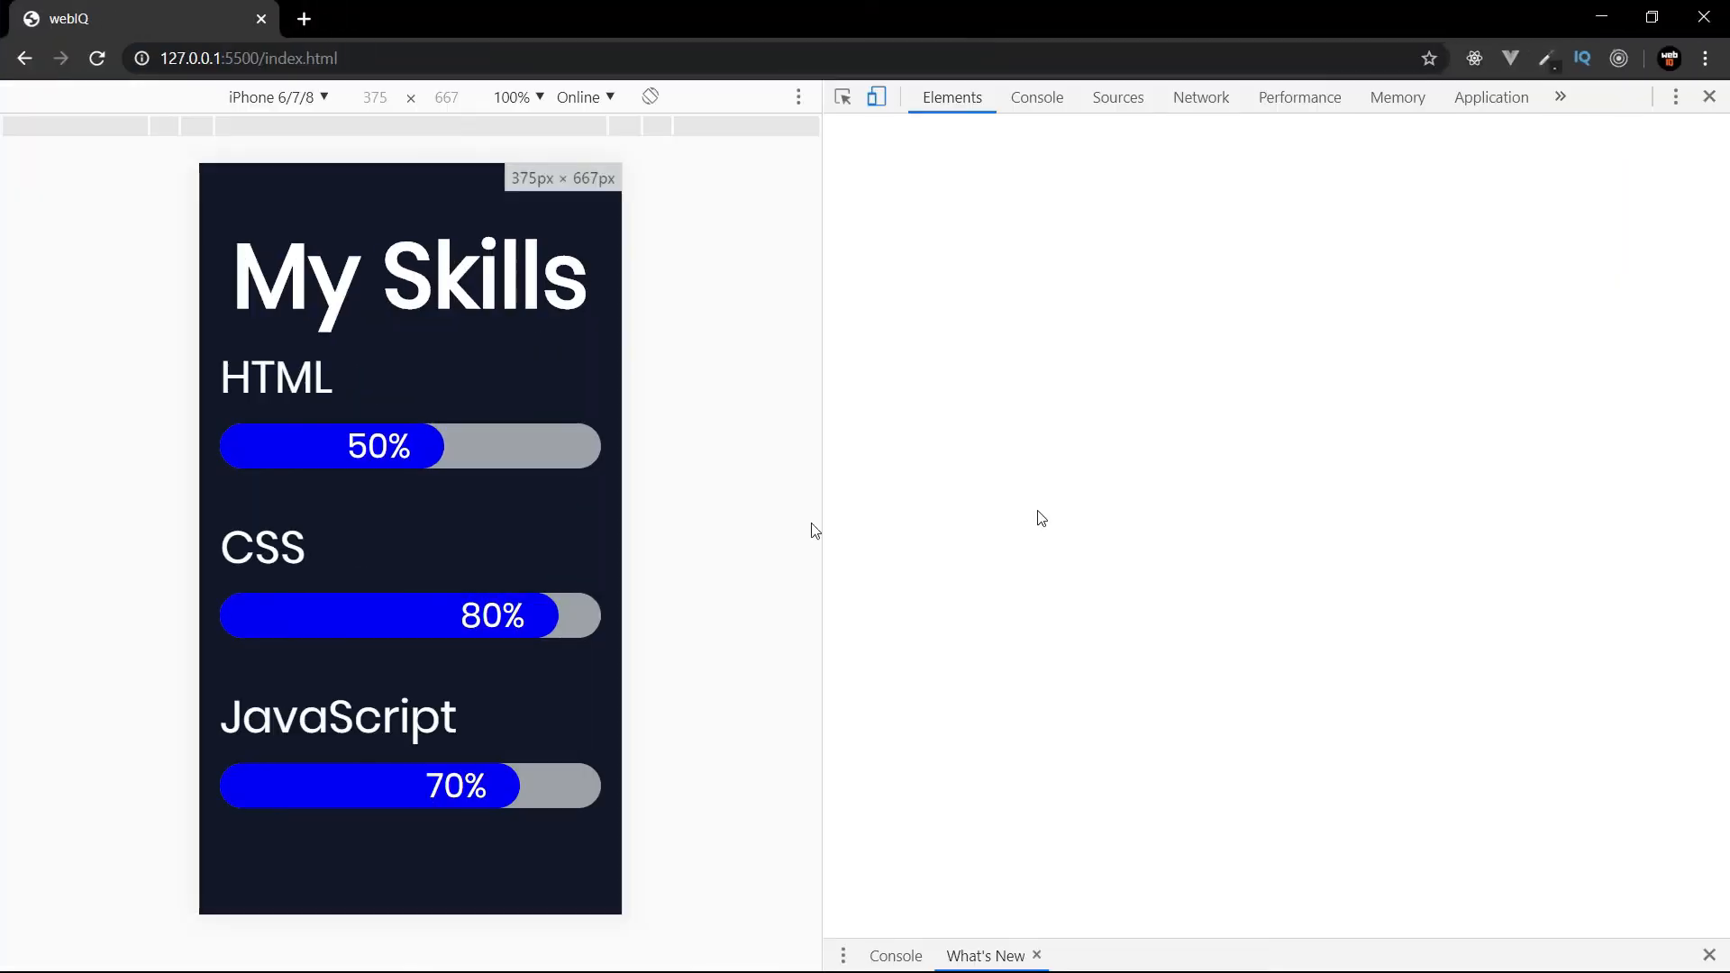
Step: Turn off the phone device preview and close DevTools to show the skills page full width
click(877, 96)
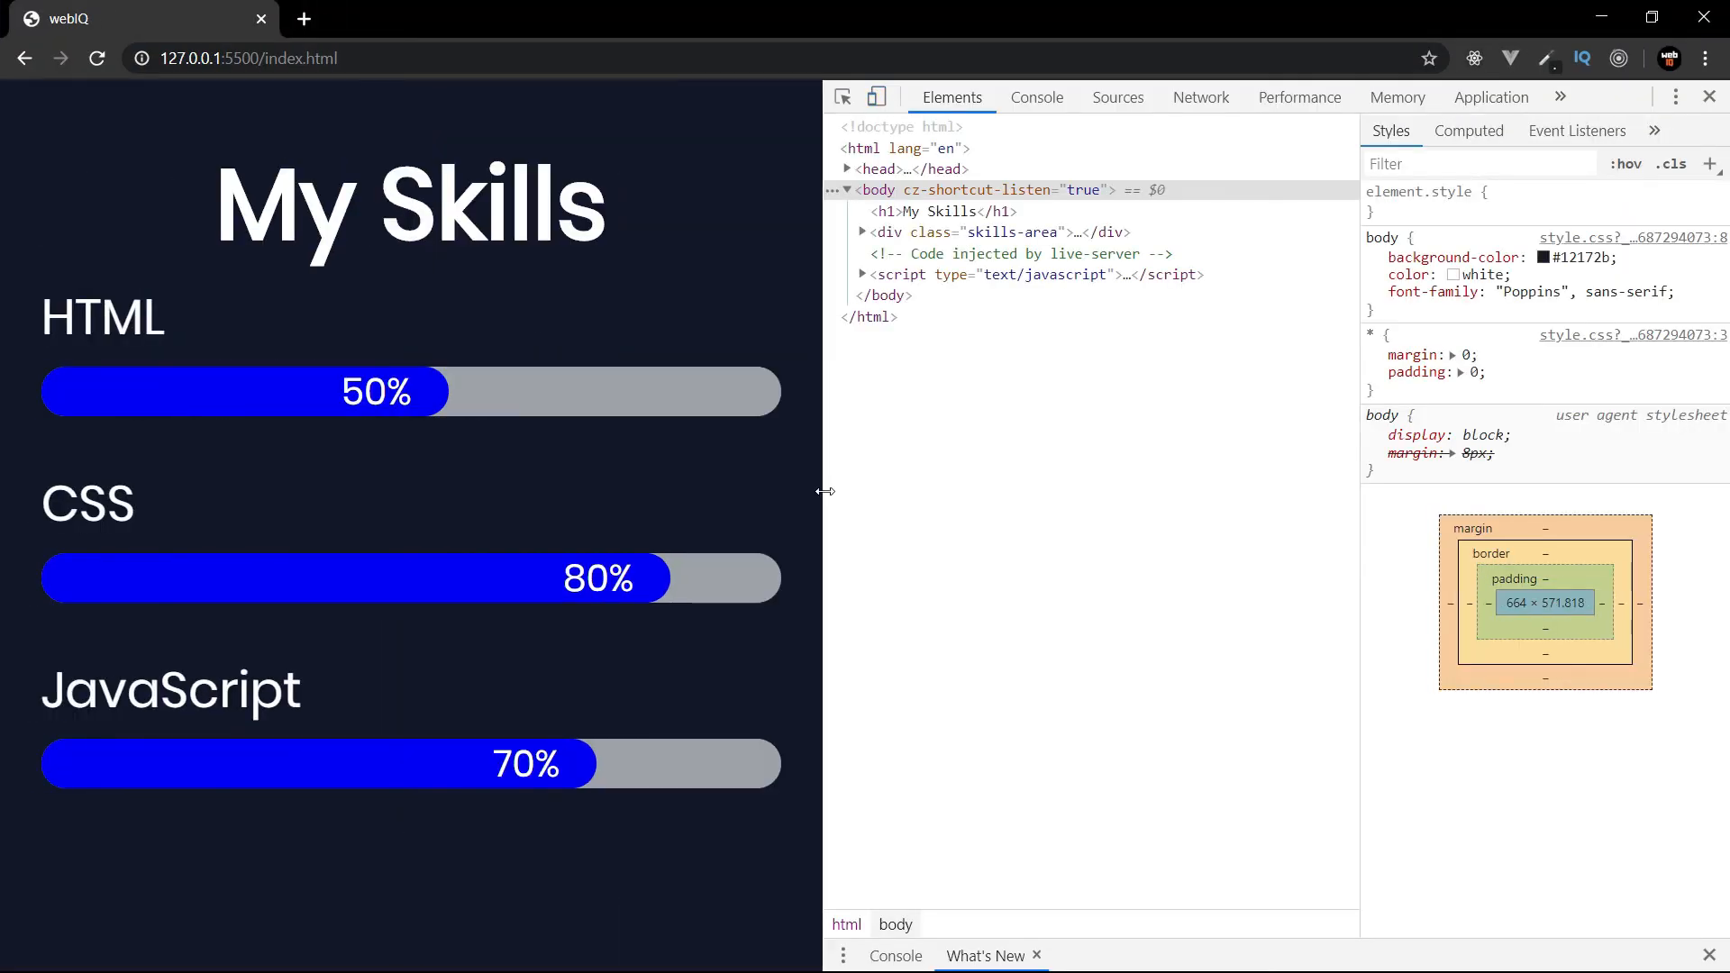
click(1707, 96)
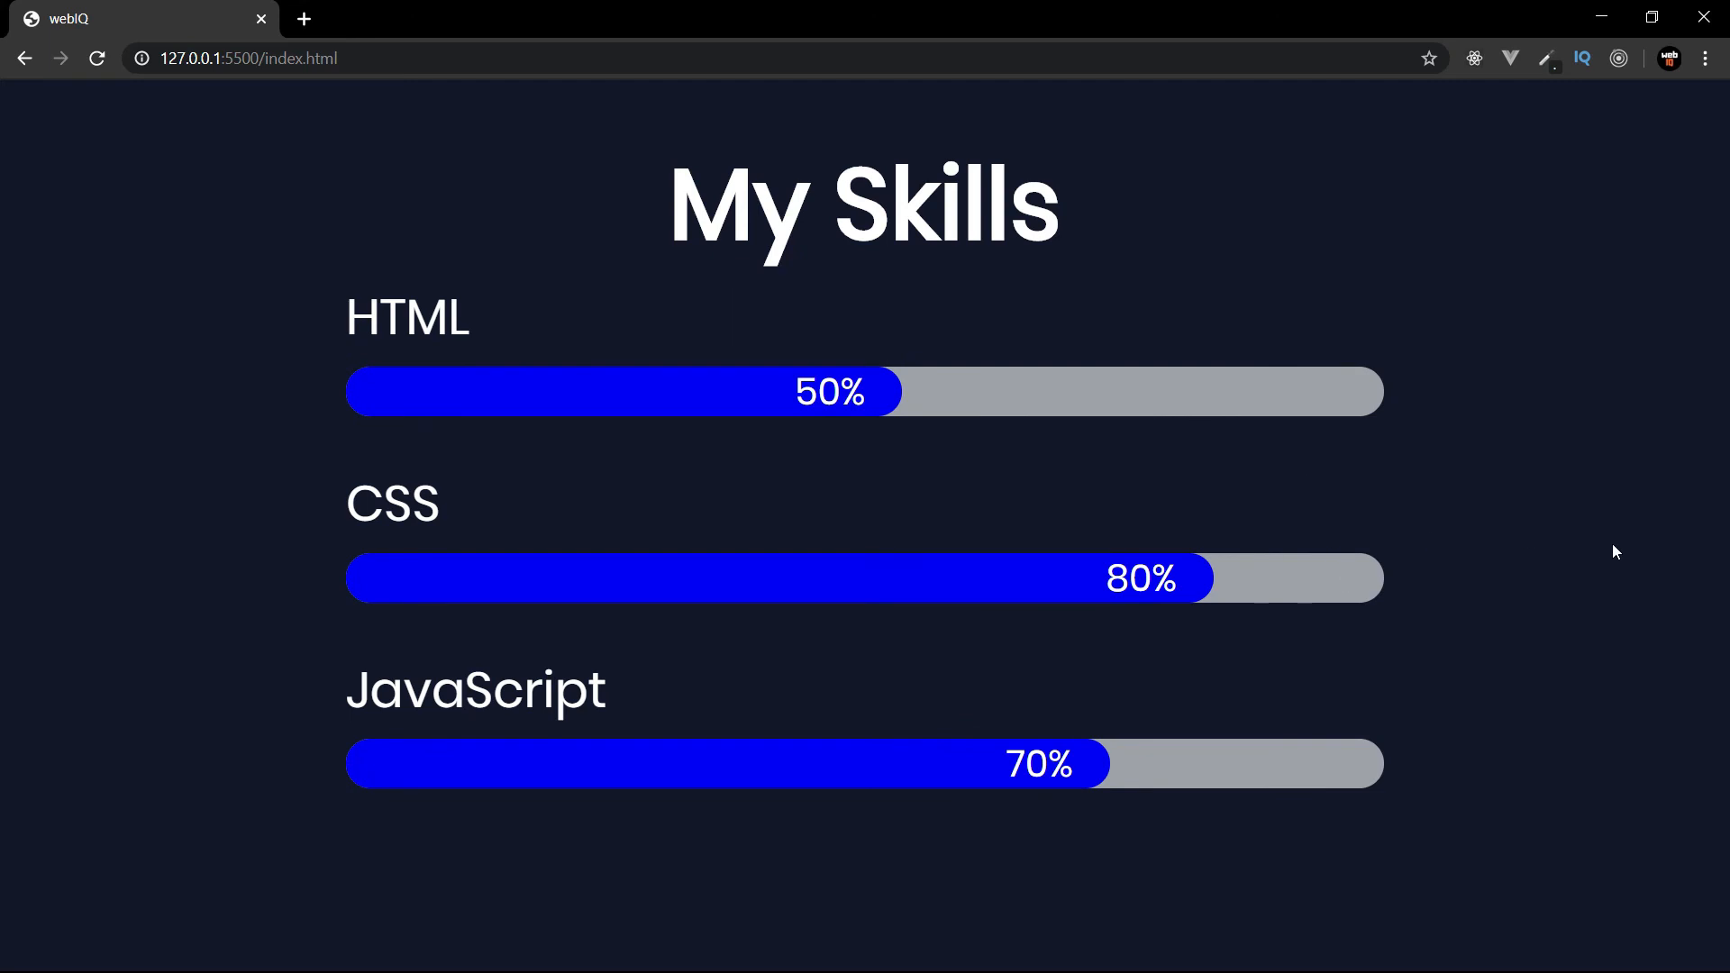
mouse_move(3, 543)
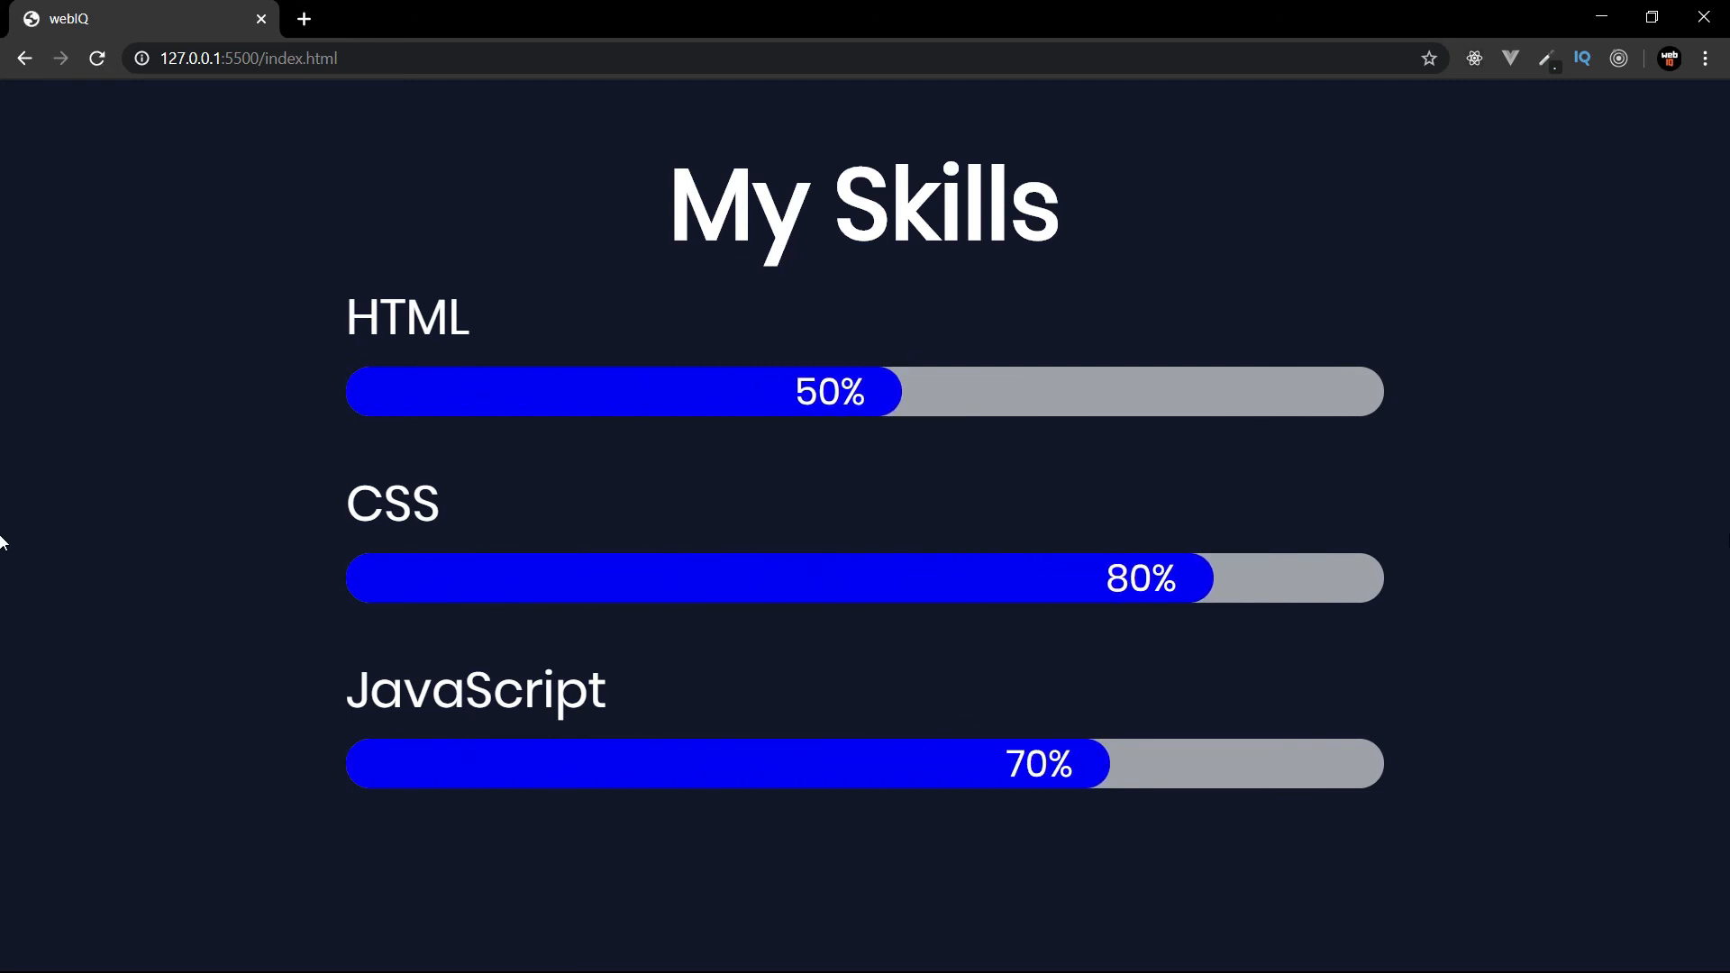